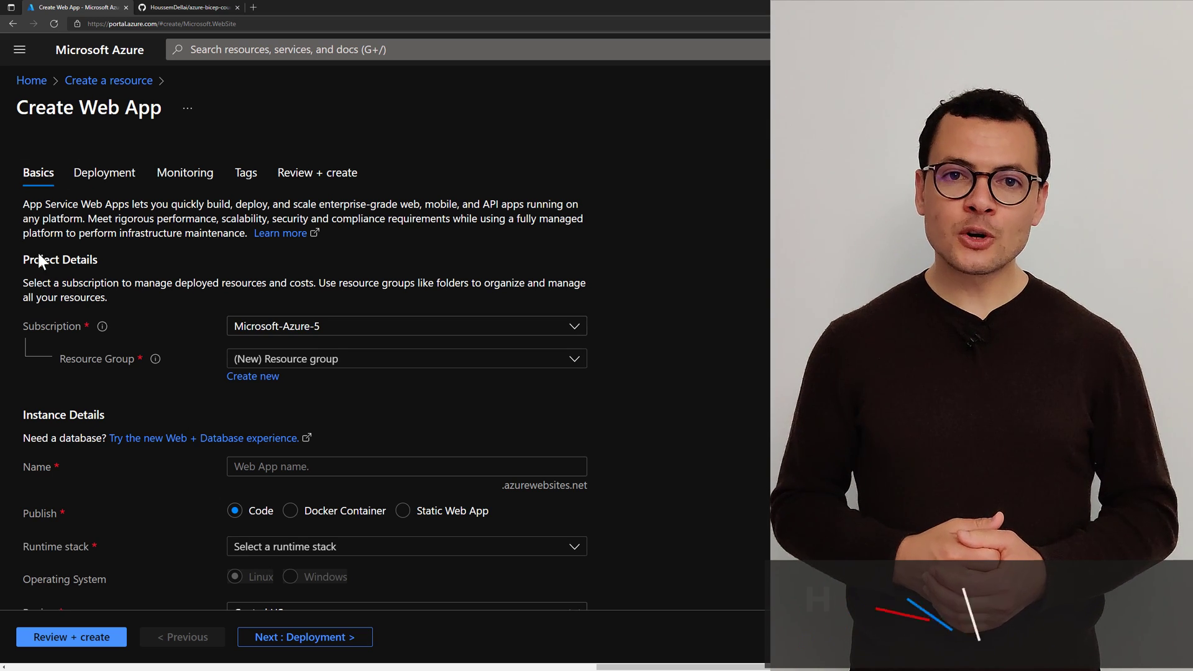
mouse_move(135, 269)
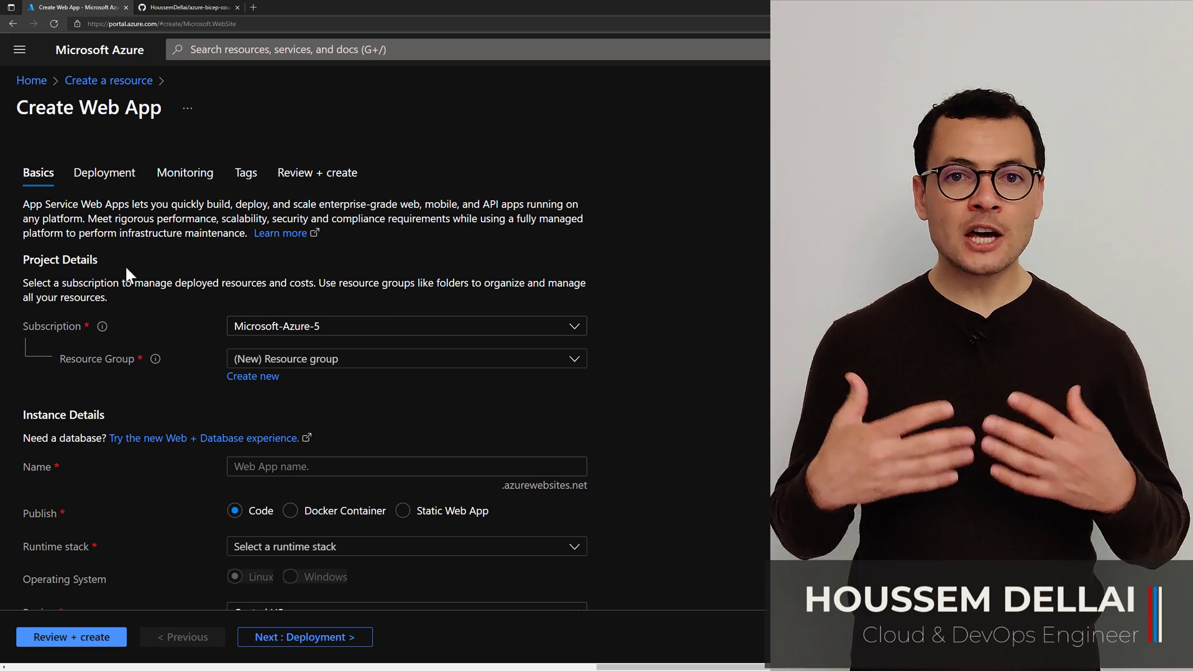
Review the webapp-portal-23 summary and create the web app, starting its deployment
scroll(down, 3)
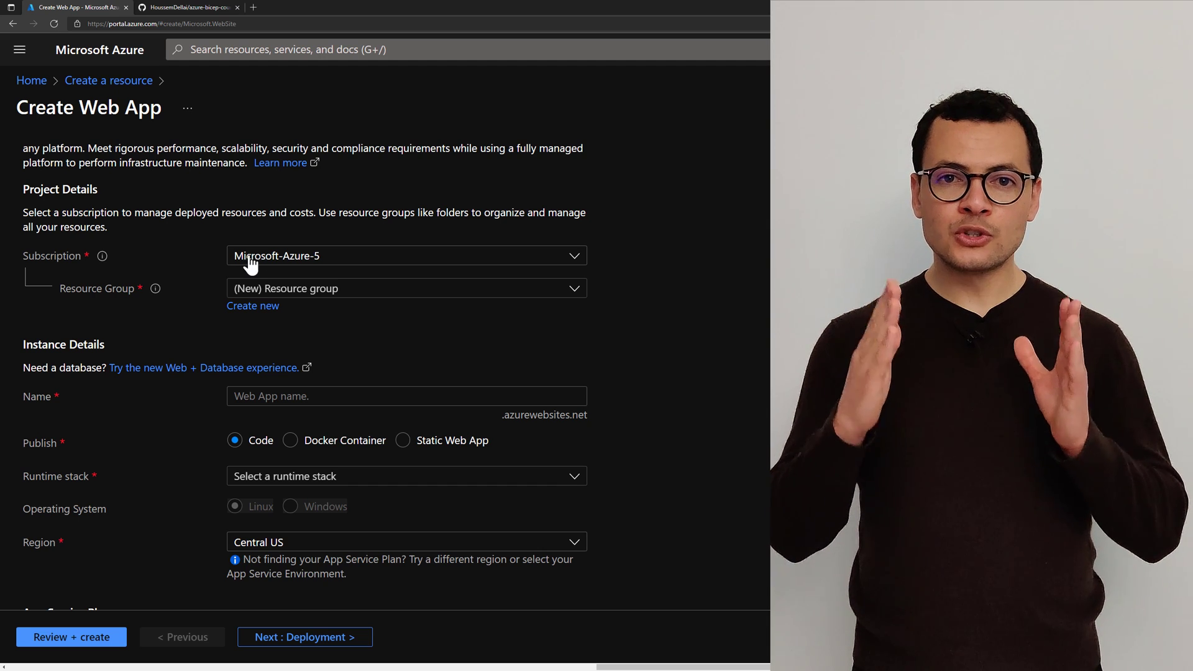
click(406, 255)
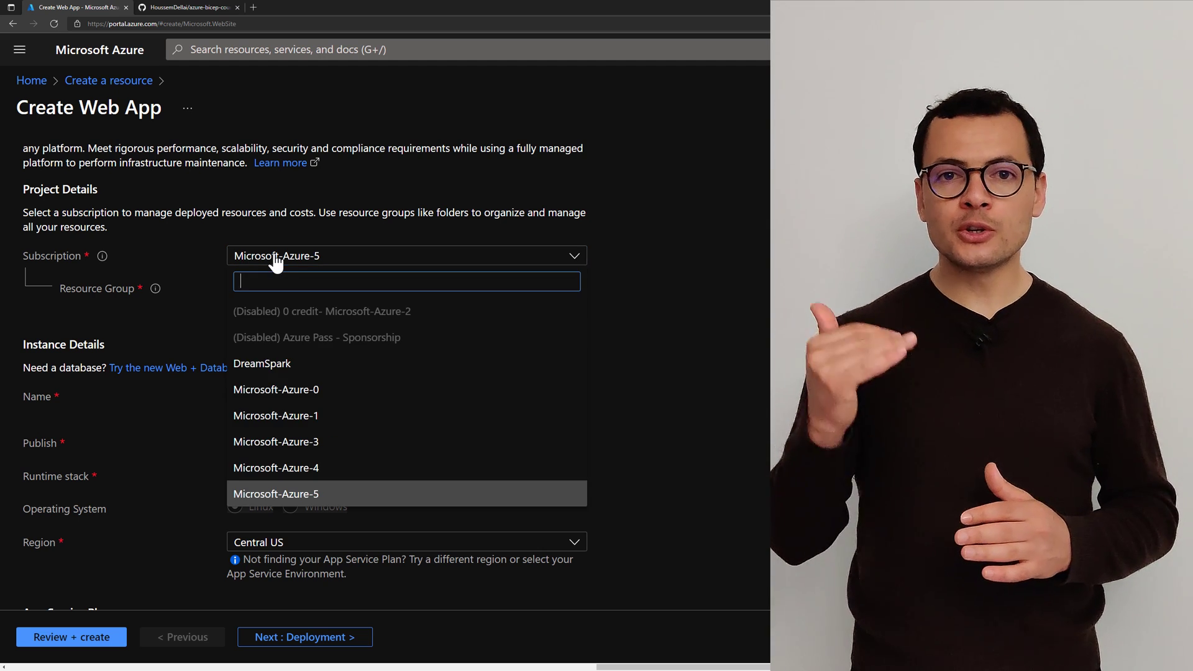
click(71, 637)
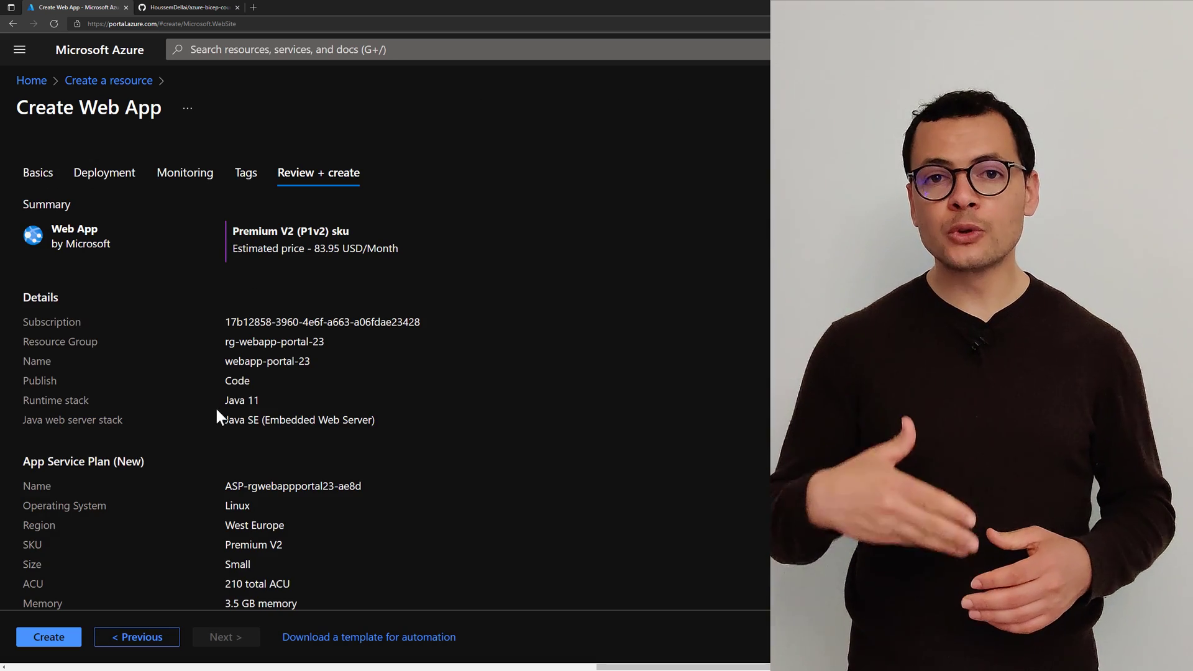
scroll(down, 3)
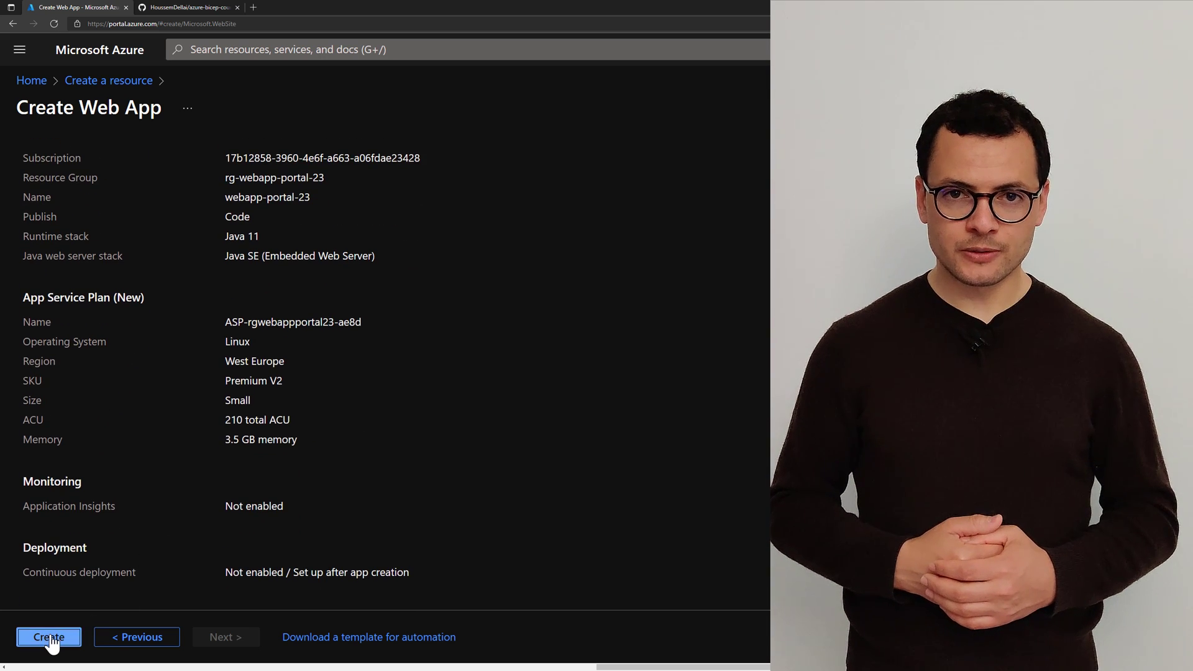
click(48, 636)
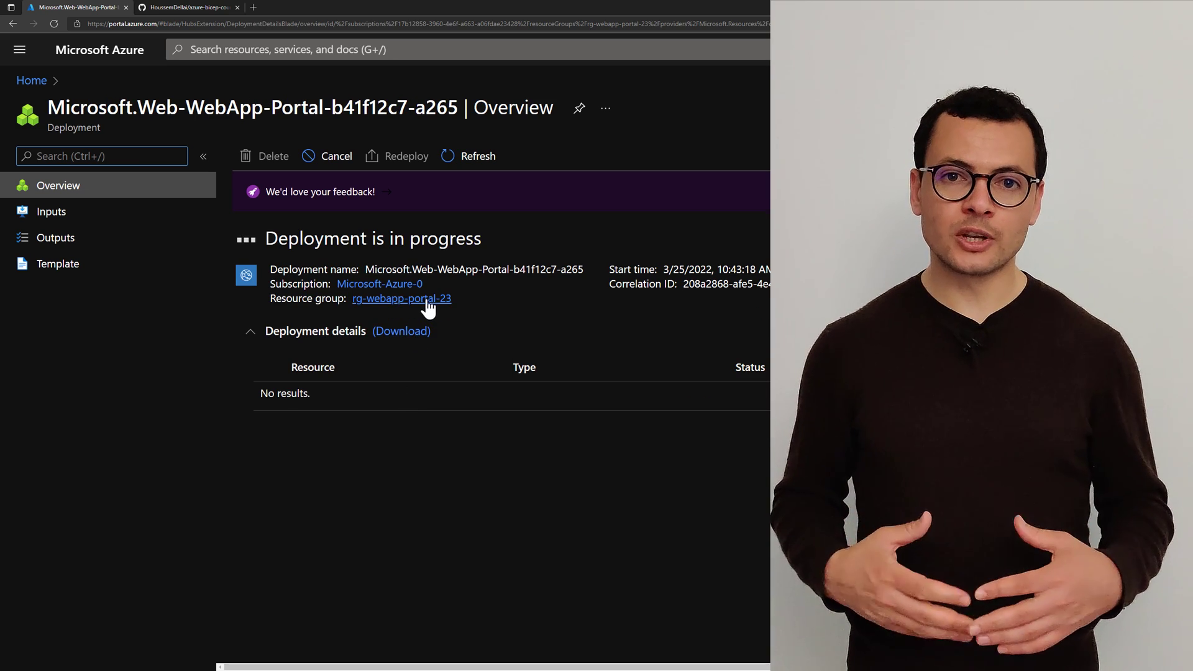
mouse_move(487, 318)
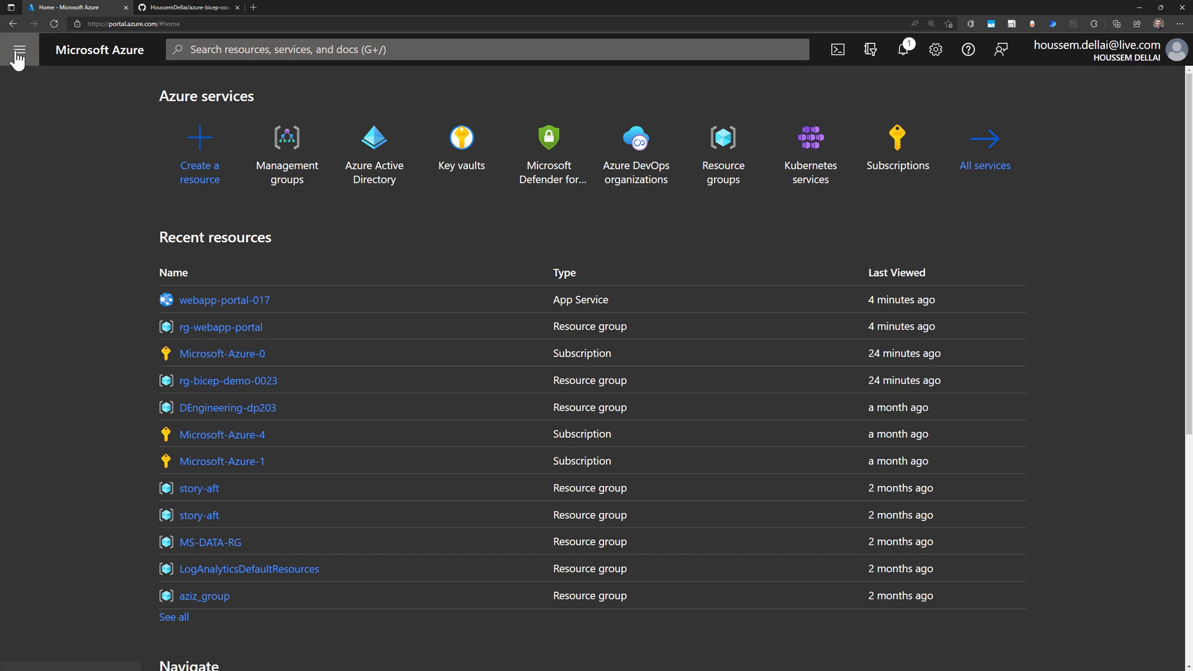
Go from the portal menu to the Create a resource page listing Web App
click(19, 50)
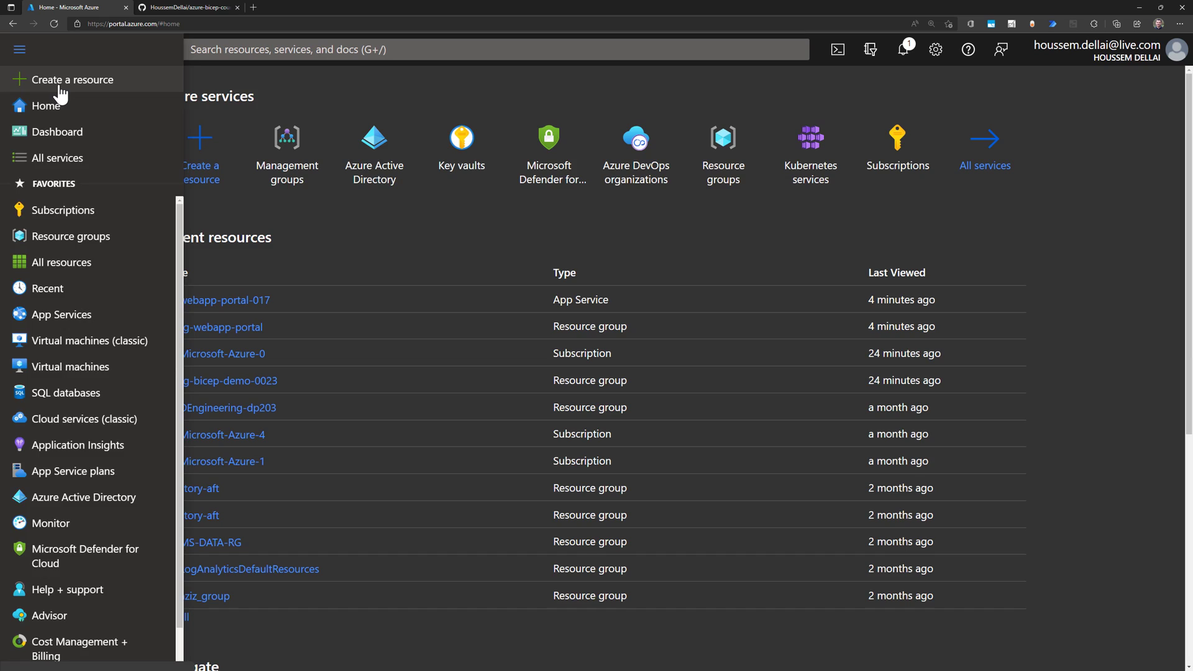
click(72, 80)
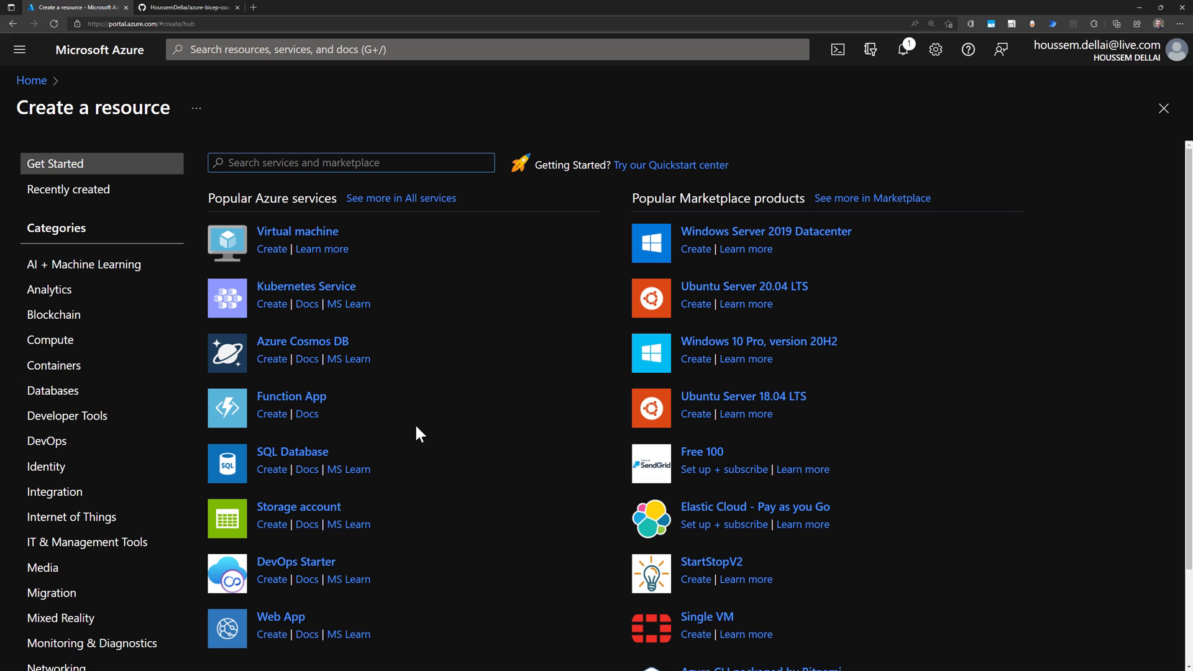
mouse_move(69, 399)
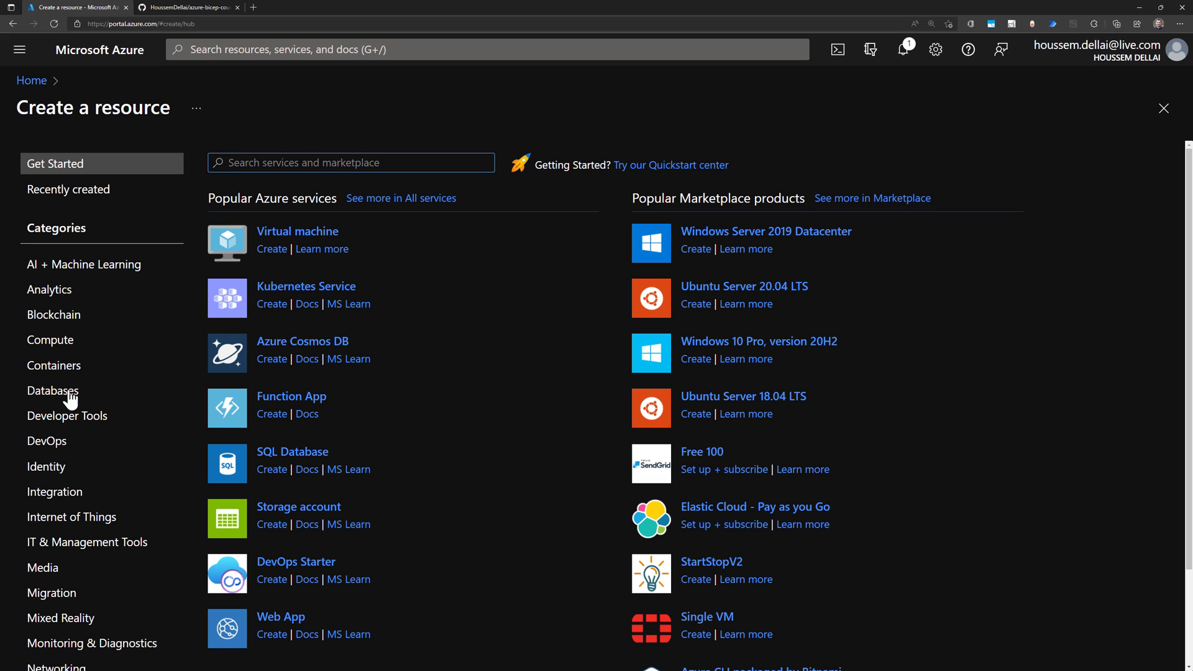
scroll(down, 3)
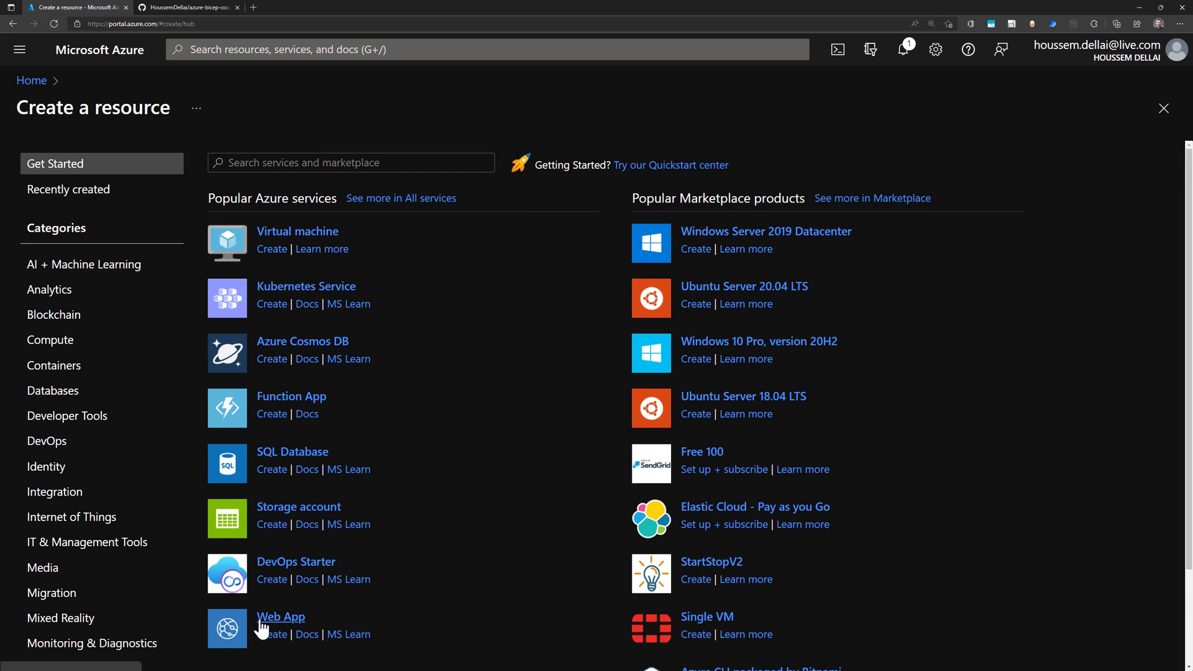
Begin a new Web App and choose the Microsoft-Azure-0 subscription
click(279, 616)
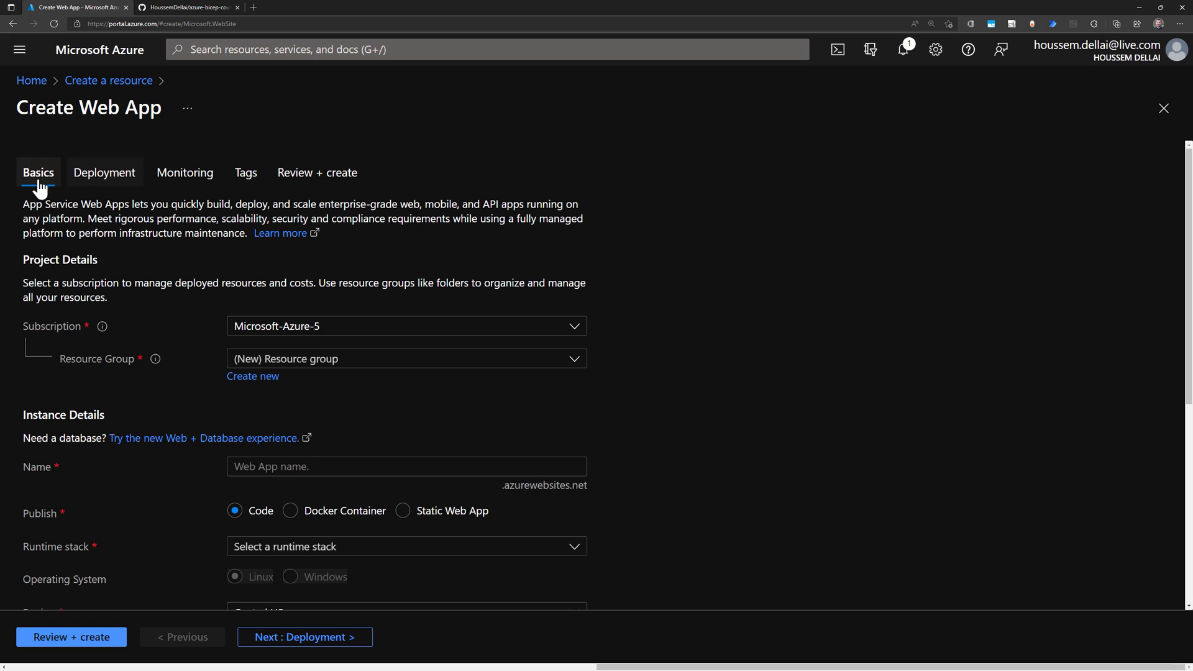
mouse_move(185, 183)
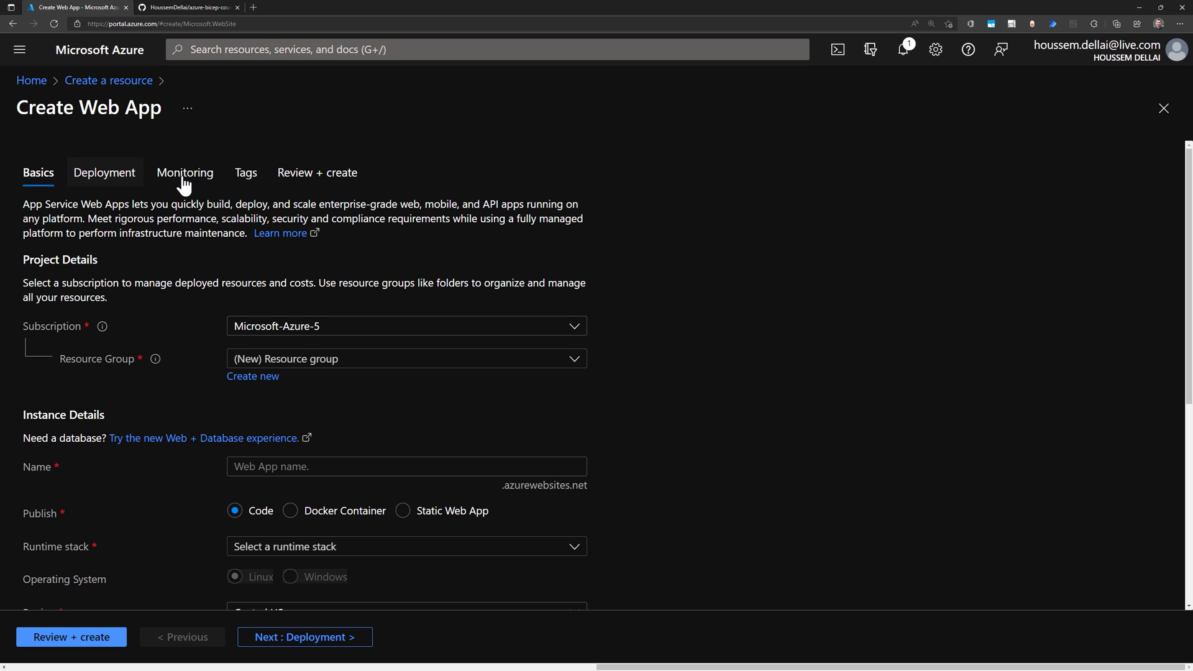
mouse_move(127, 276)
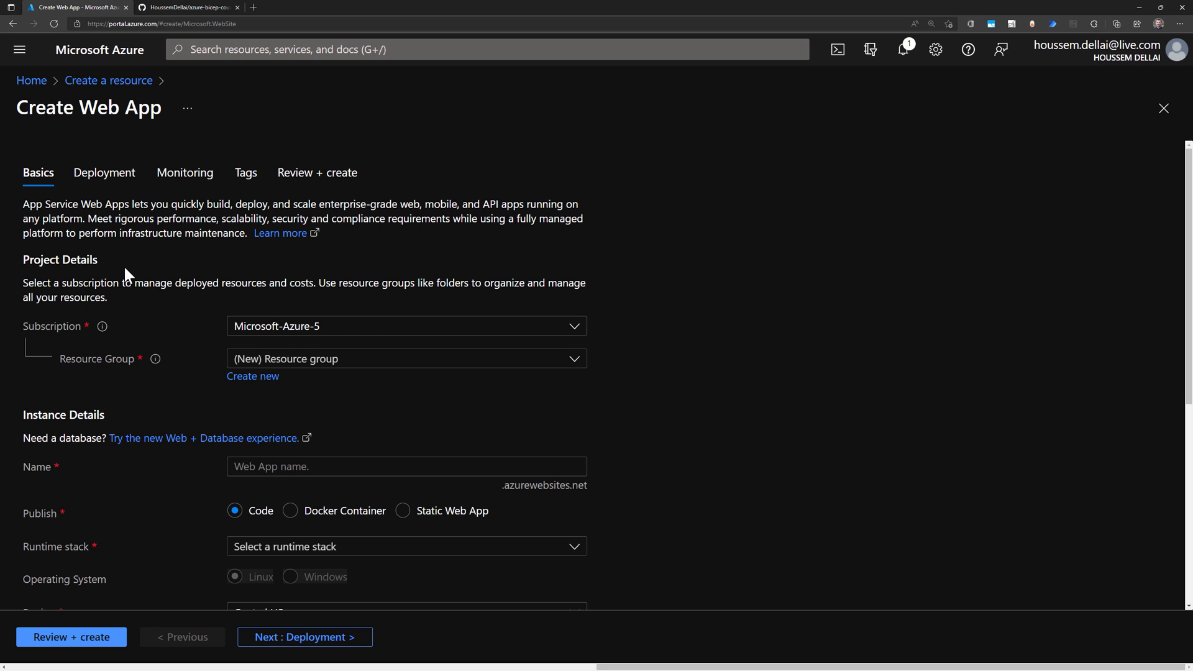
scroll(down, 3)
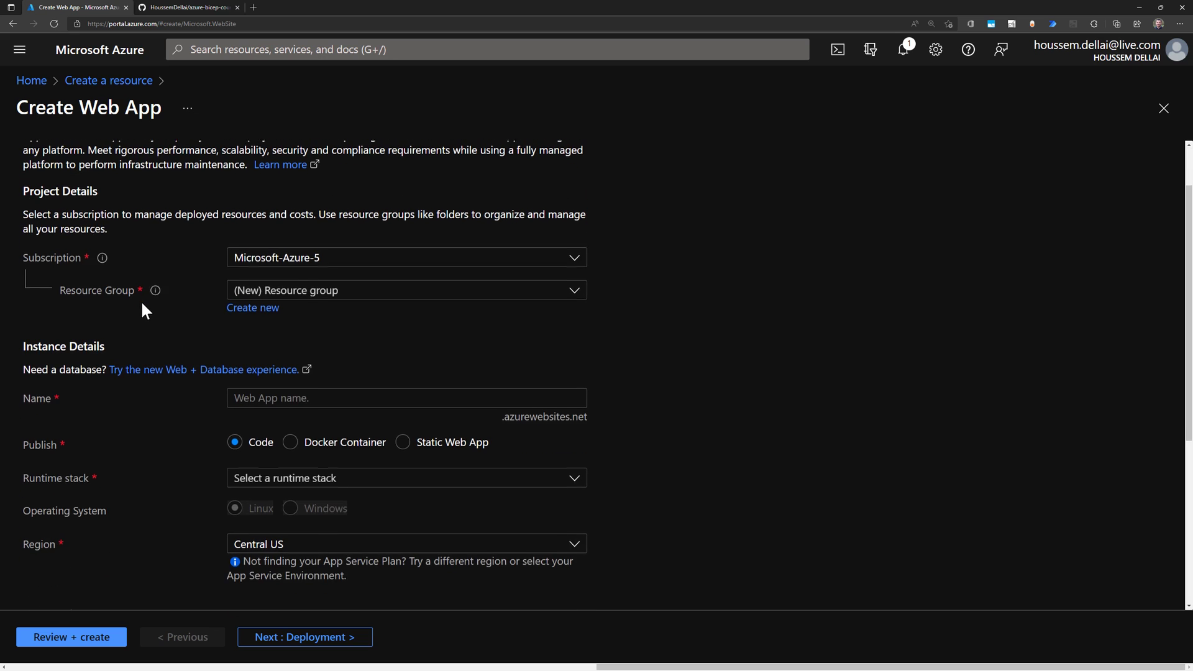
scroll(down, 3)
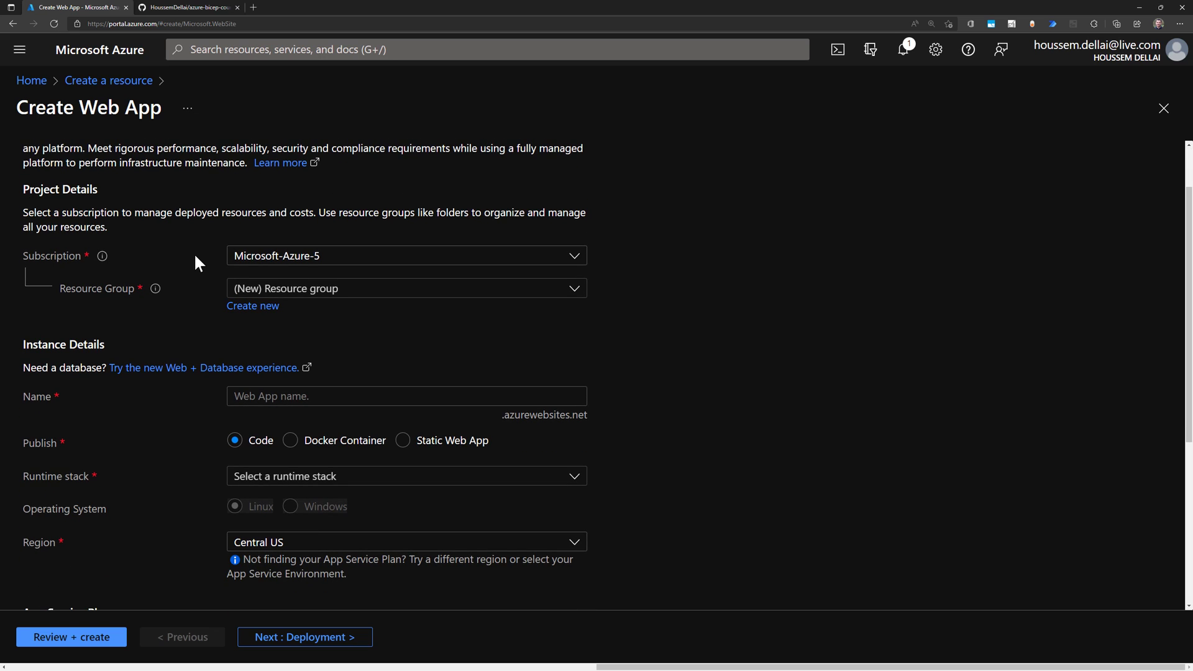
mouse_move(220, 261)
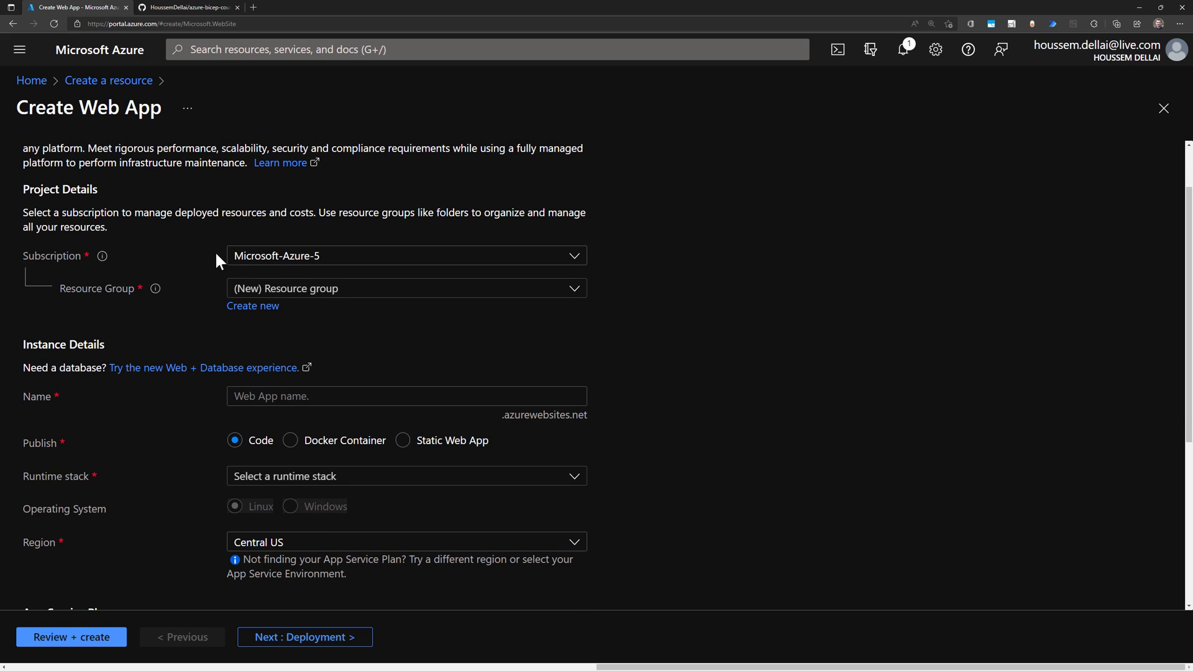
click(405, 255)
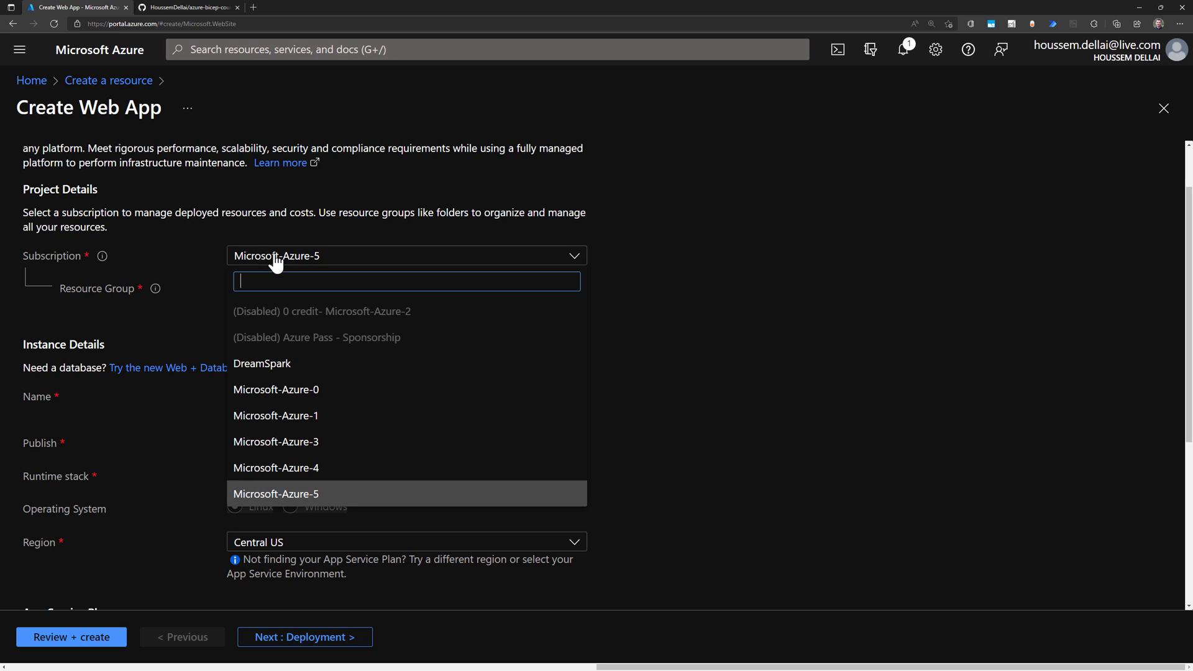
mouse_move(331, 399)
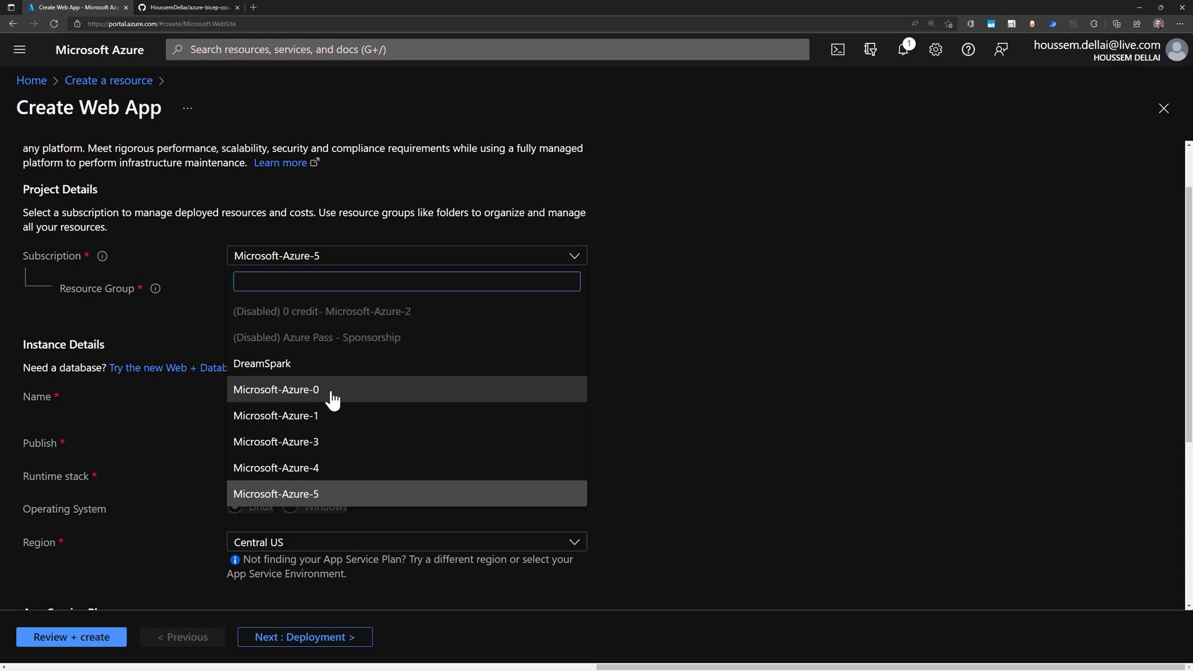
click(276, 389)
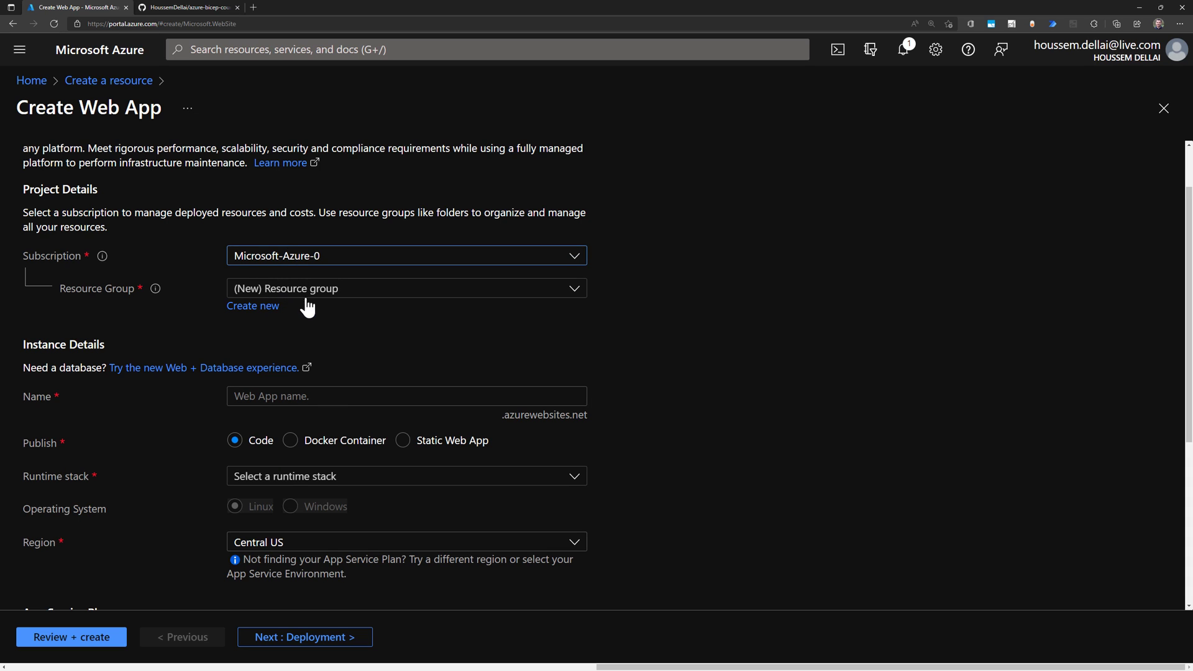
mouse_move(330, 338)
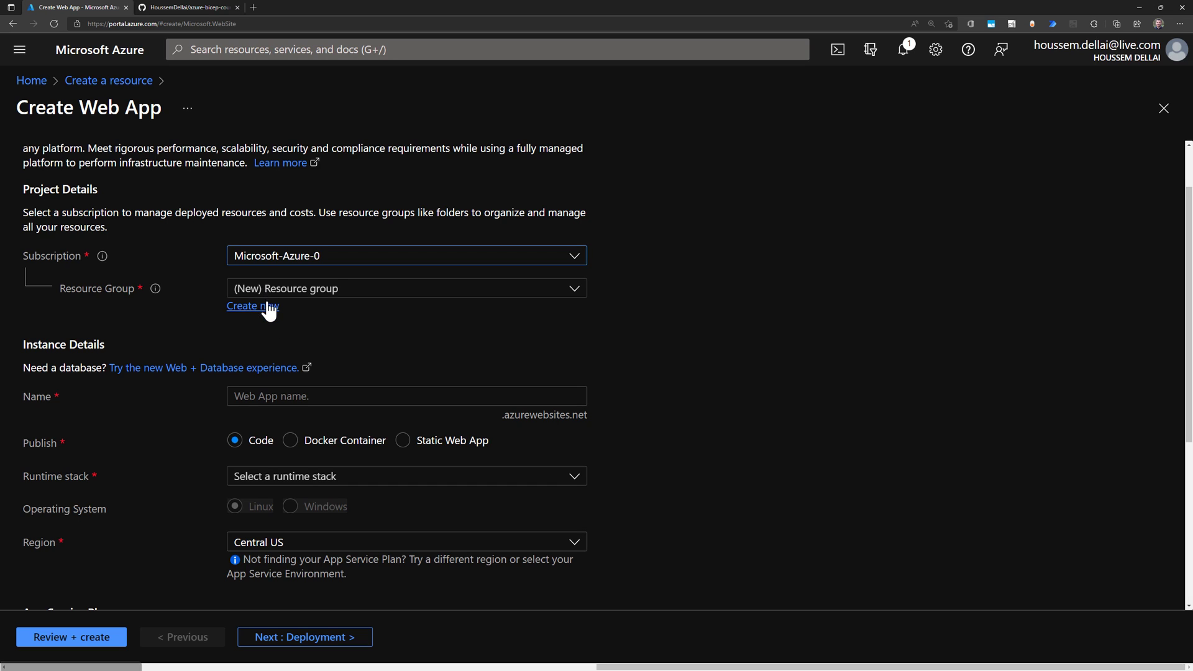
Create a new resource group named rg-webapp-portal-23
click(405, 288)
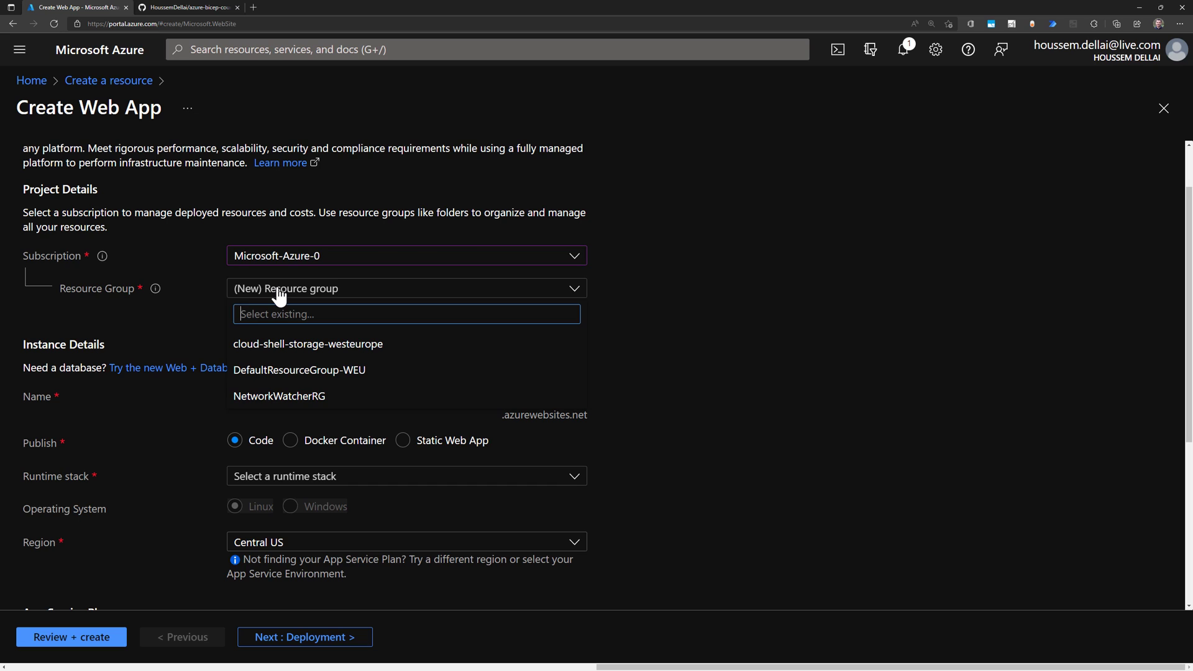
click(253, 305)
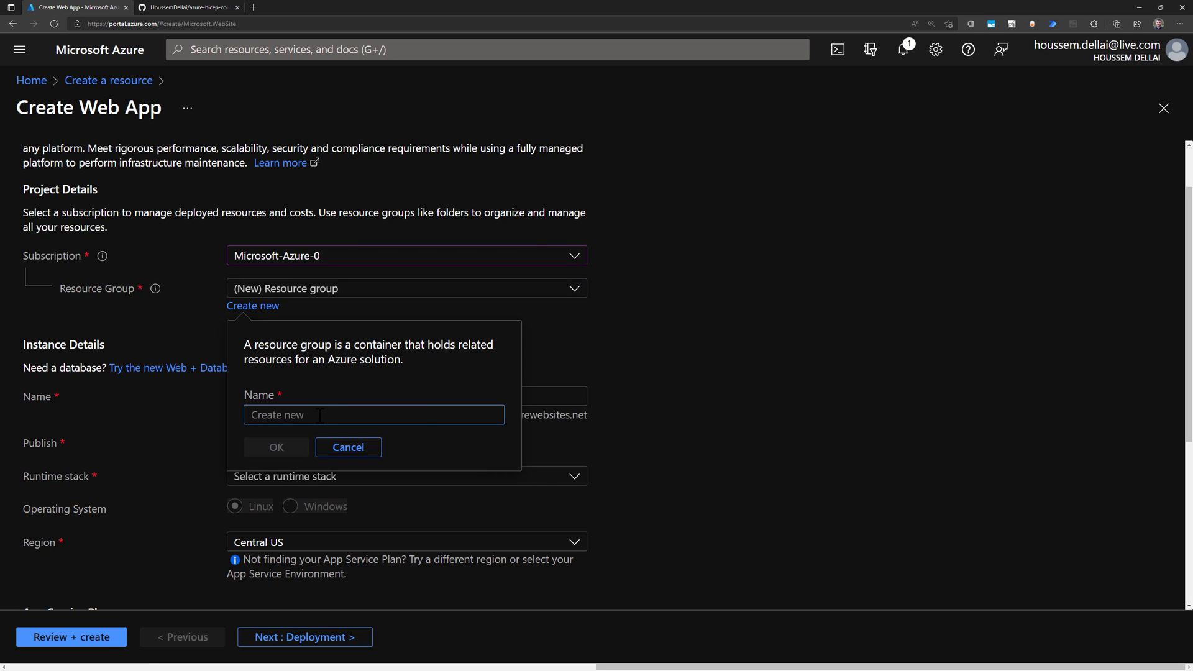
click(374, 415)
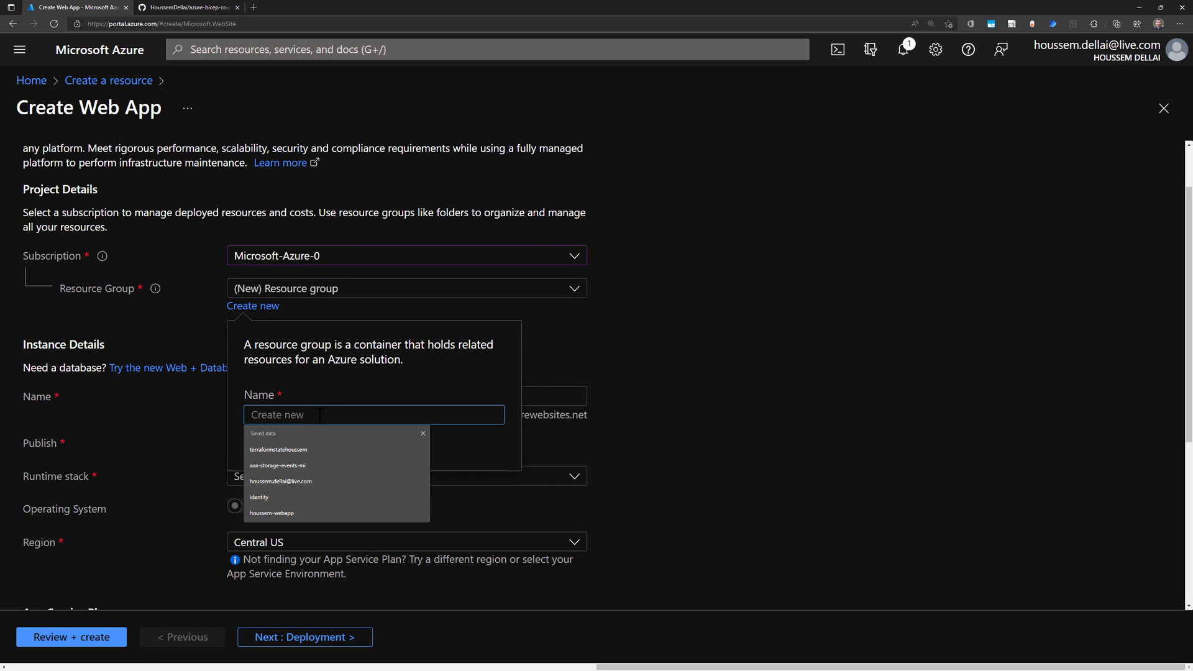
text(rg-webapp-portal-23)
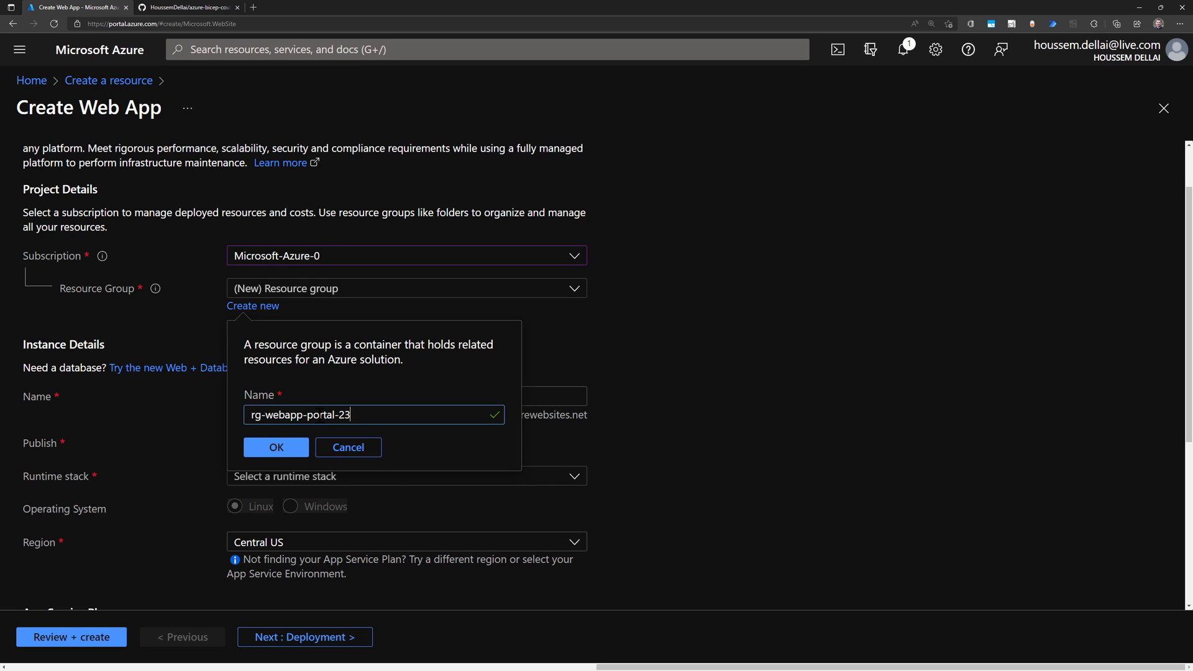
double_click(256, 415)
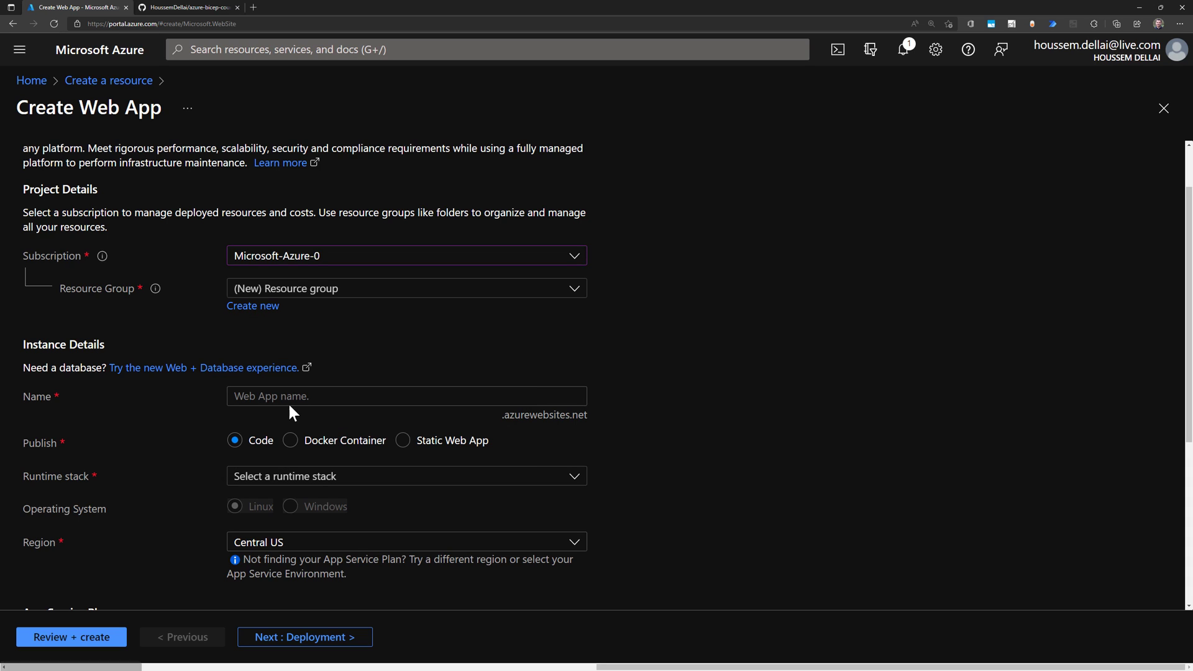
Name the web app webapp-portal-23 under the .azurewebsites.net suffix
click(405, 395)
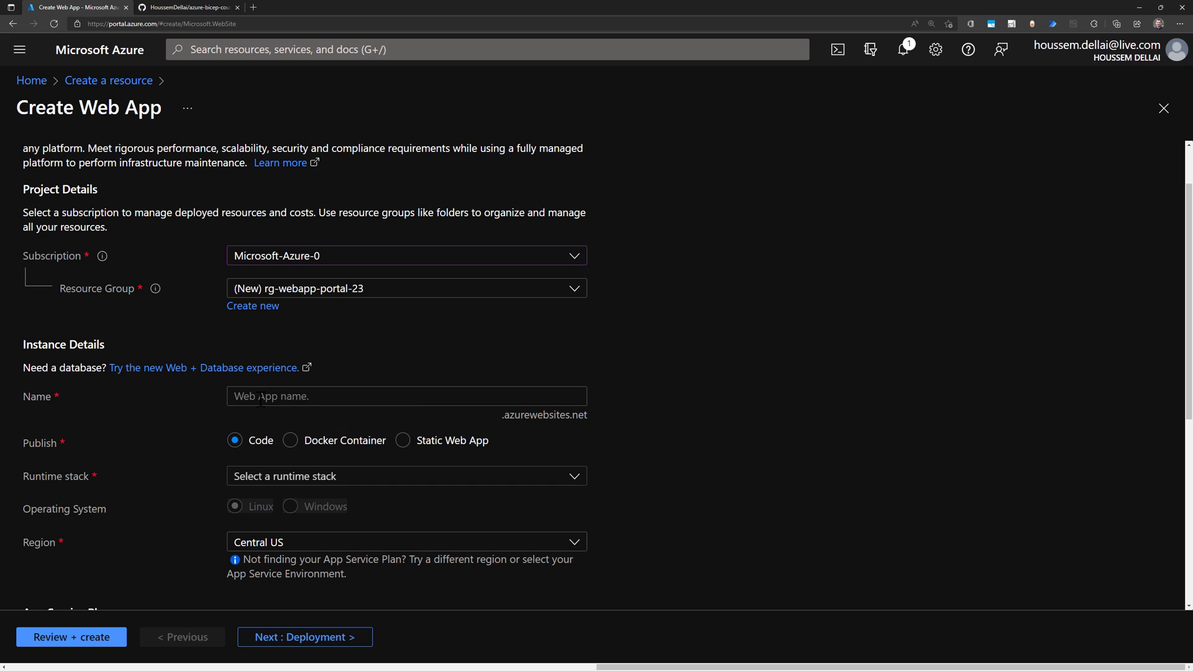
text(webapp-portal-23)
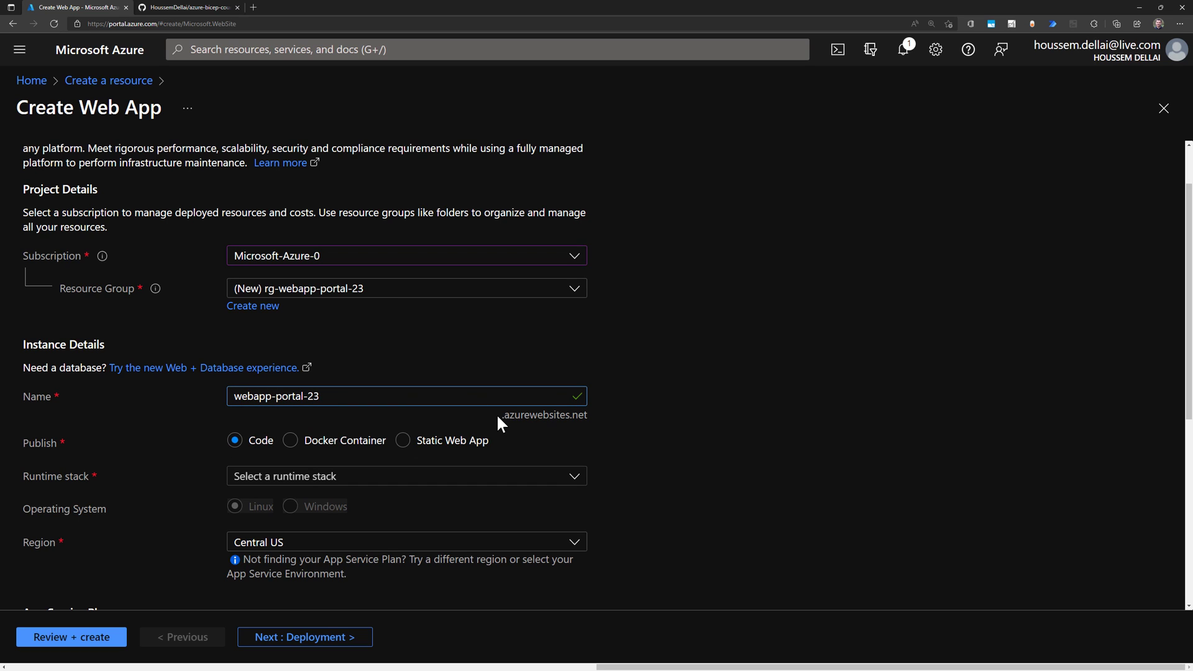
mouse_move(573, 424)
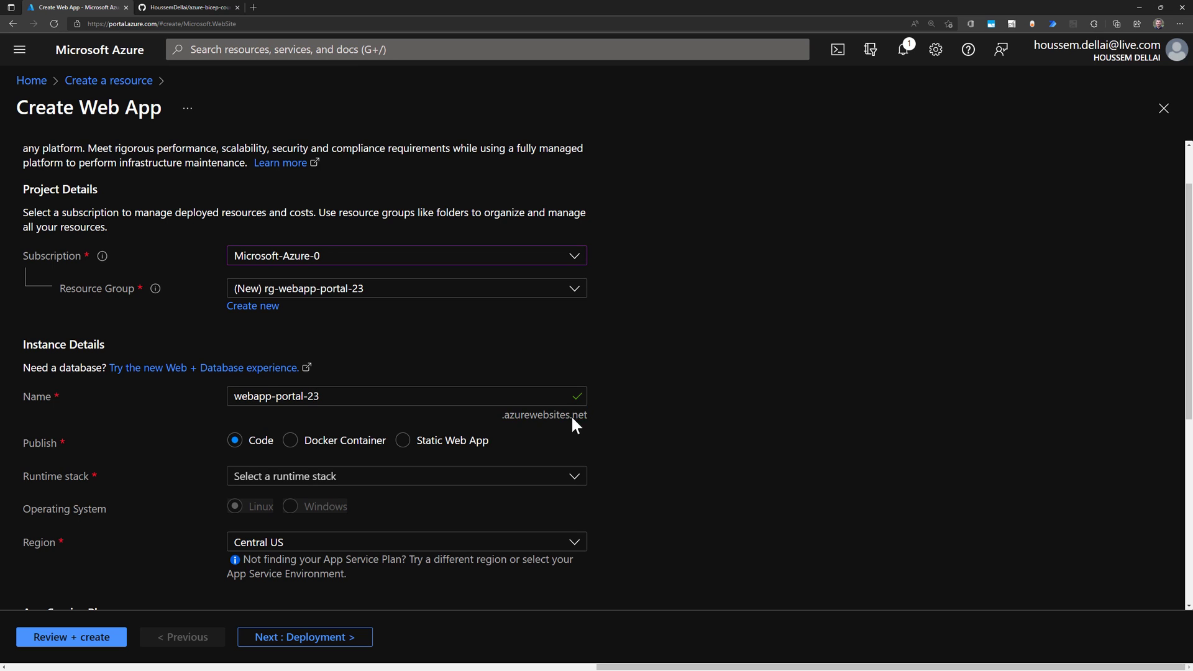
double_click(544, 415)
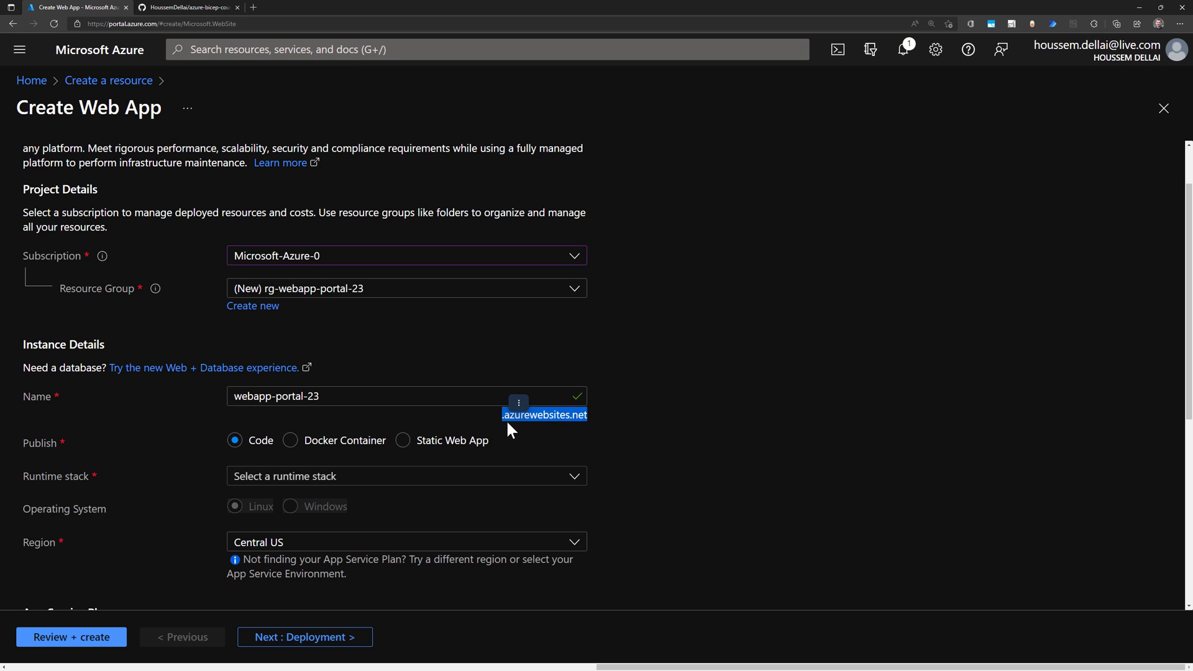
mouse_move(577, 426)
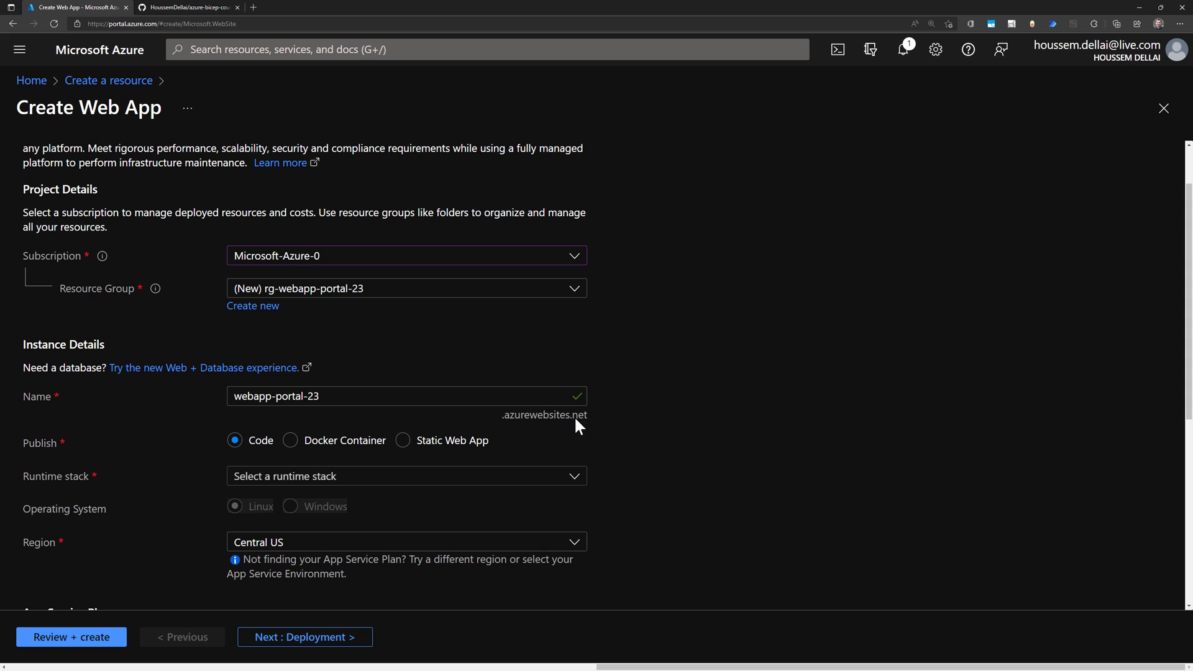
mouse_move(156, 474)
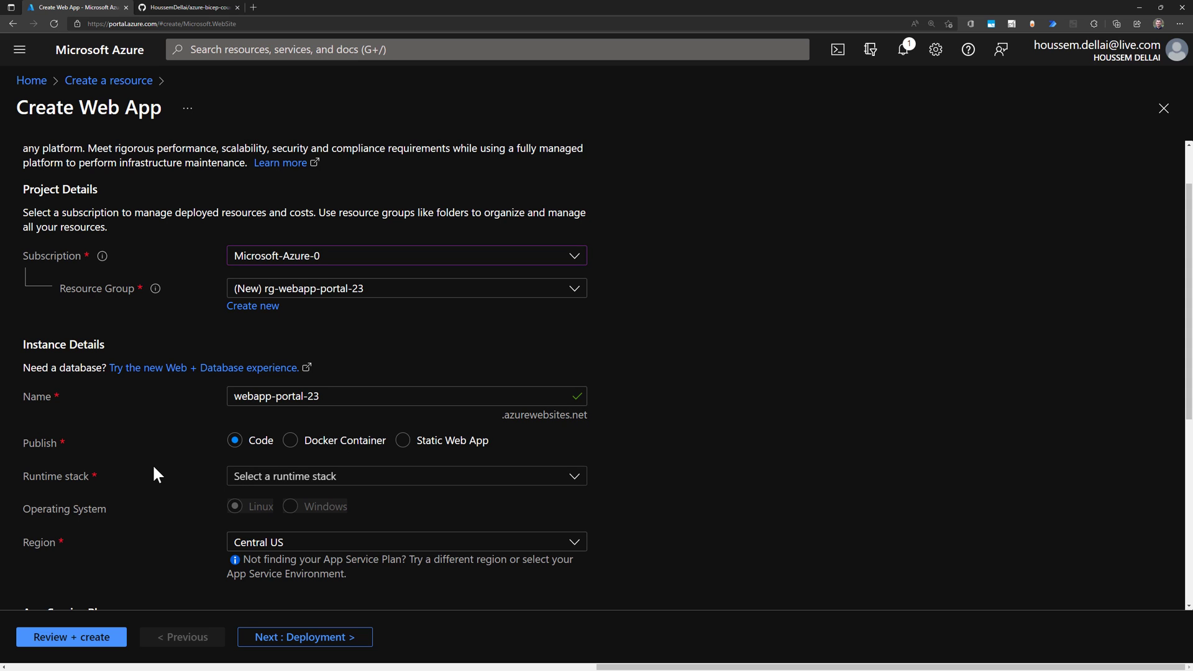
scroll(down, 3)
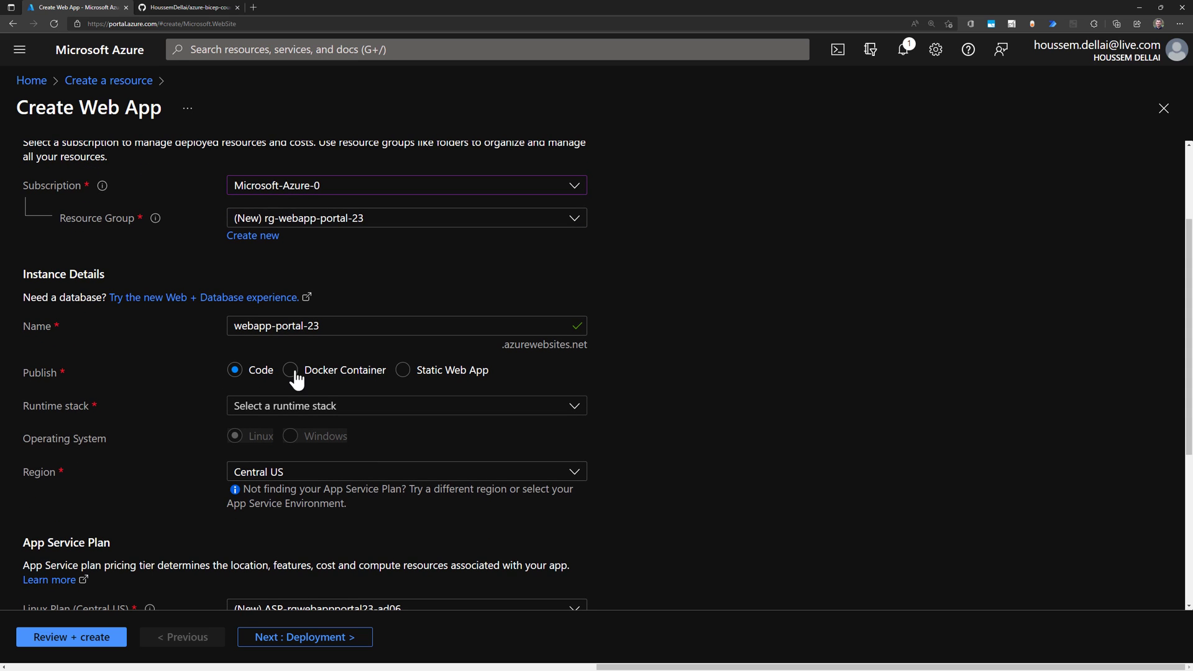
mouse_move(326, 381)
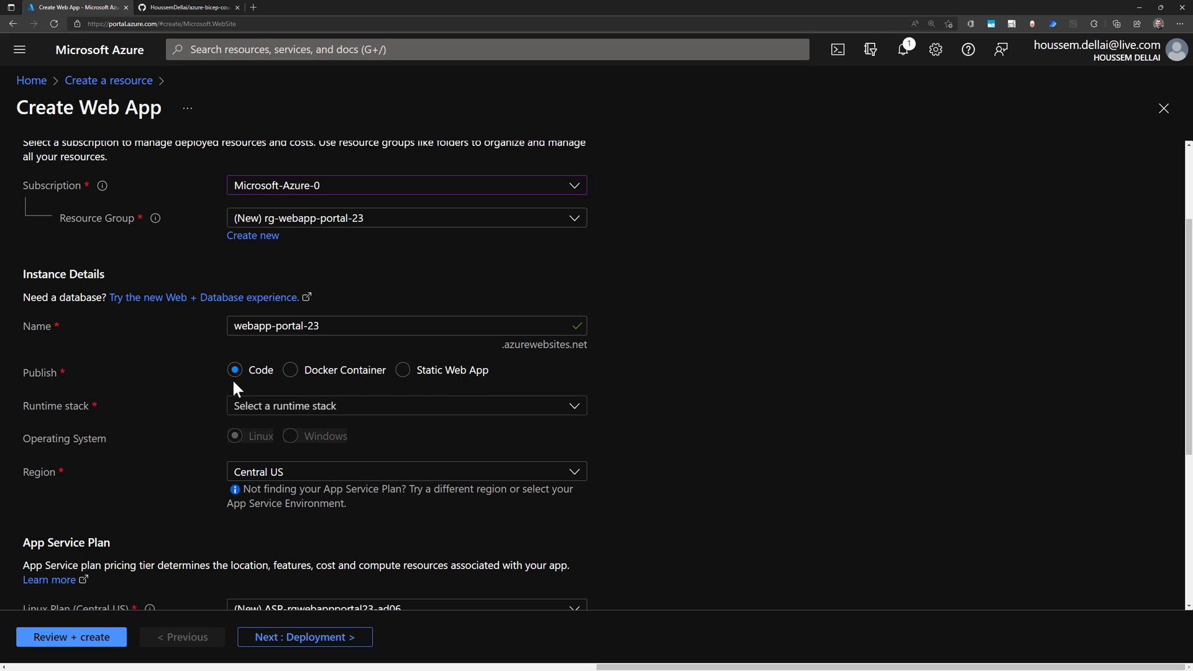
mouse_move(165, 397)
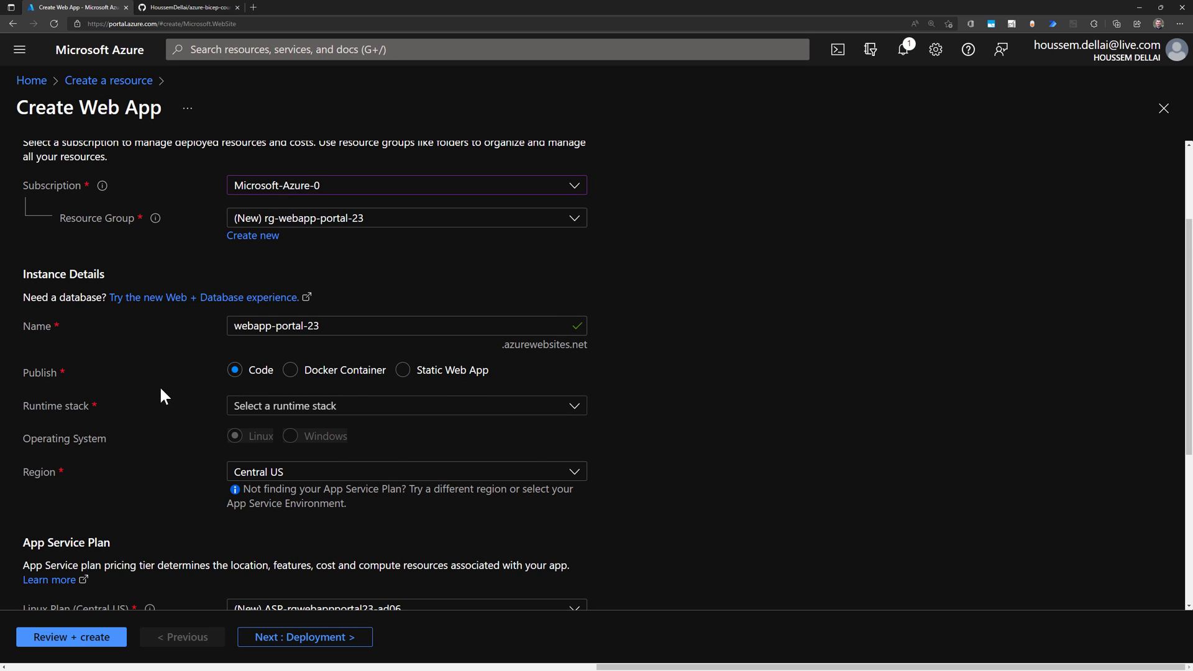
scroll(down, 3)
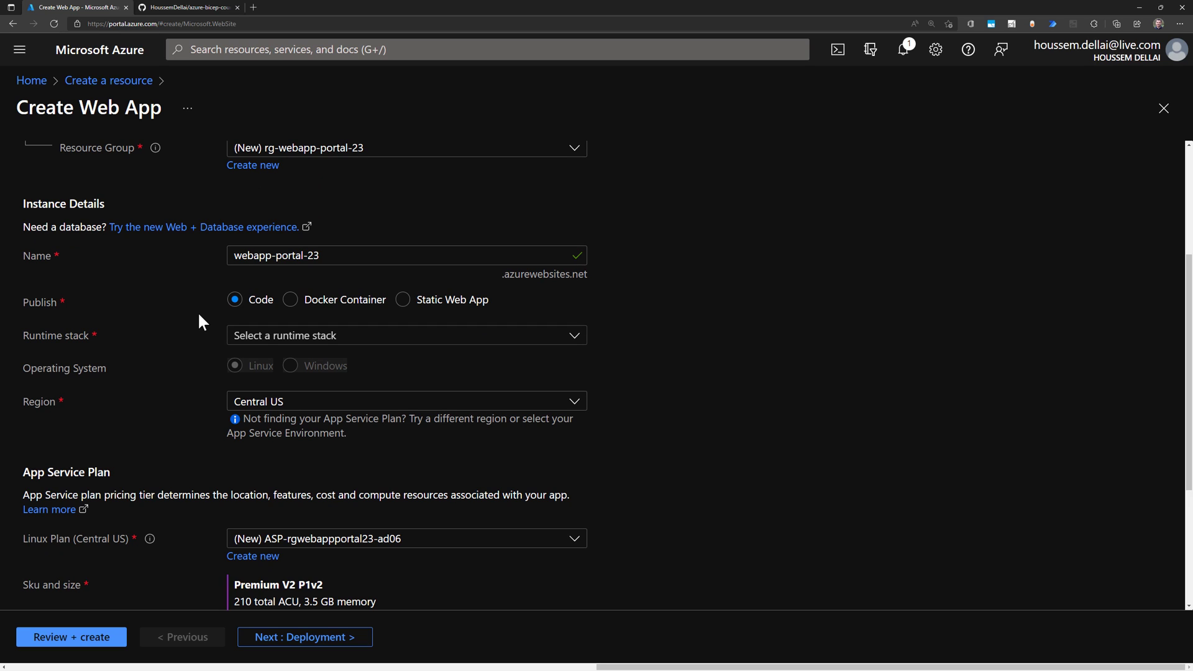
Choose Java 11 as runtime stack with Java SE (Embedded Web Server)
click(405, 335)
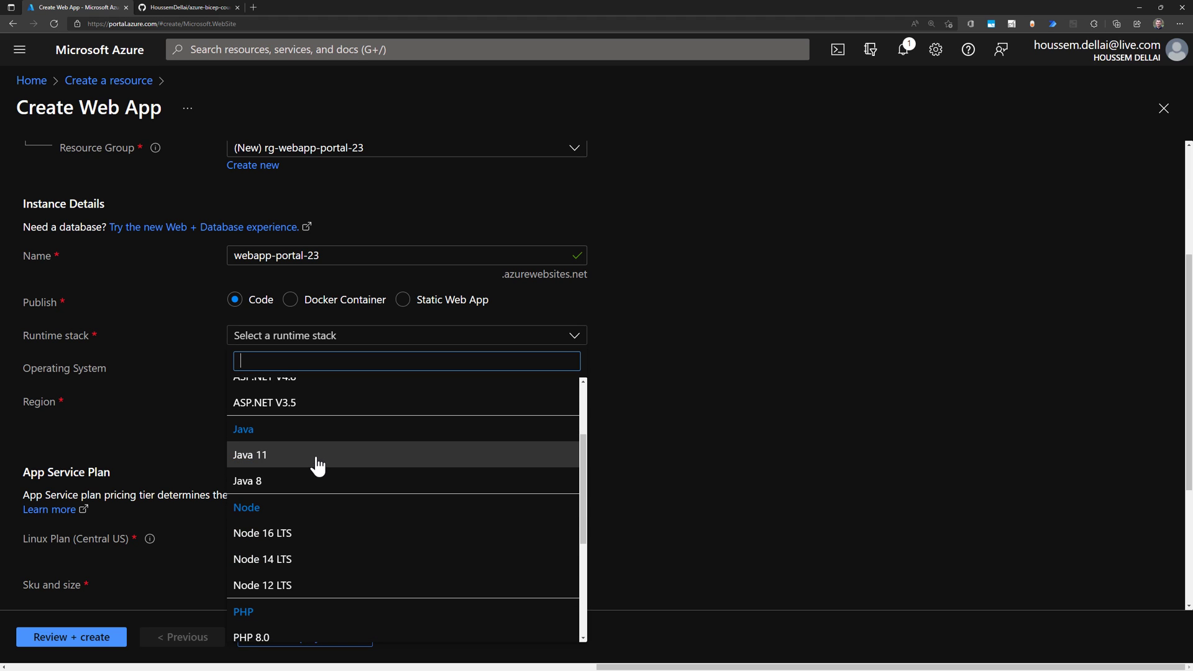
scroll(down, 3)
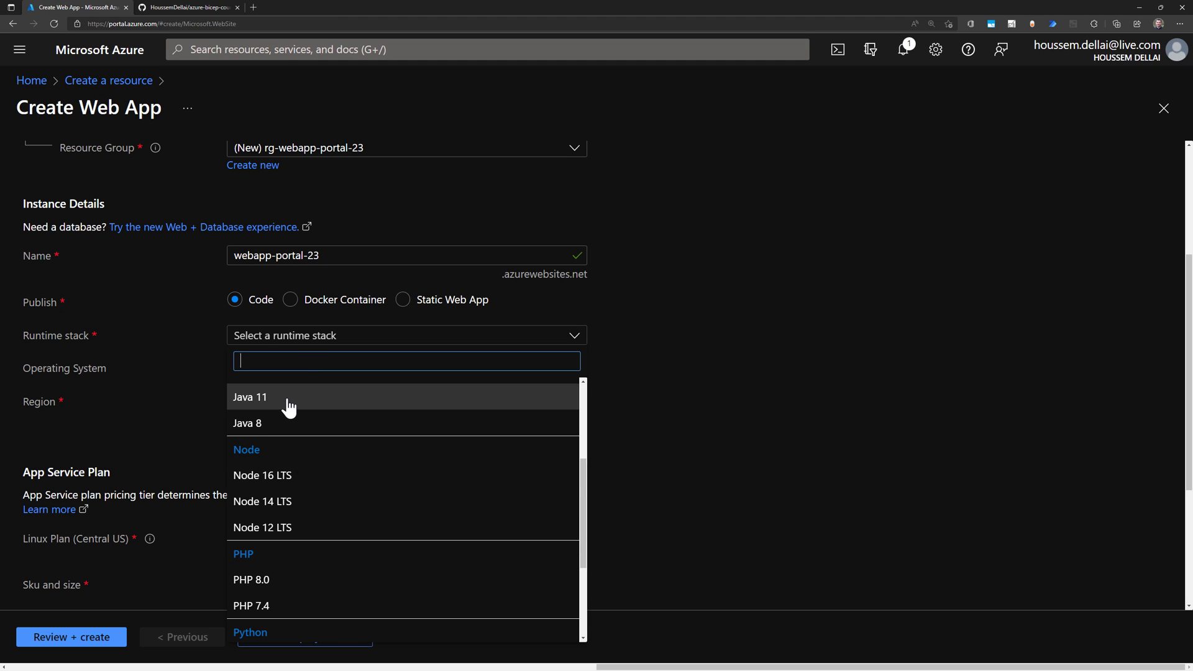
click(249, 397)
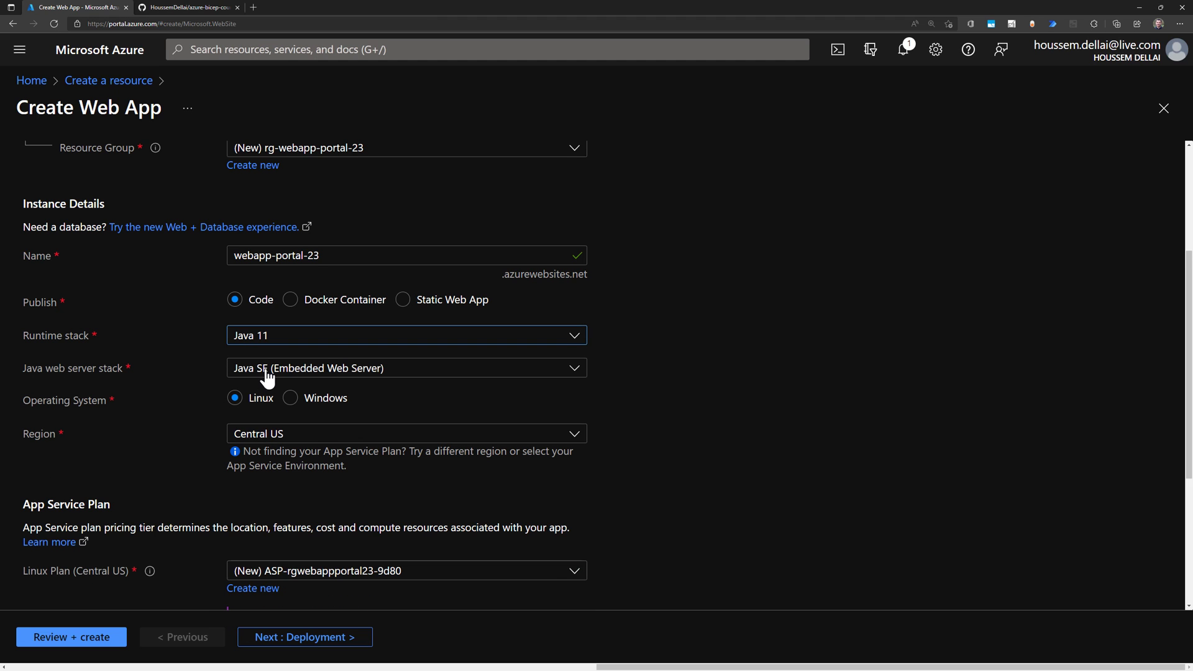
click(406, 368)
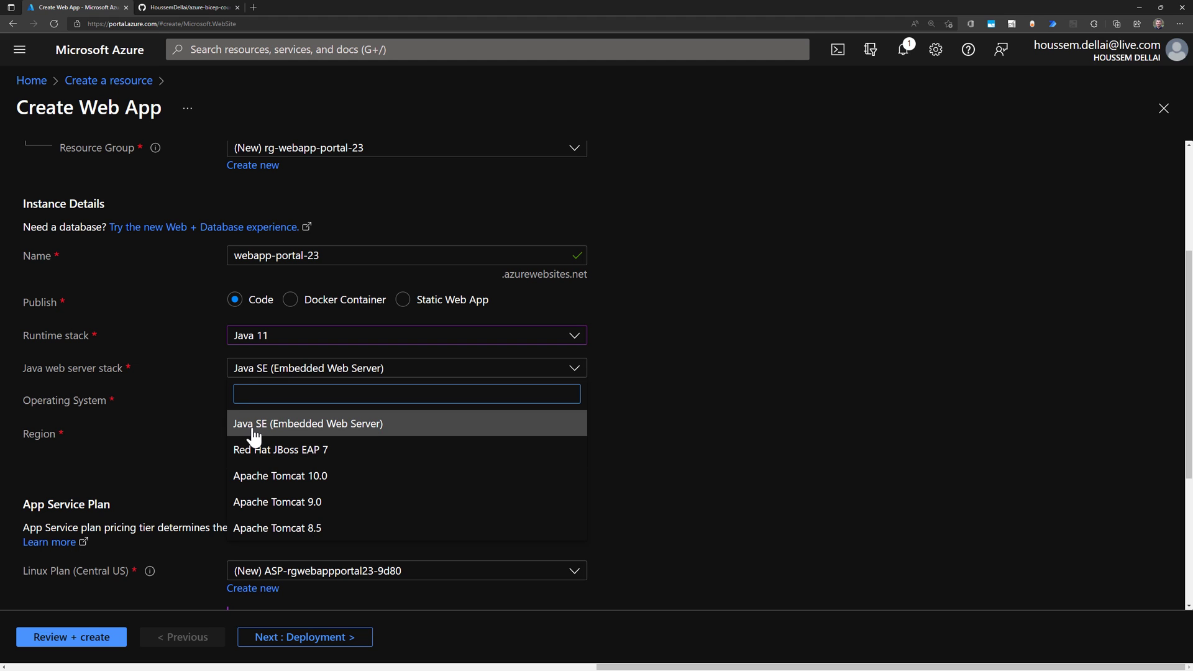
click(308, 423)
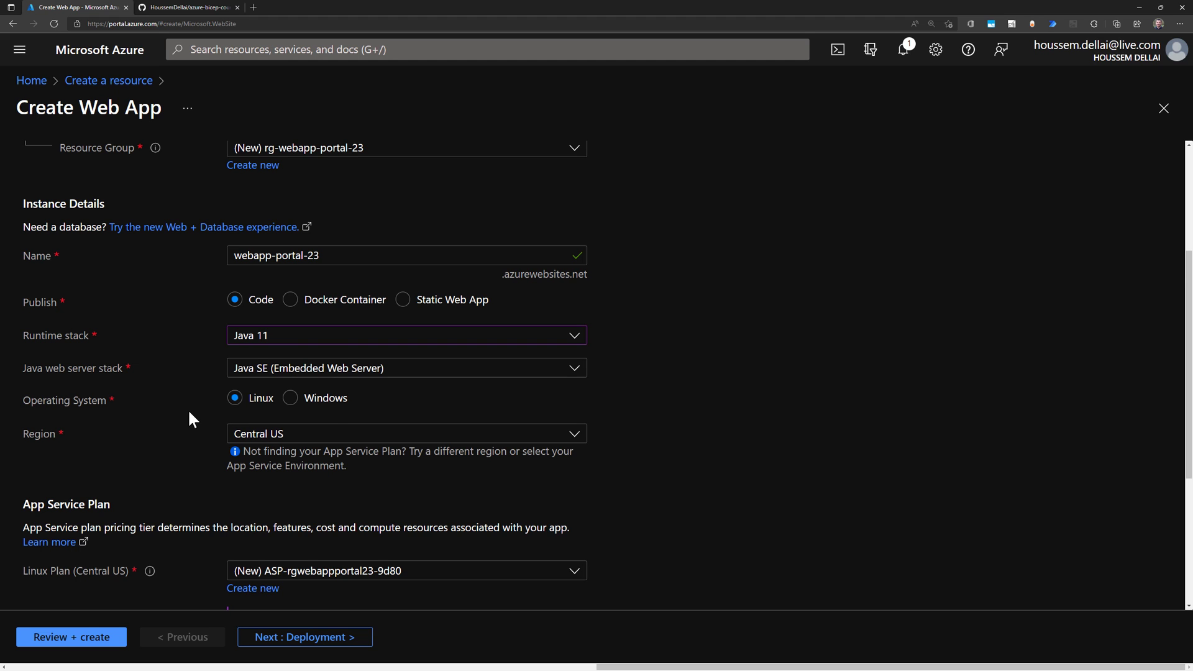
scroll(down, 3)
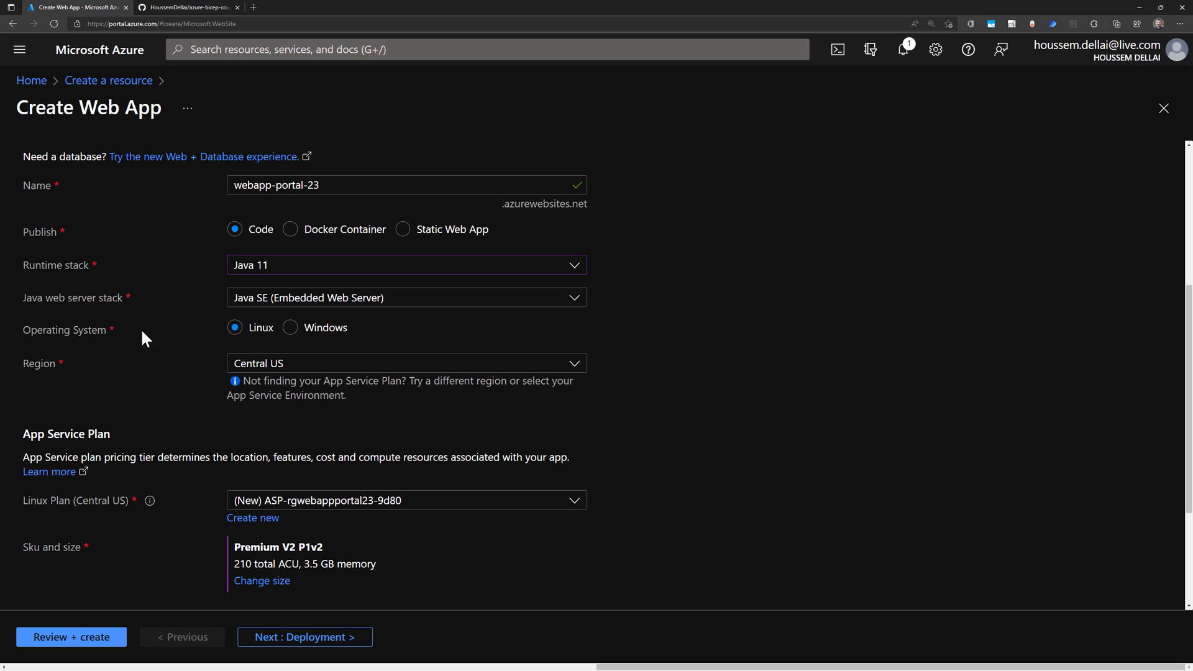
mouse_move(298, 334)
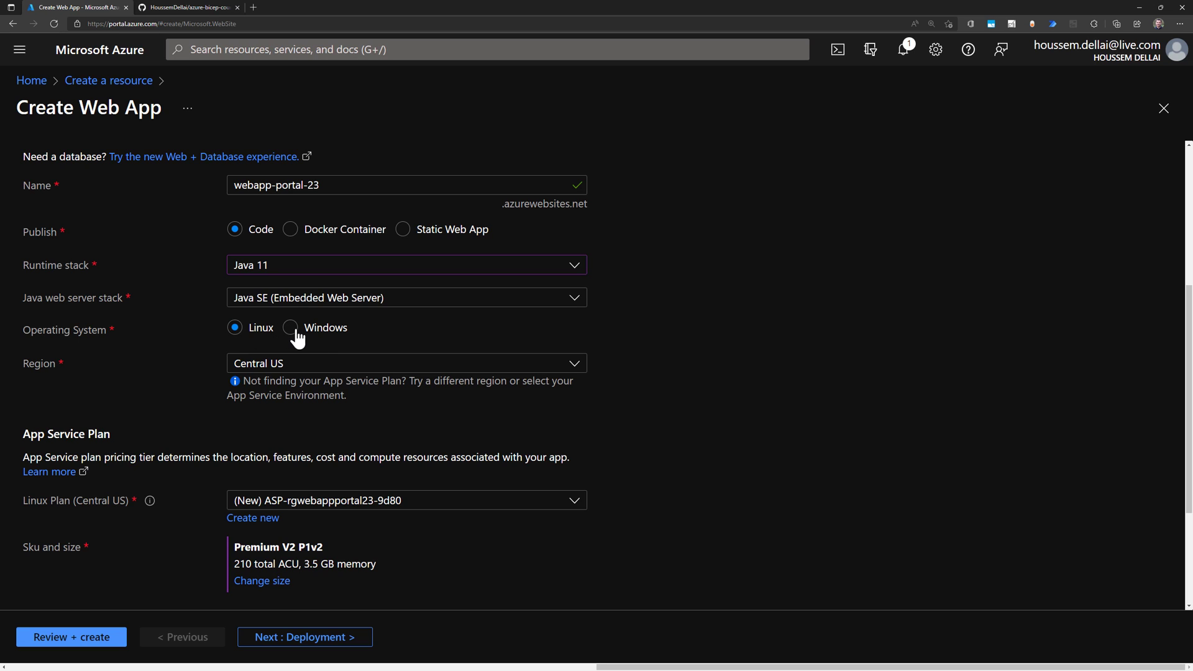
mouse_move(119, 395)
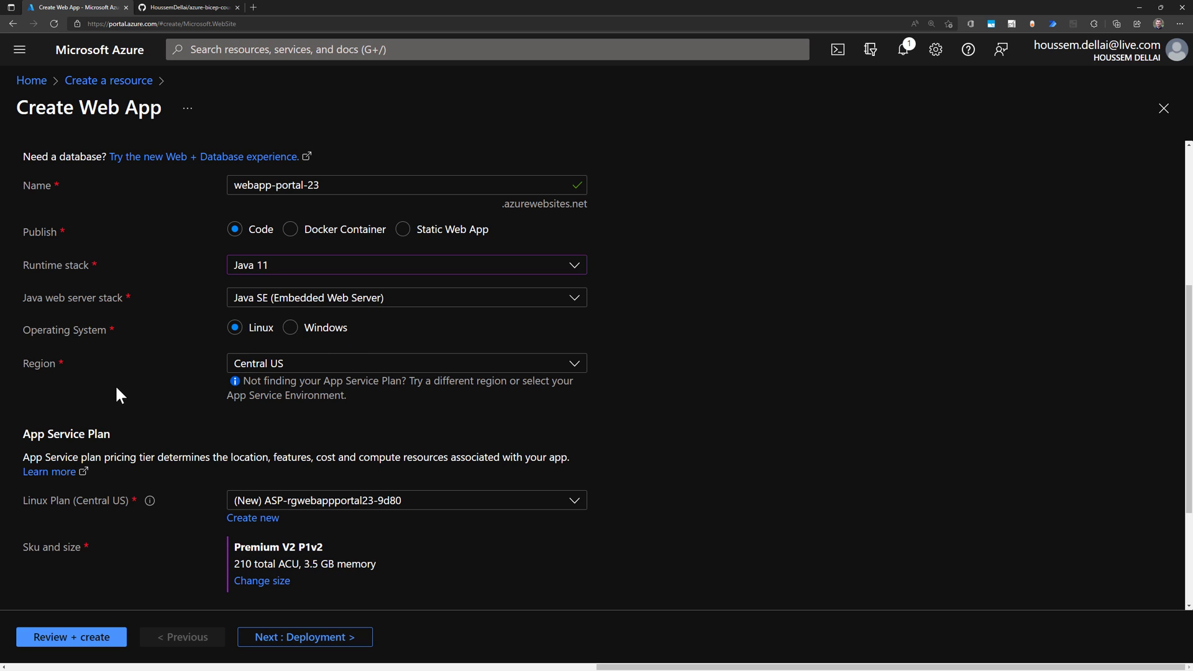
mouse_move(304, 373)
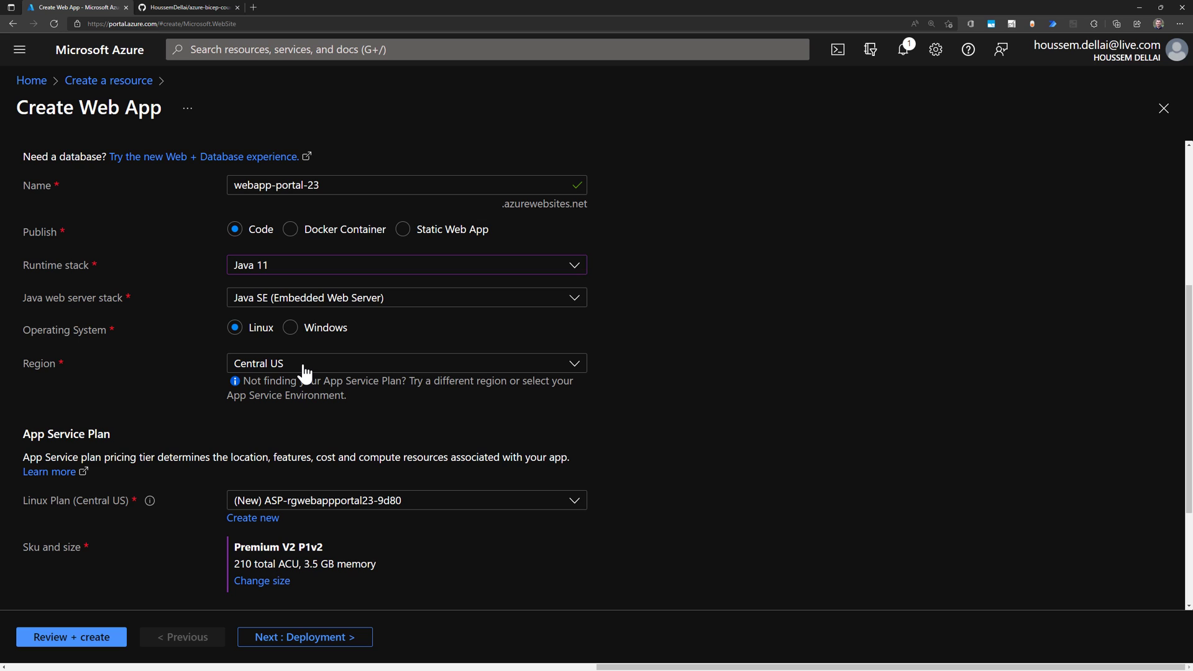
Filter the regions by 'west' and select West Europe
click(406, 363)
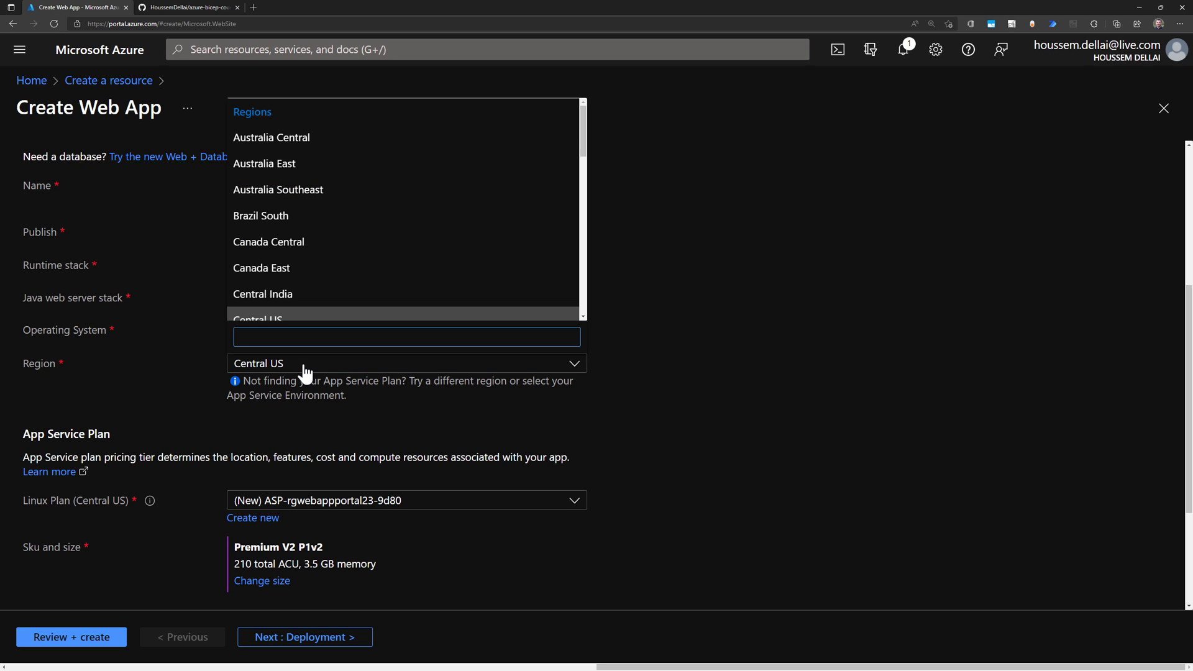
mouse_move(283, 112)
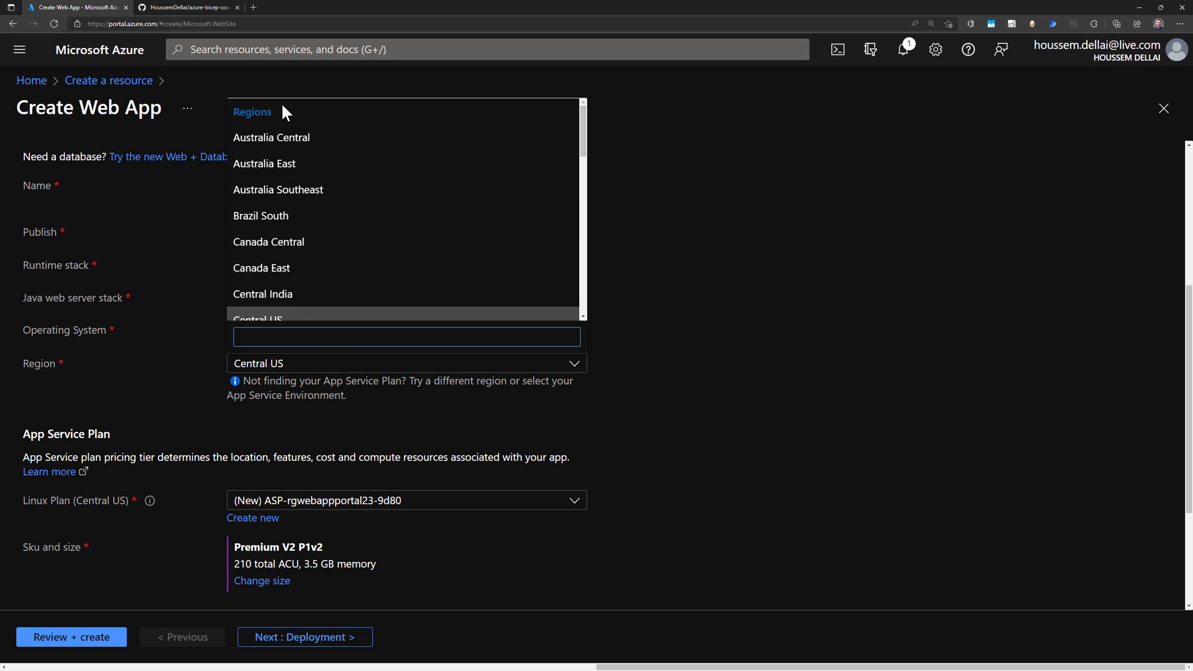
mouse_move(315, 197)
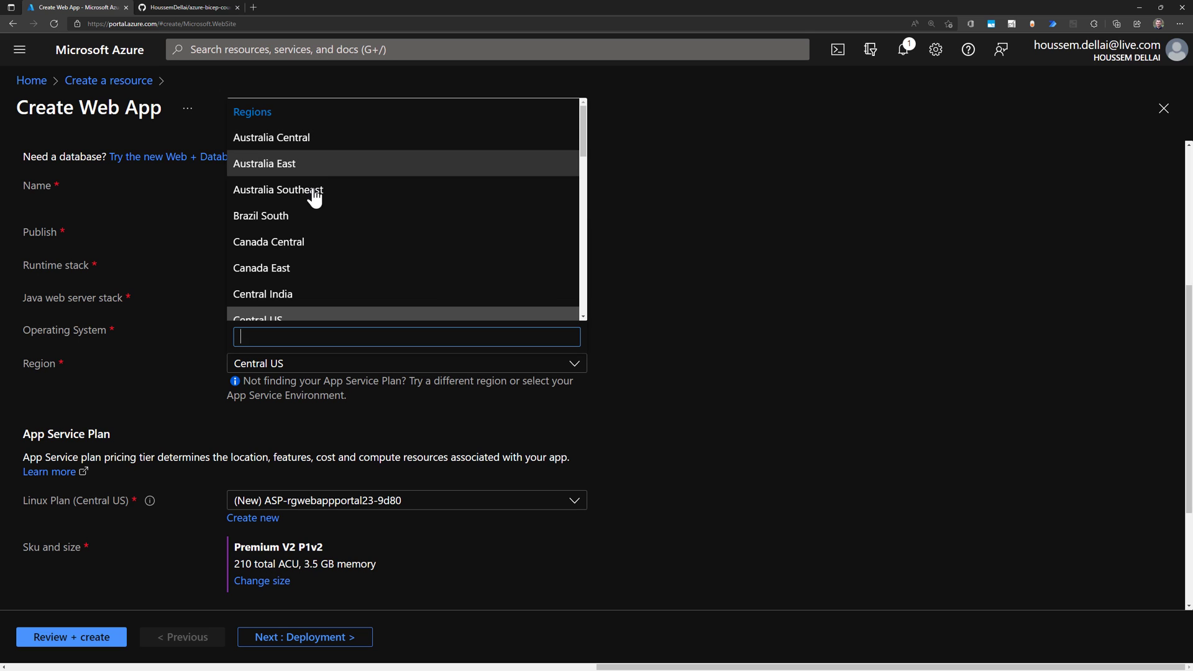
scroll(down, 3)
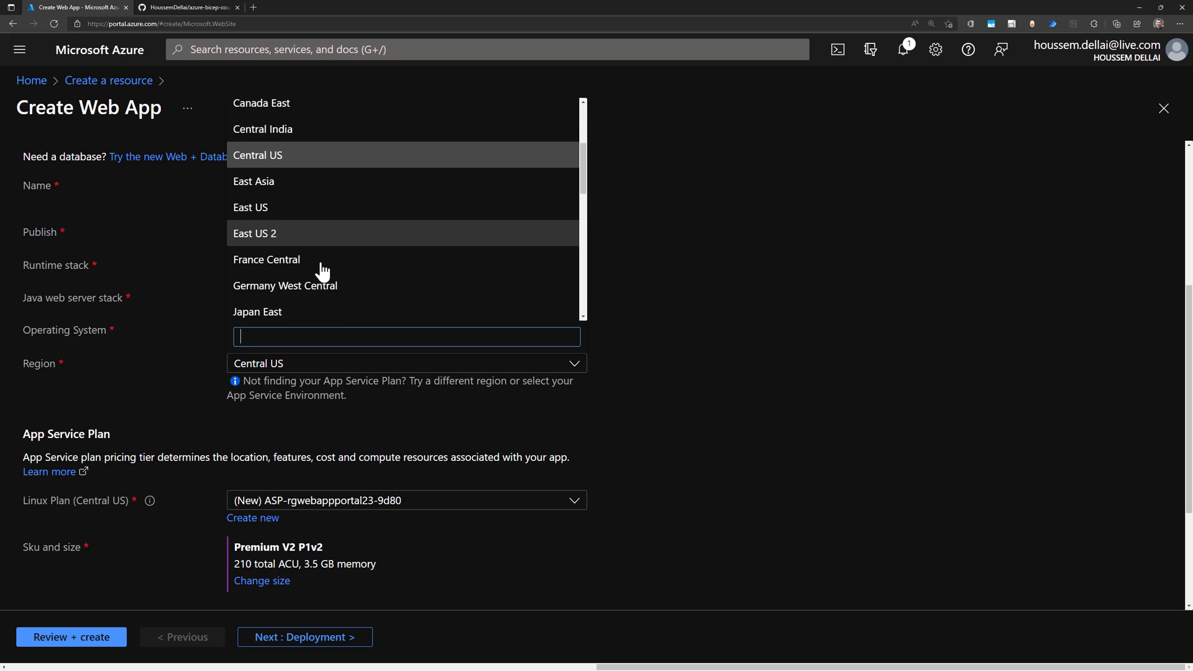
scroll(down, 3)
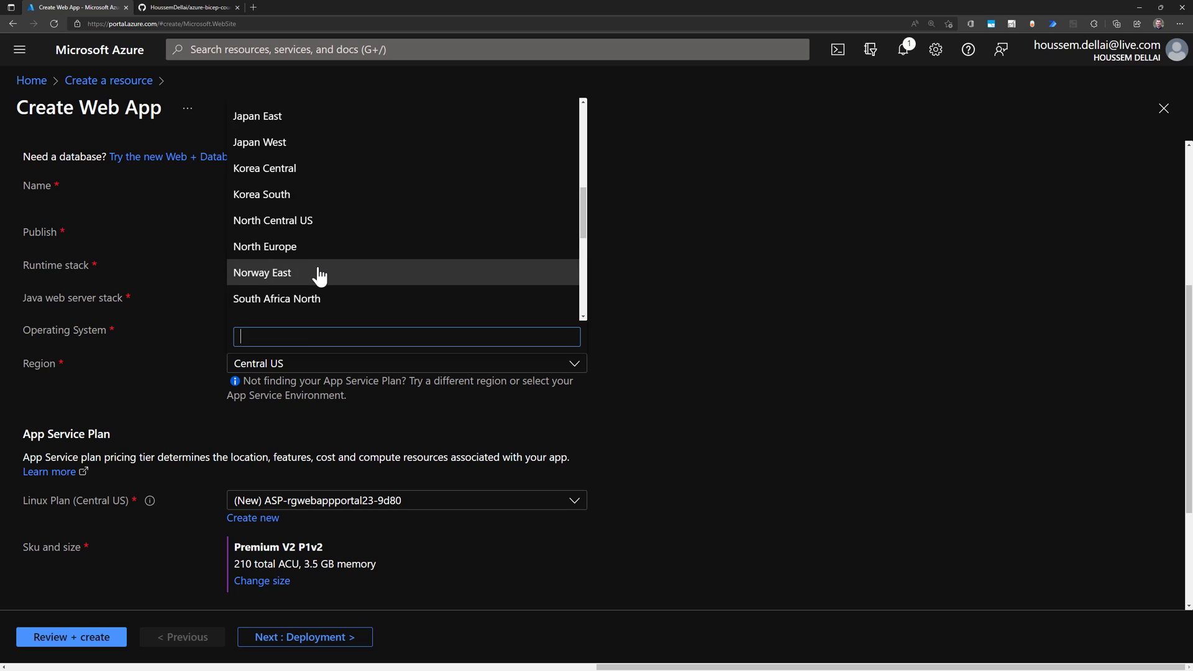
text(w)
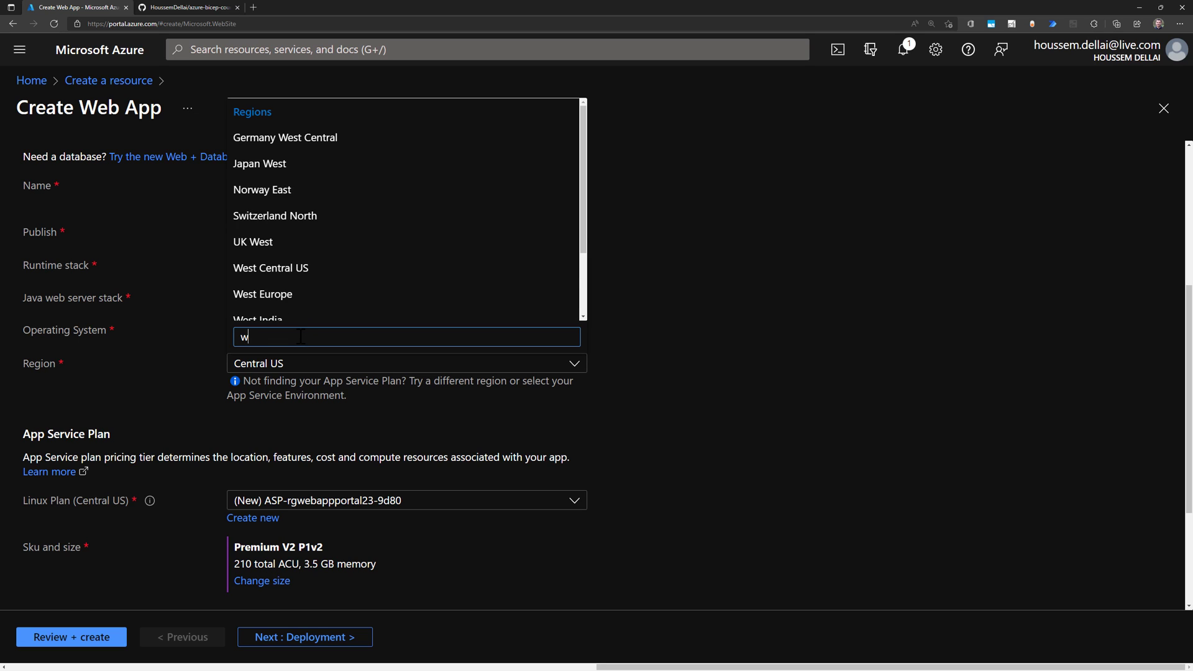
text(est euro)
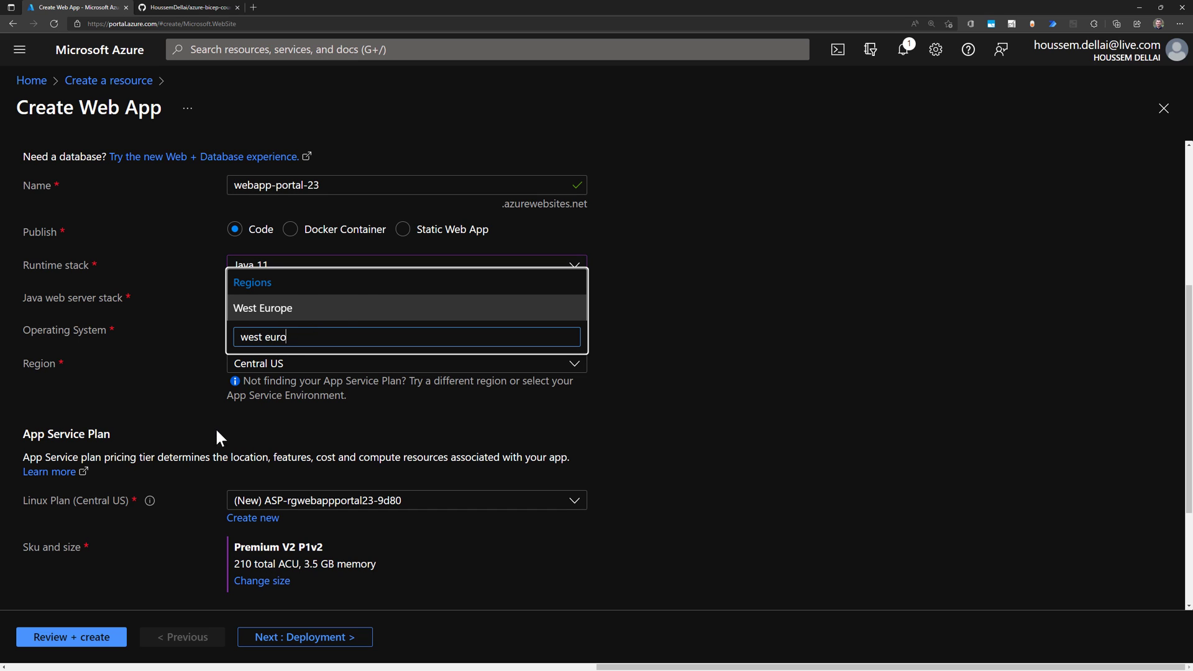
click(262, 309)
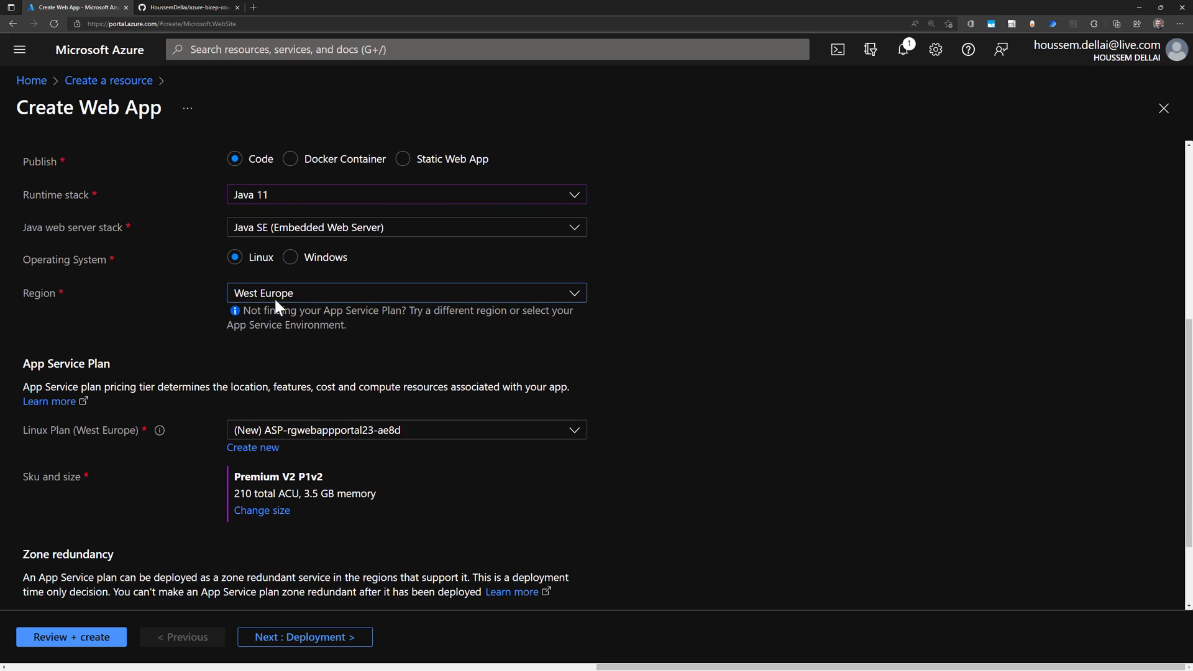
Reach the App Service Plan section and bring up the Spec Picker with P1V2 chosen
scroll(down, 3)
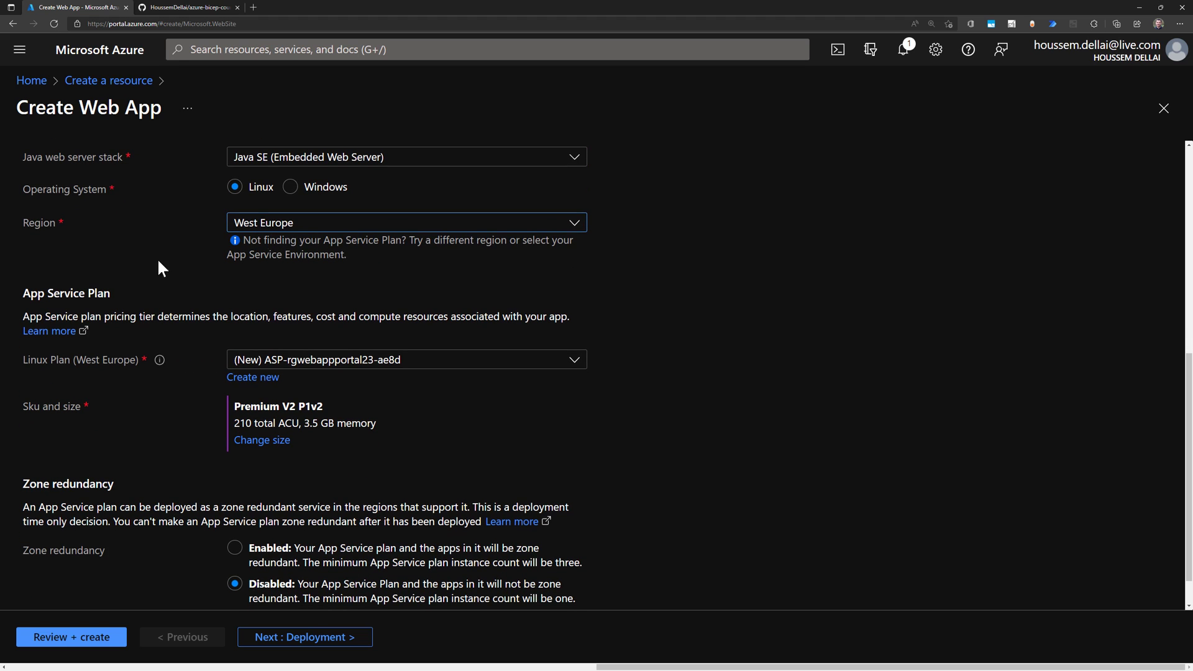
scroll(down, 3)
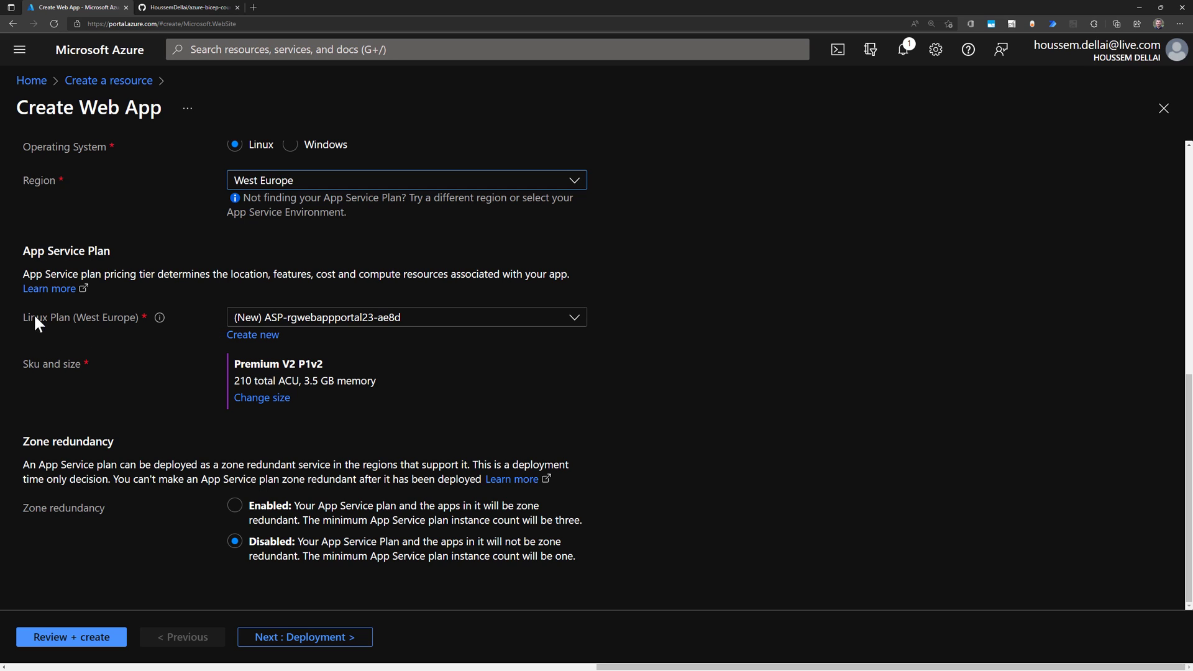
mouse_move(118, 266)
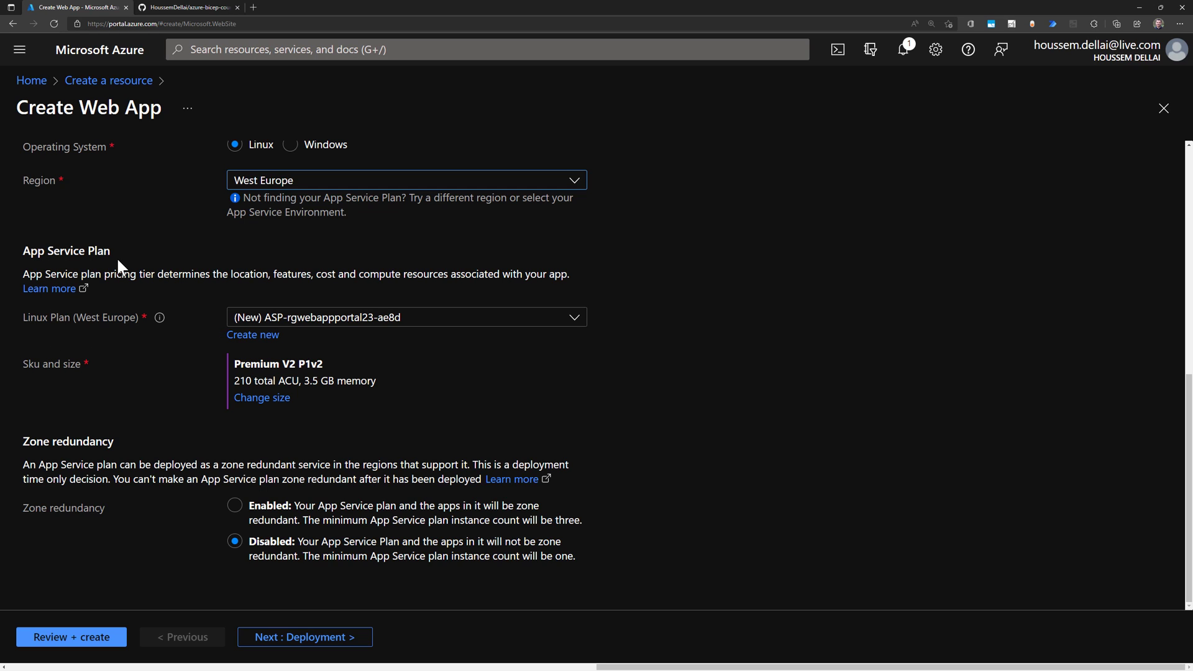
double_click(76, 250)
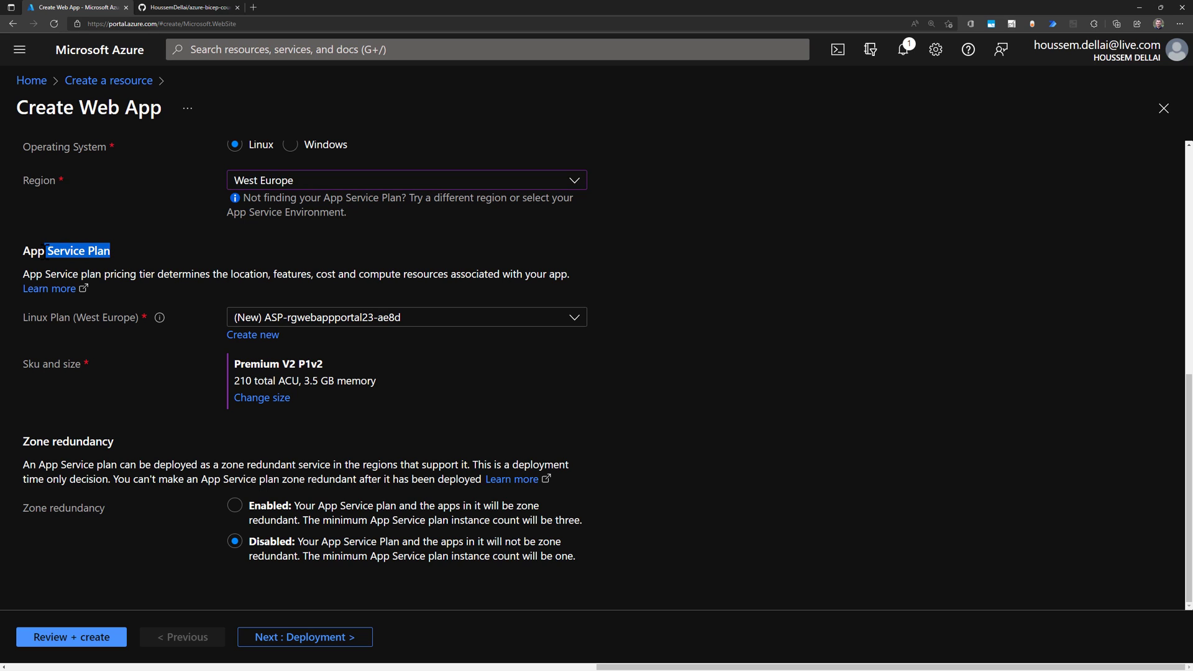
click(201, 260)
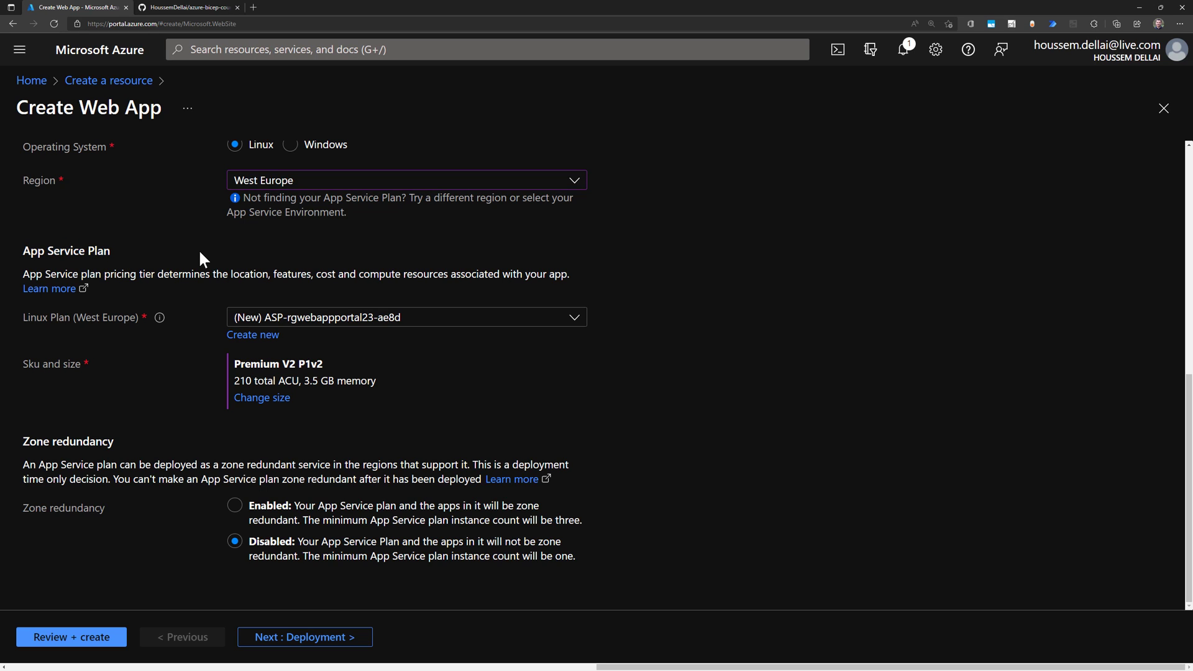
mouse_move(175, 302)
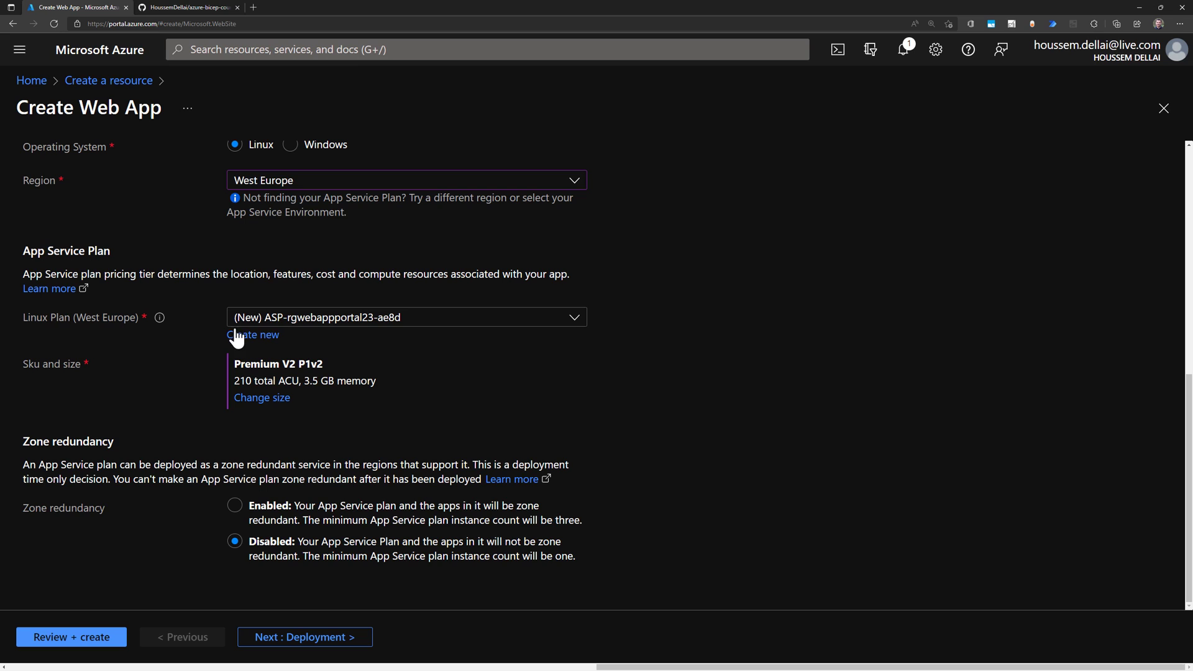
mouse_move(345, 323)
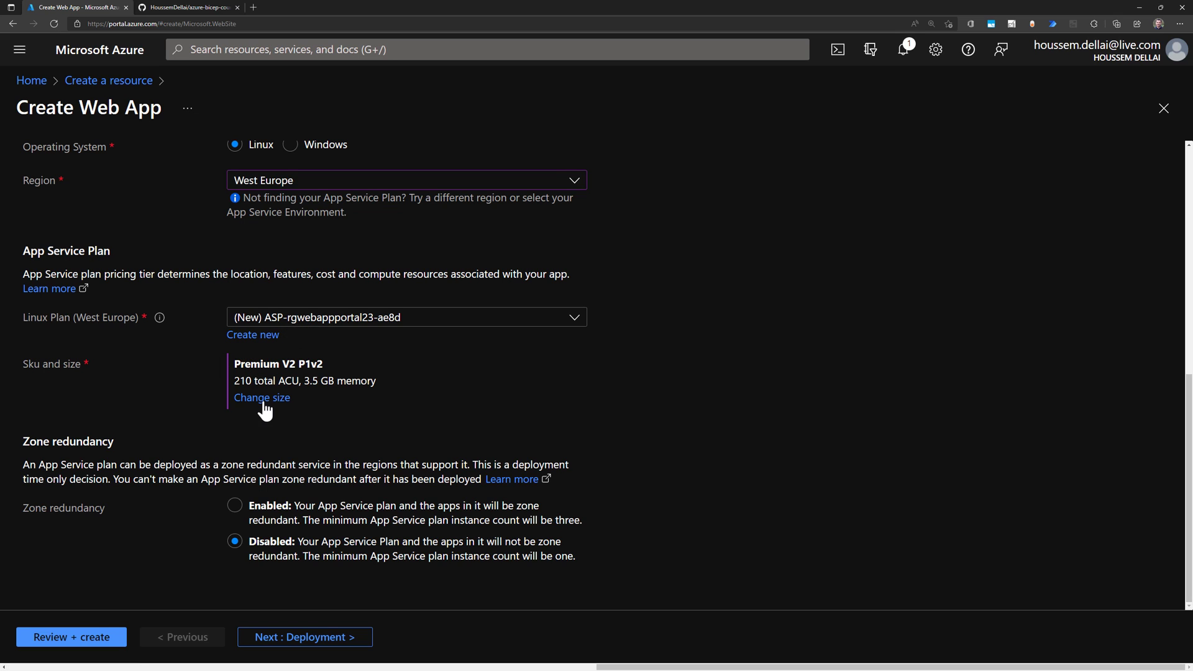
click(261, 398)
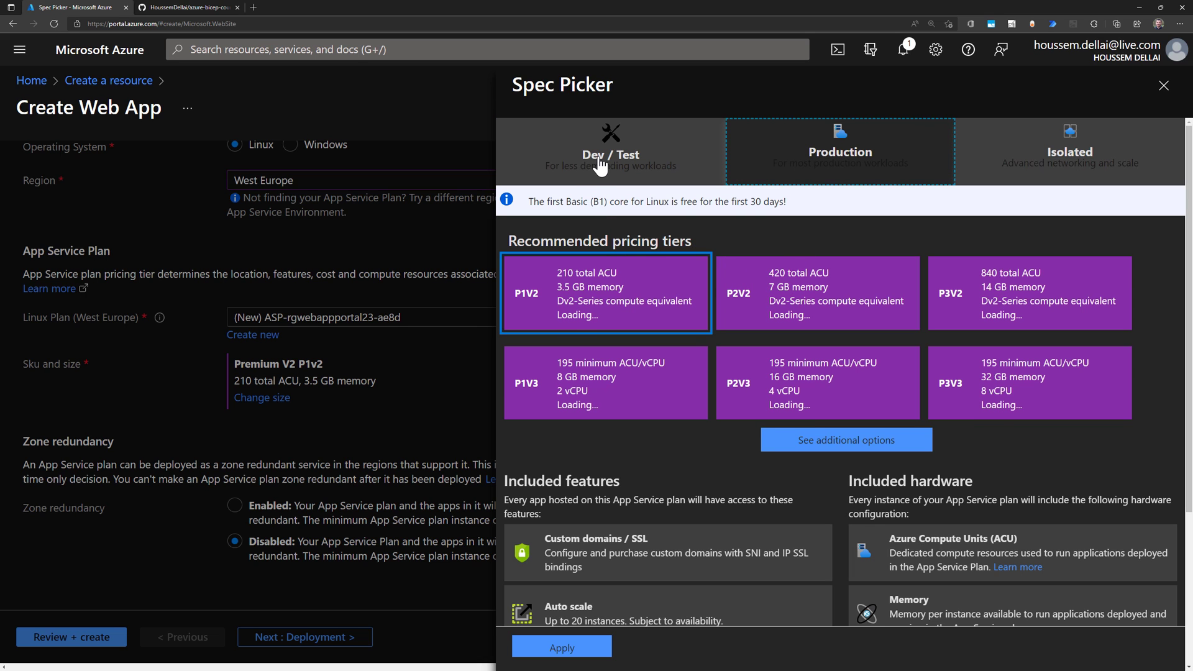
Browse the Dev / Test and Production tiers, then close the picker keeping Premium V2 P1v2
click(611, 152)
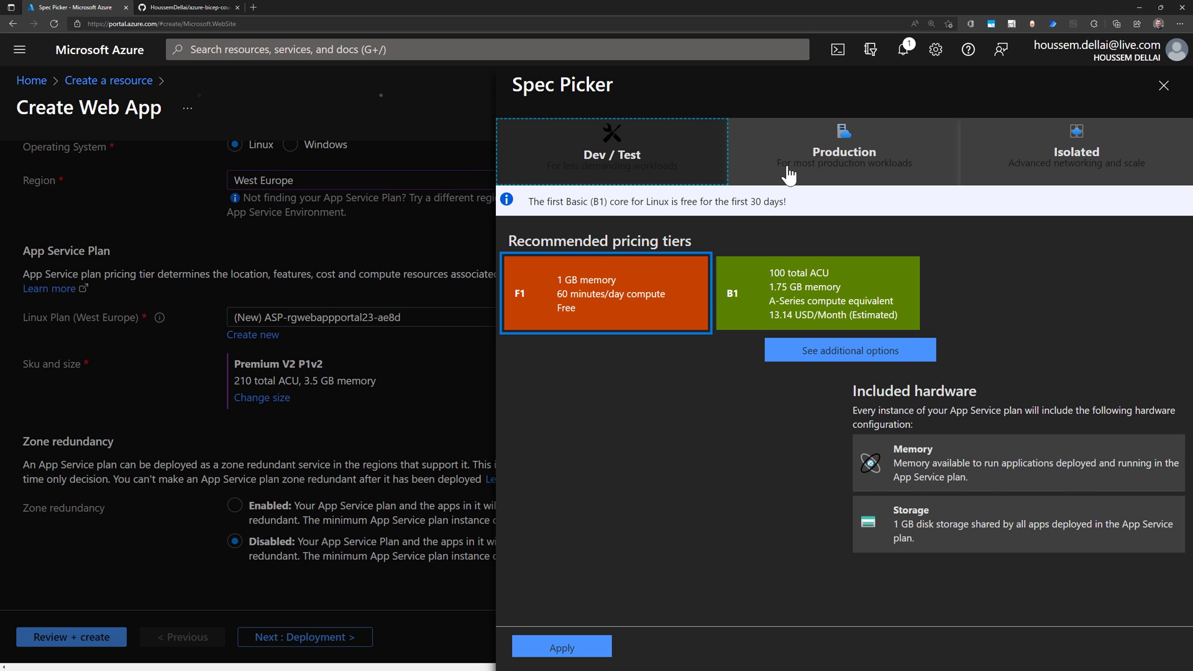
click(842, 152)
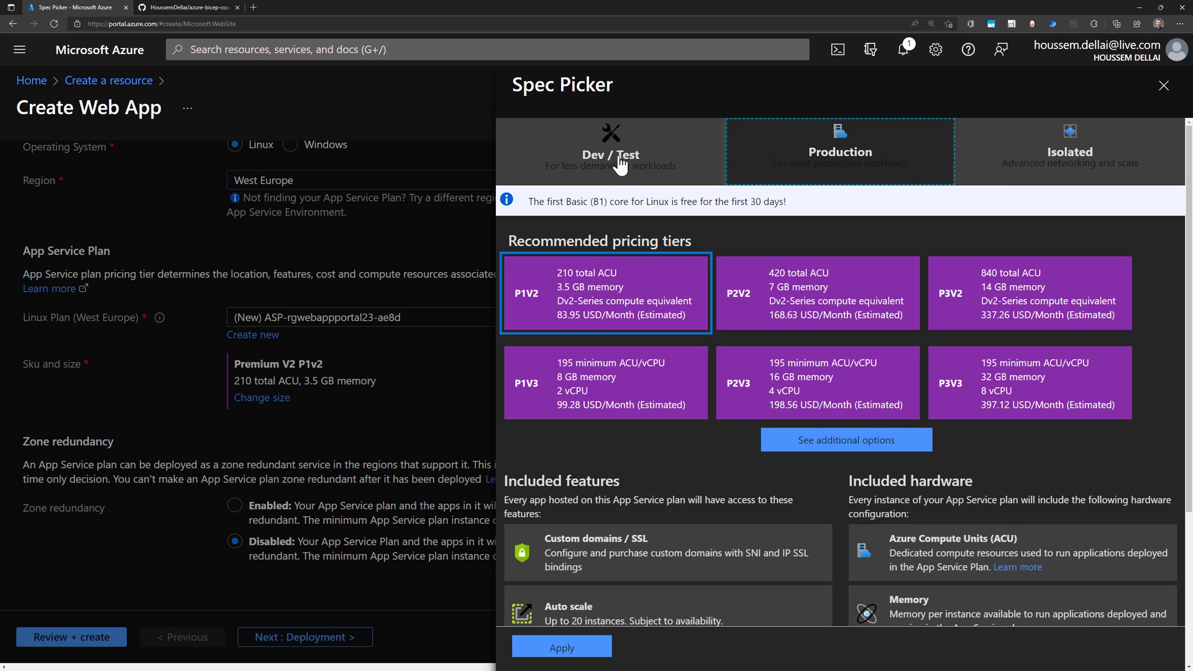
click(610, 152)
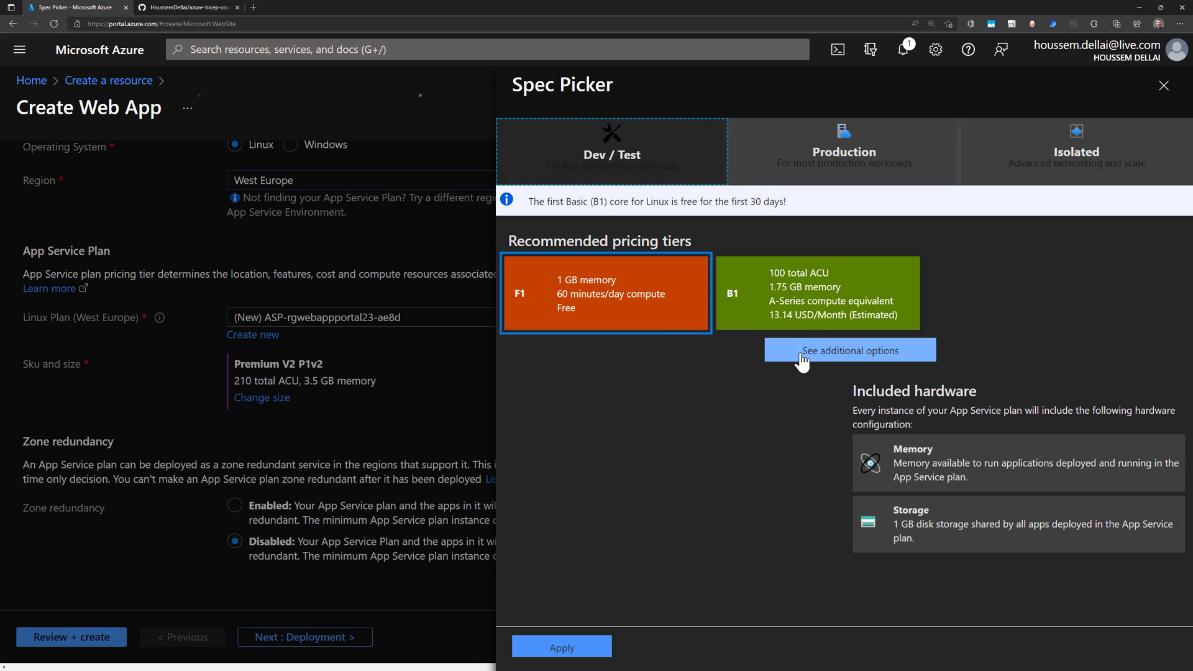
click(849, 350)
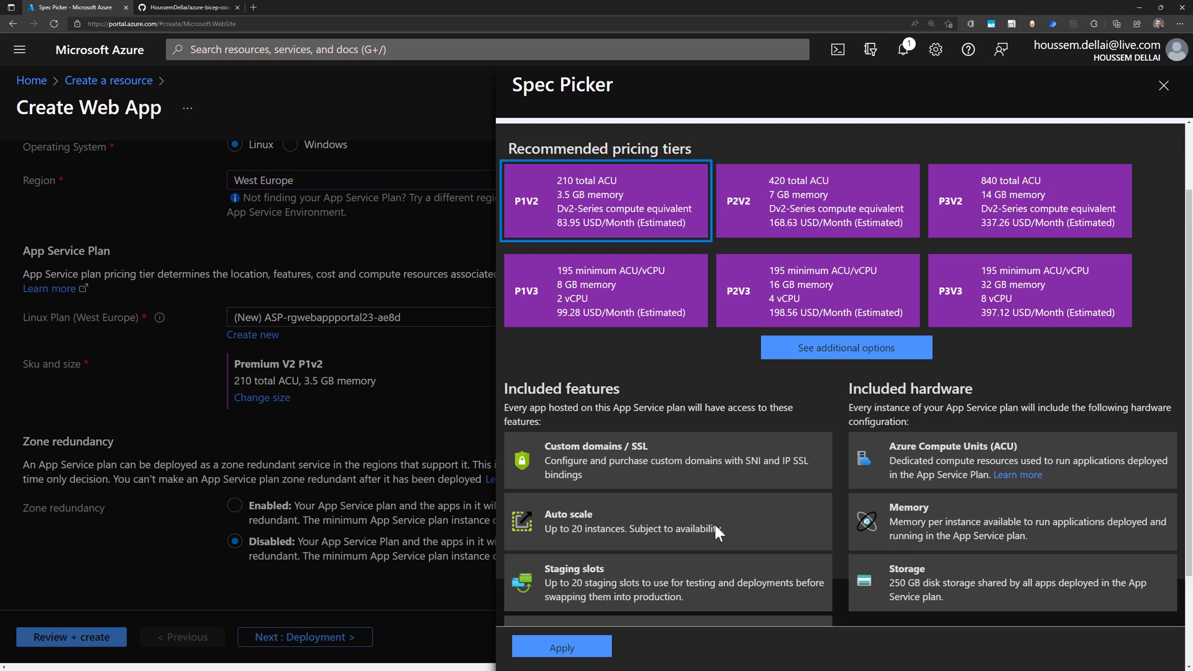
scroll(down, 3)
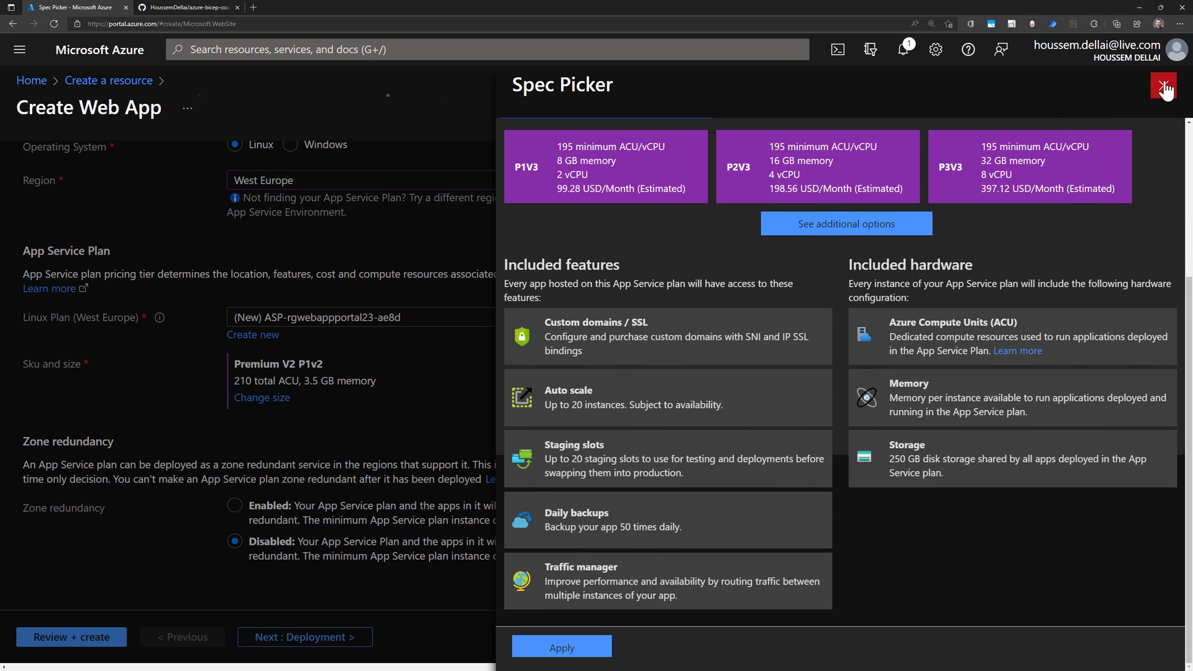
click(1164, 86)
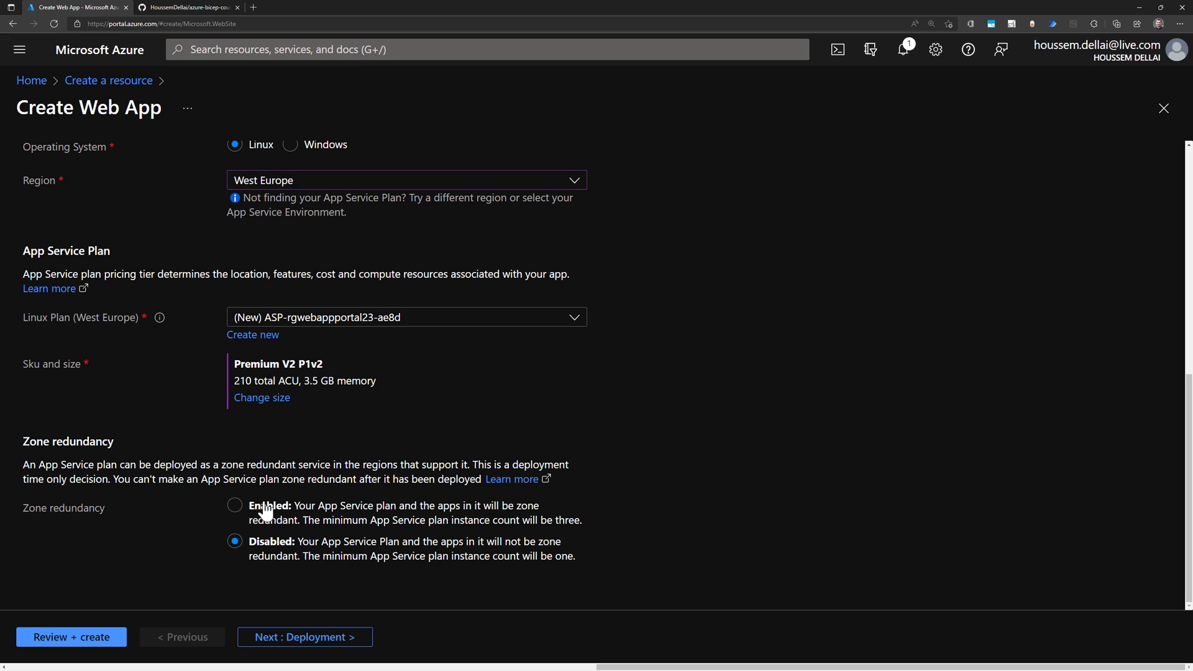
mouse_move(466, 524)
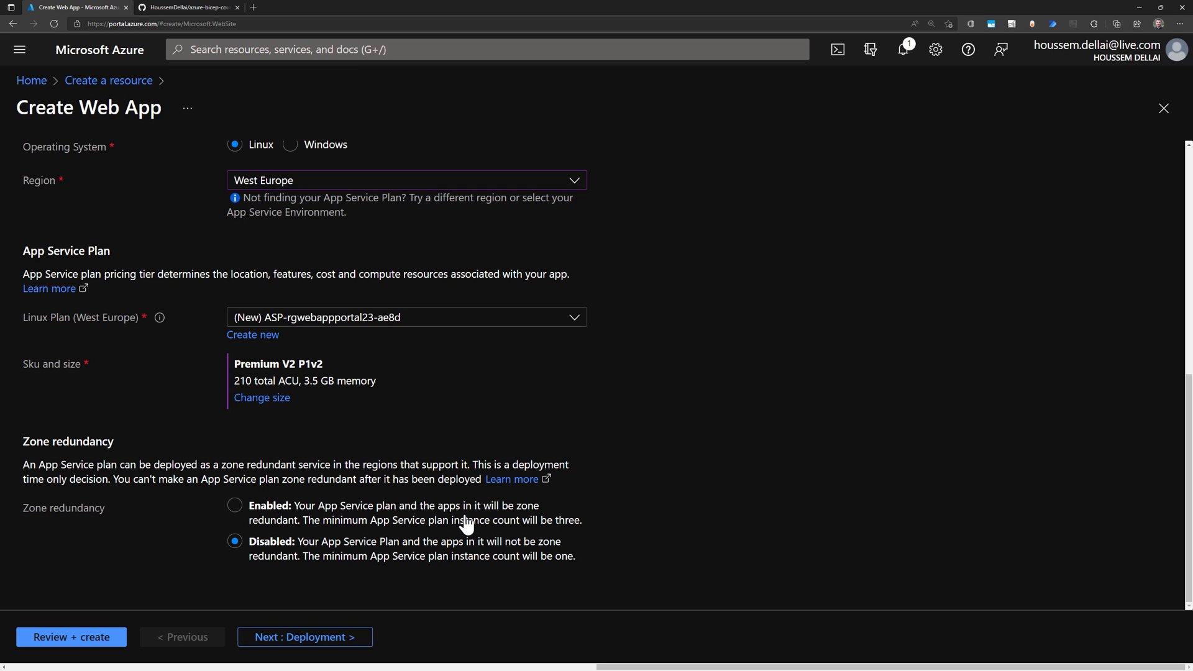
mouse_move(437, 534)
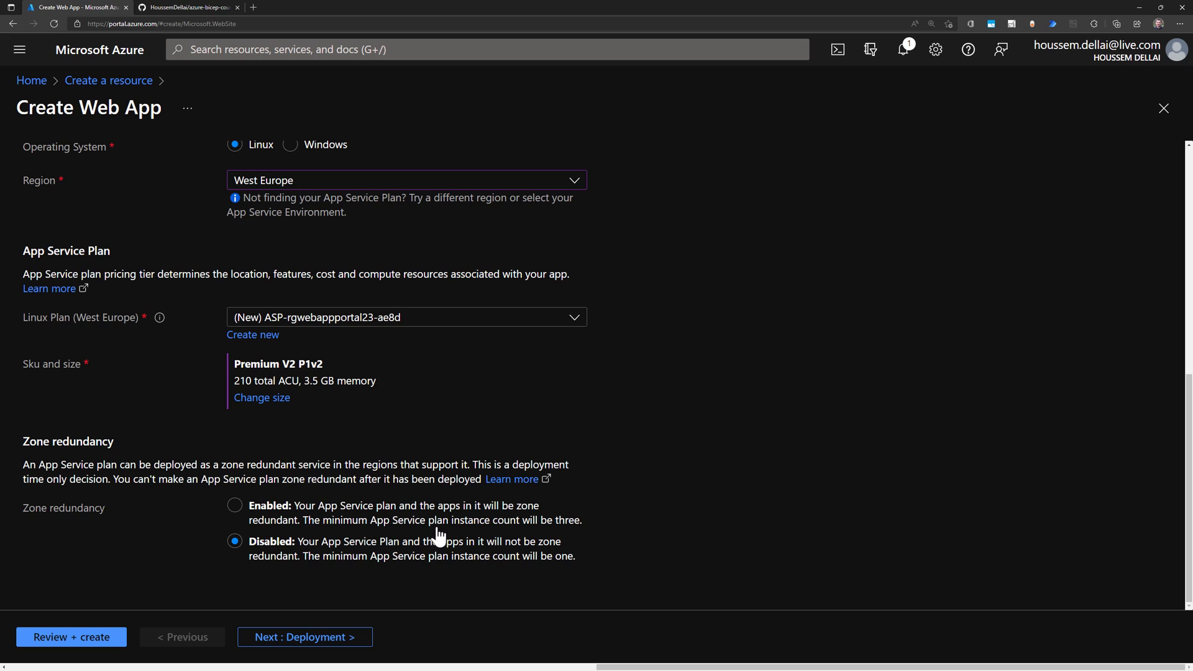
mouse_move(317, 595)
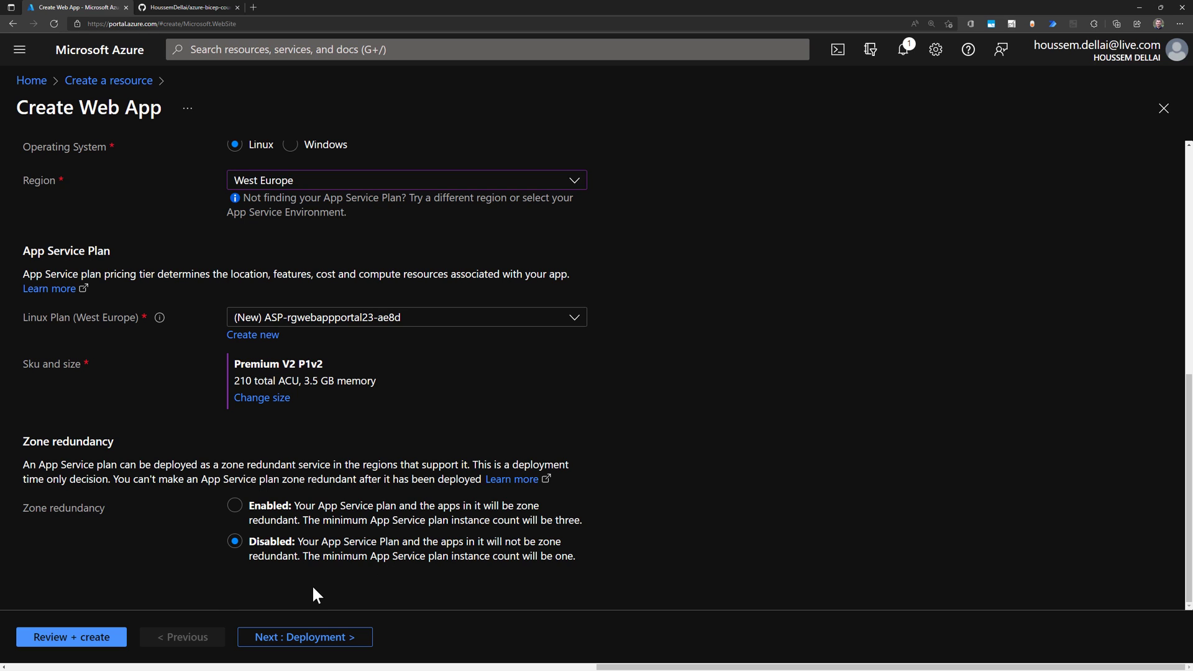
mouse_move(172, 567)
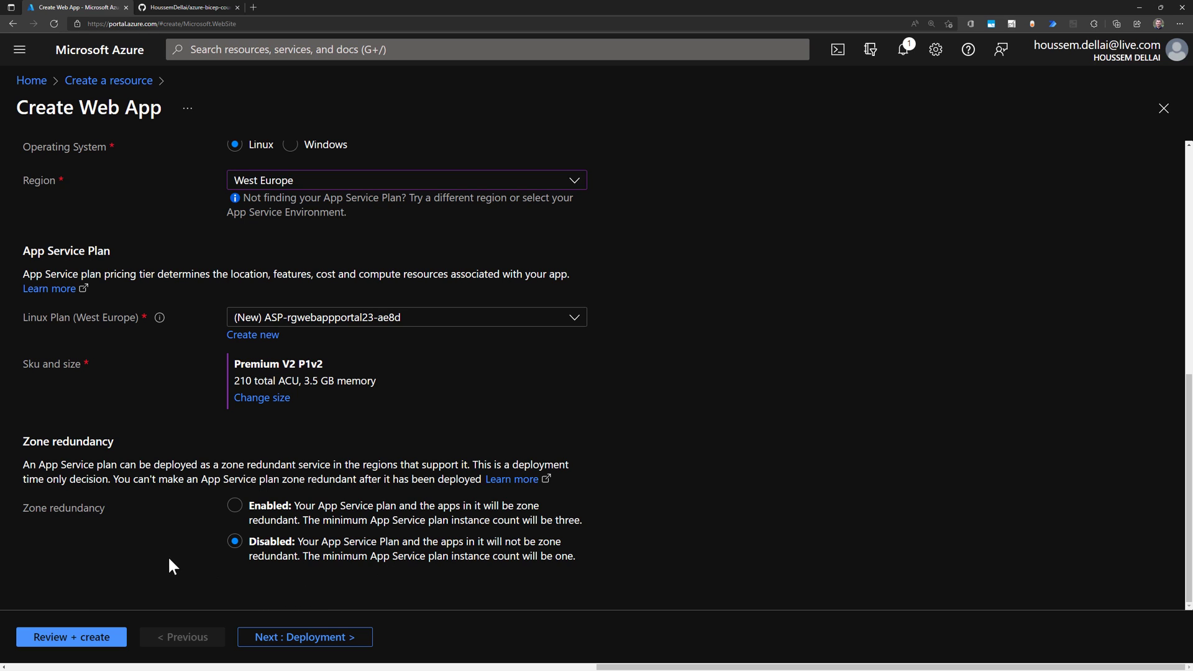
mouse_move(314, 601)
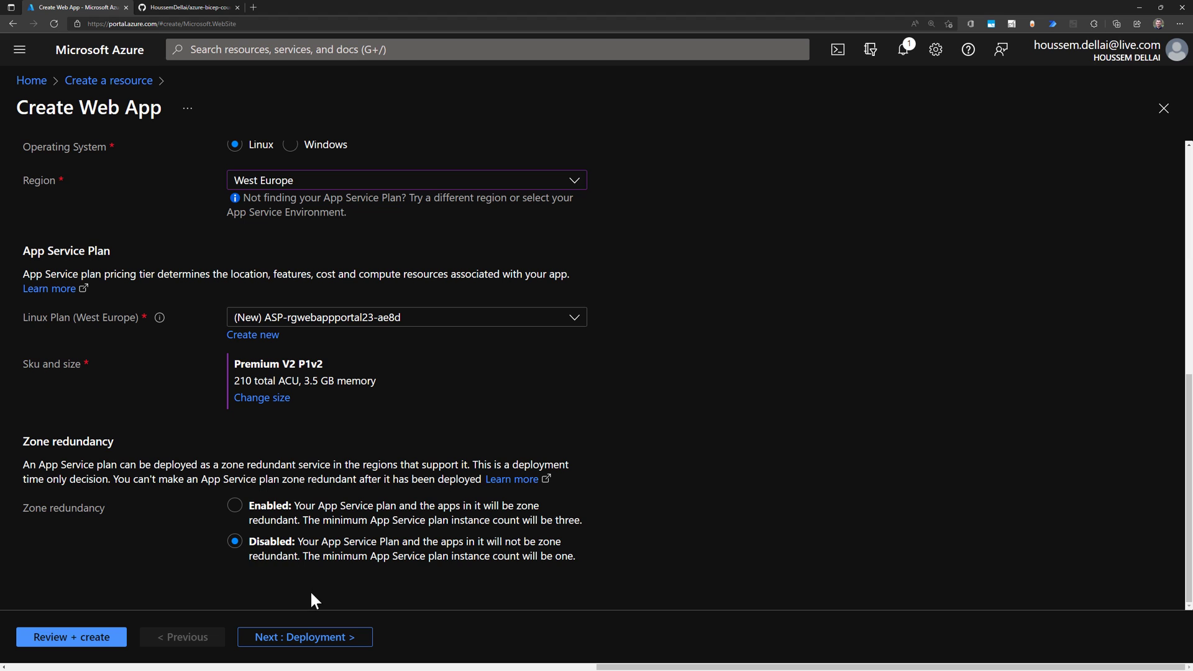
Continue to the Deployment step, leaving continuous deployment disabled
click(304, 637)
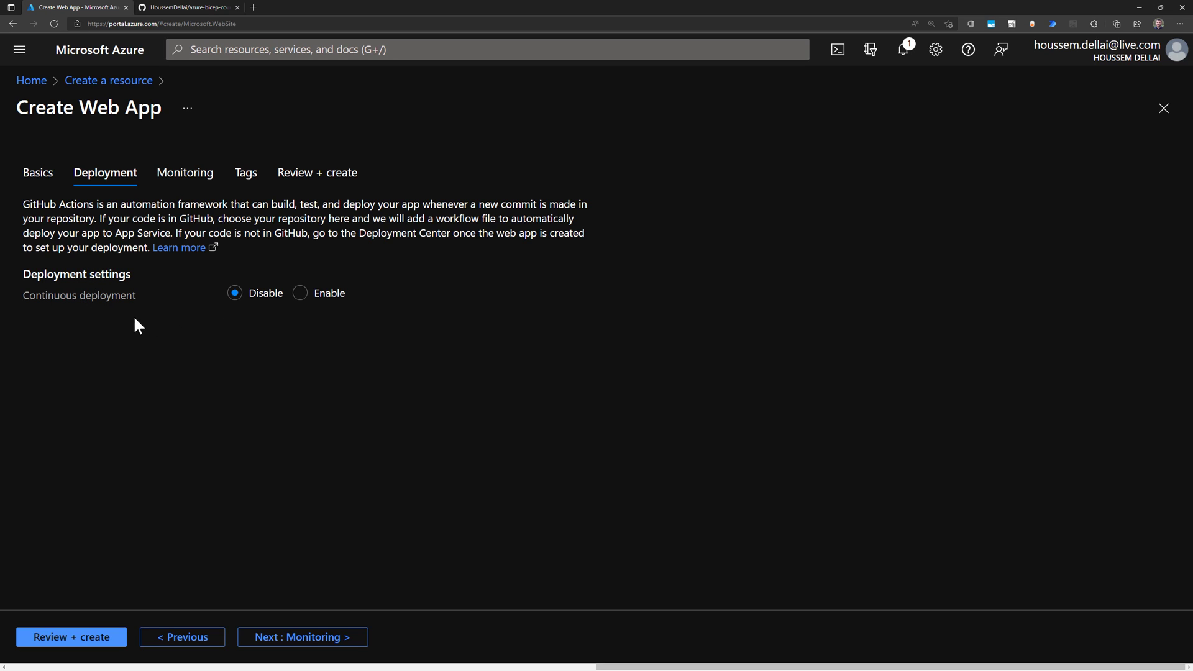
mouse_move(140, 331)
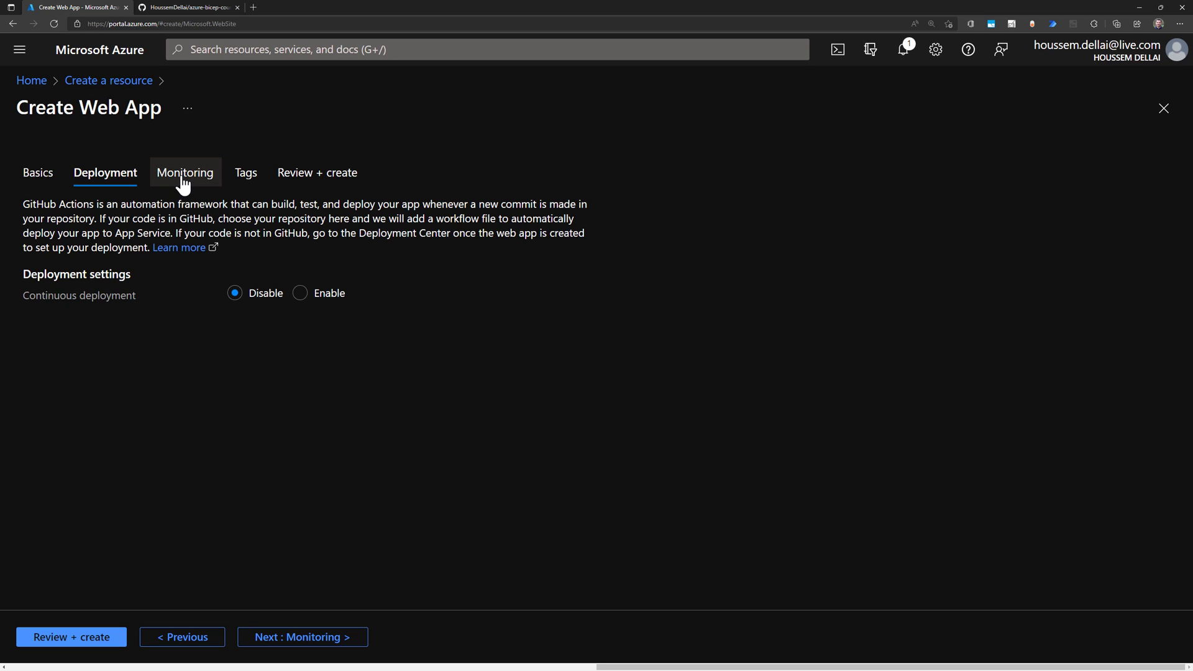
mouse_move(180, 182)
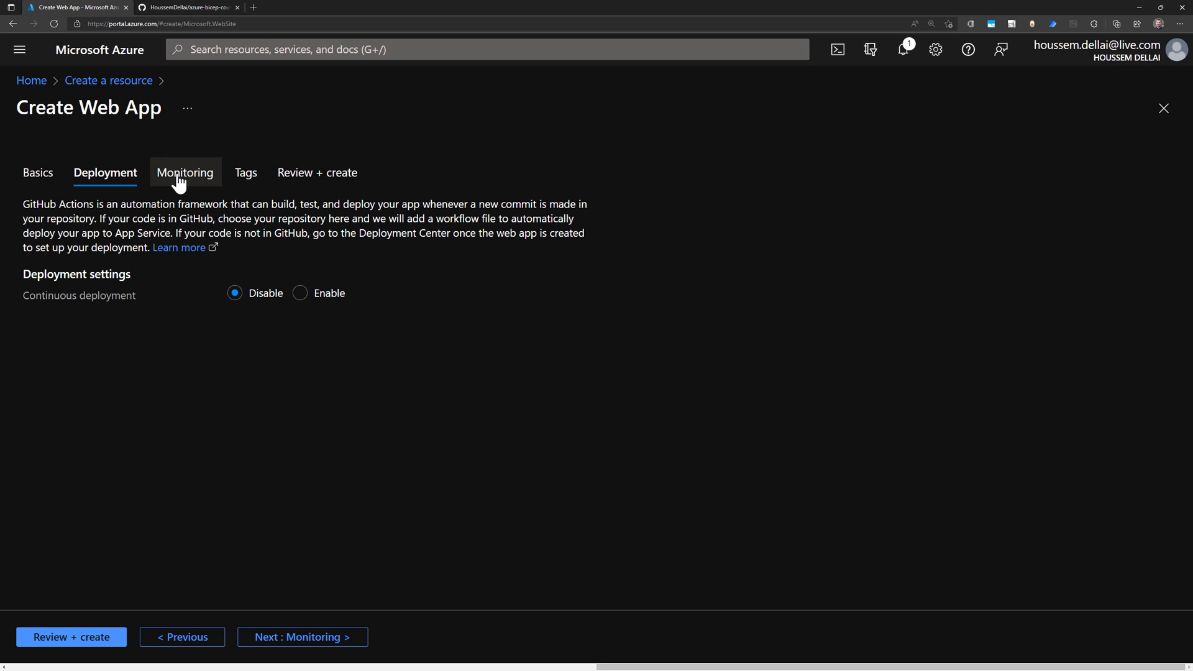
mouse_move(182, 176)
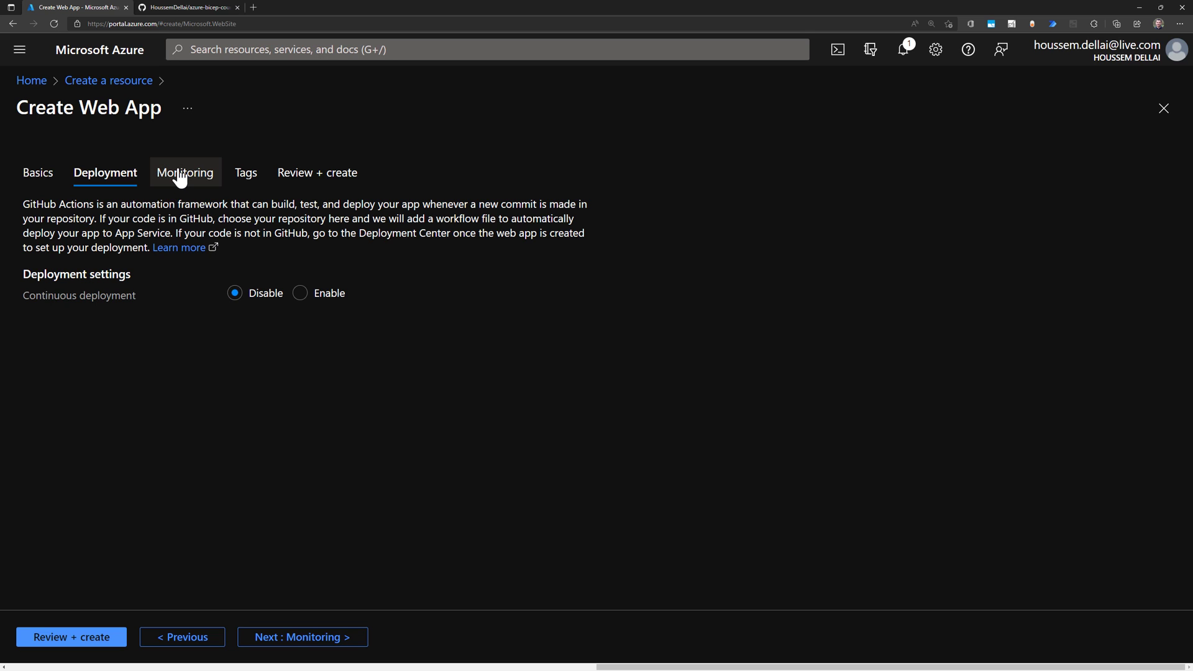
Move to the Monitoring step, keeping Enable Application Insights at No
click(185, 173)
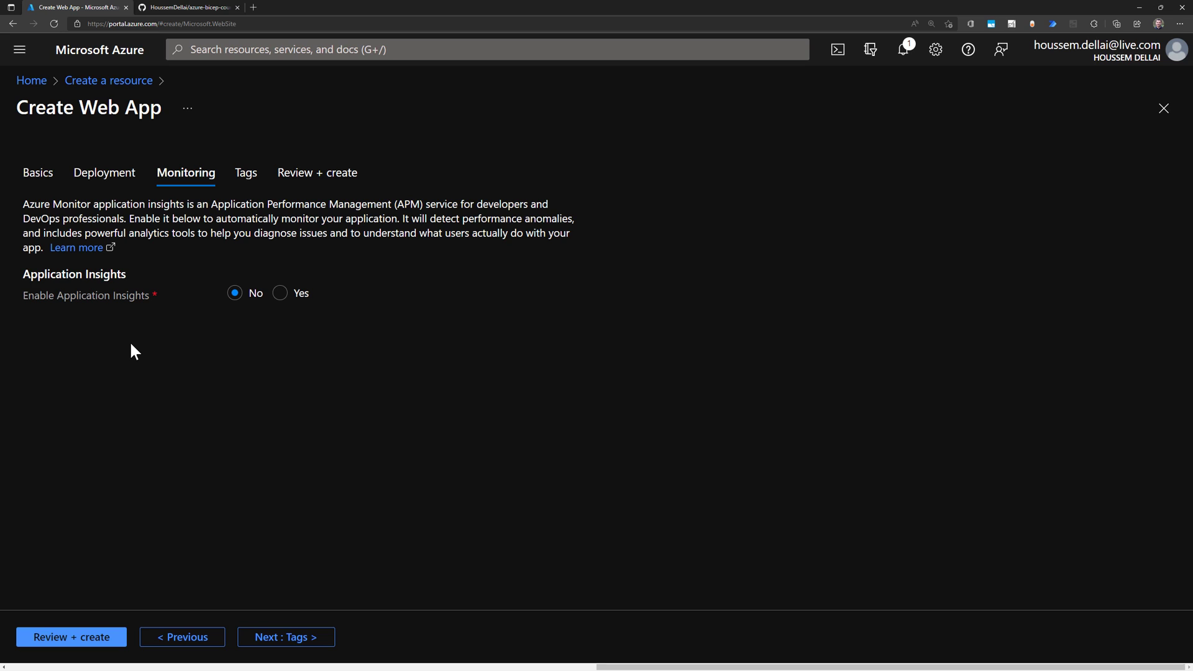
mouse_move(153, 348)
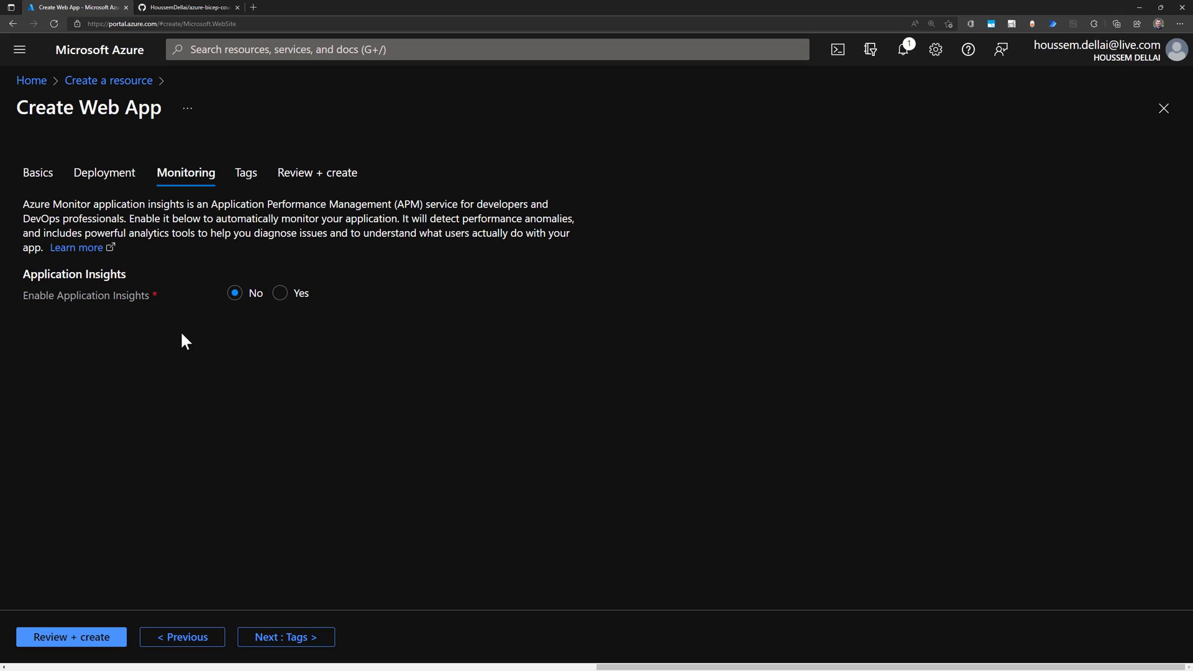
mouse_move(247, 173)
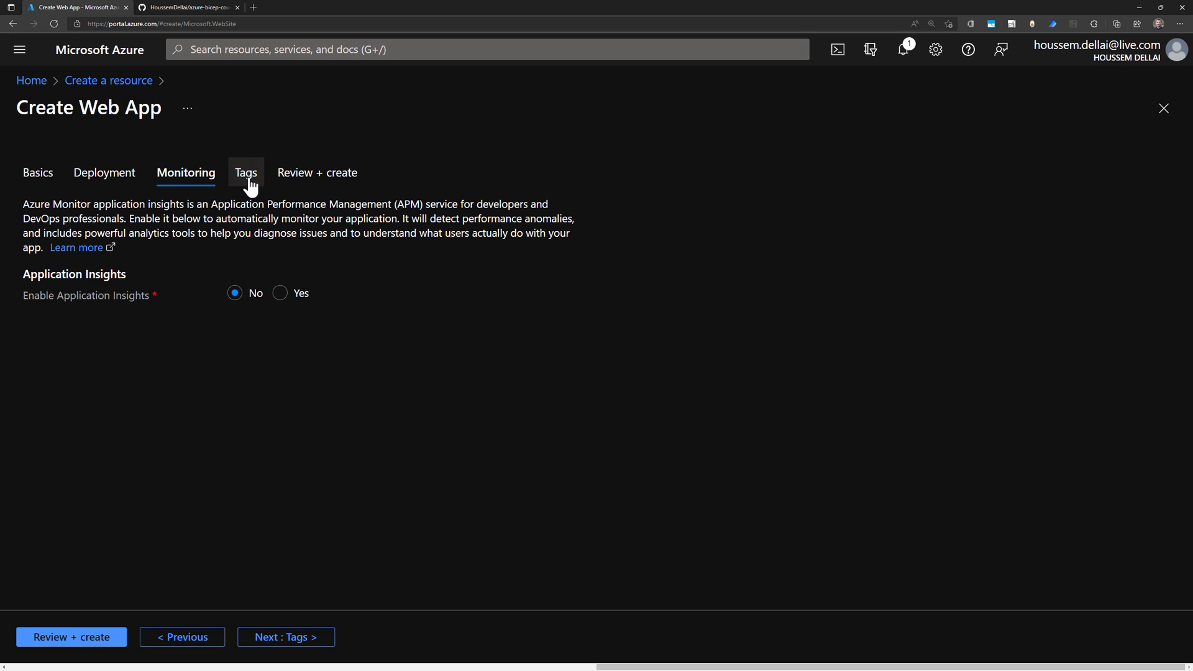
Skip adding tags and bring up the Review + create summary (Premium V2, 83.95 USD/month)
click(246, 173)
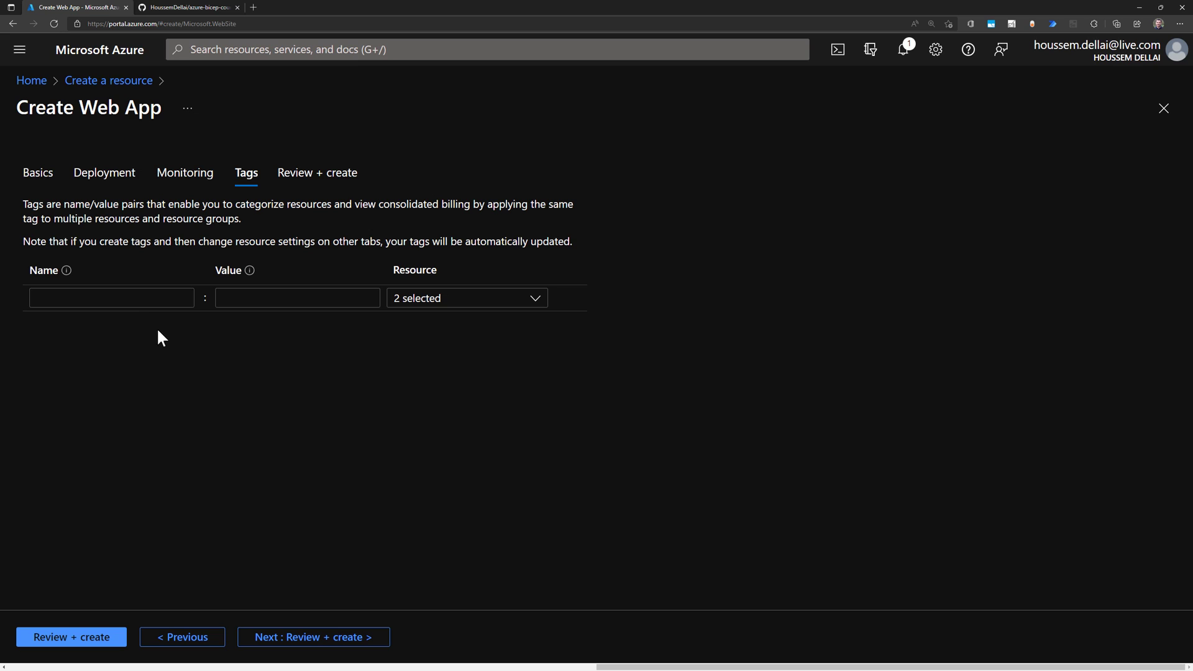
mouse_move(320, 402)
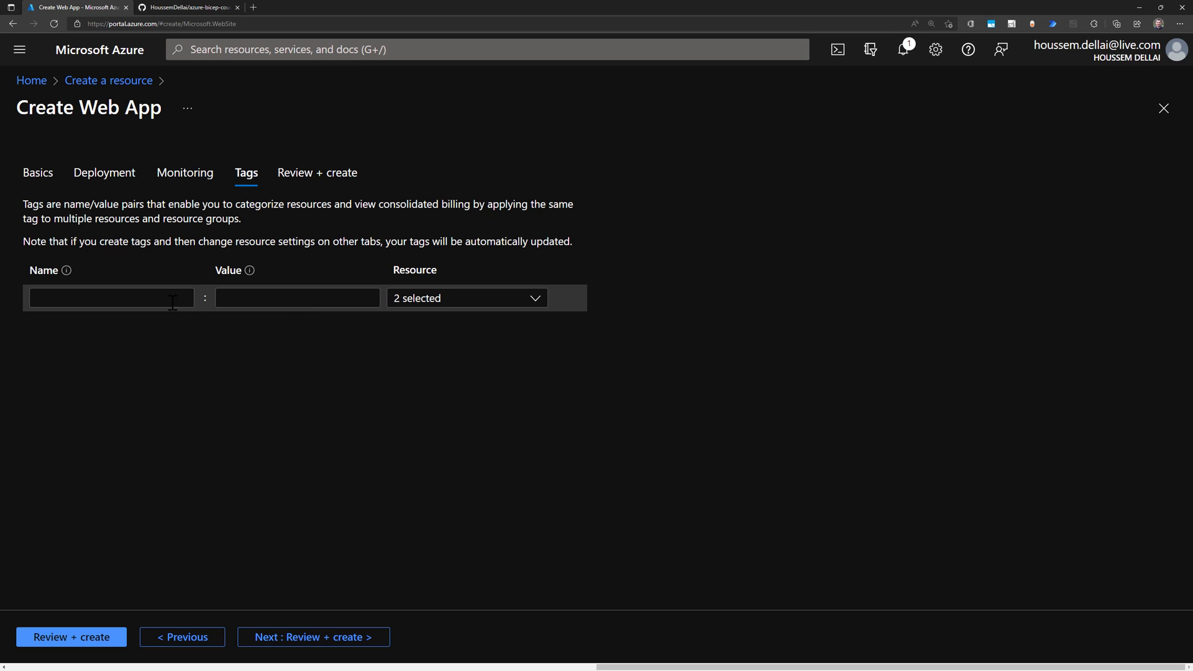
click(110, 297)
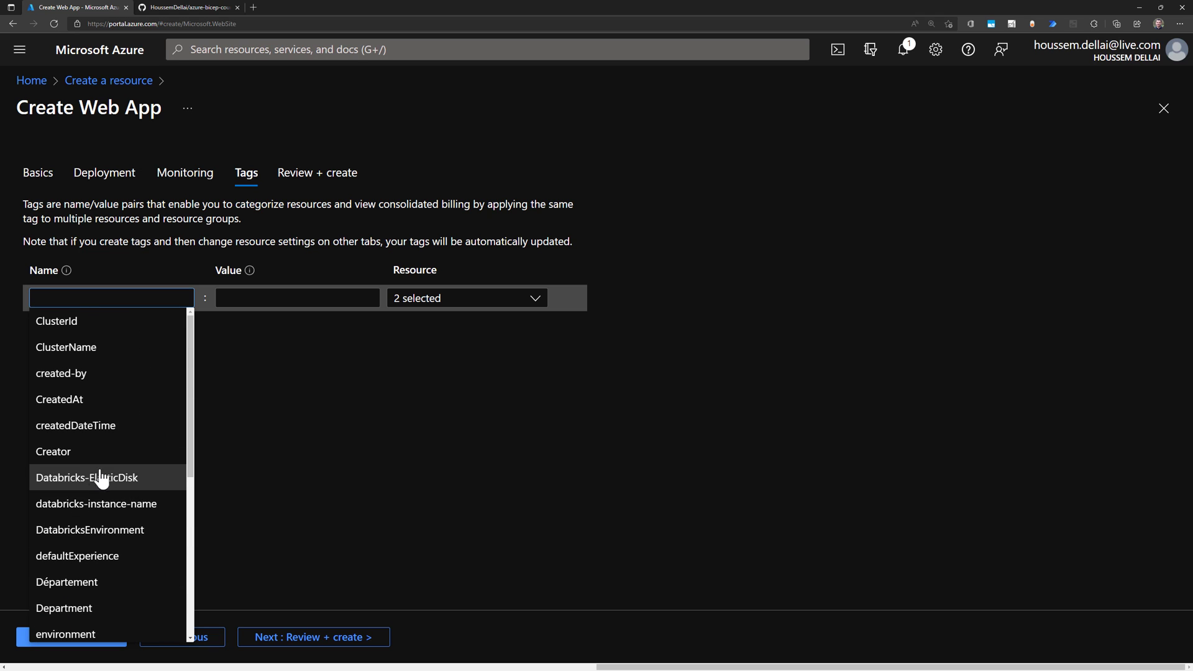
click(317, 172)
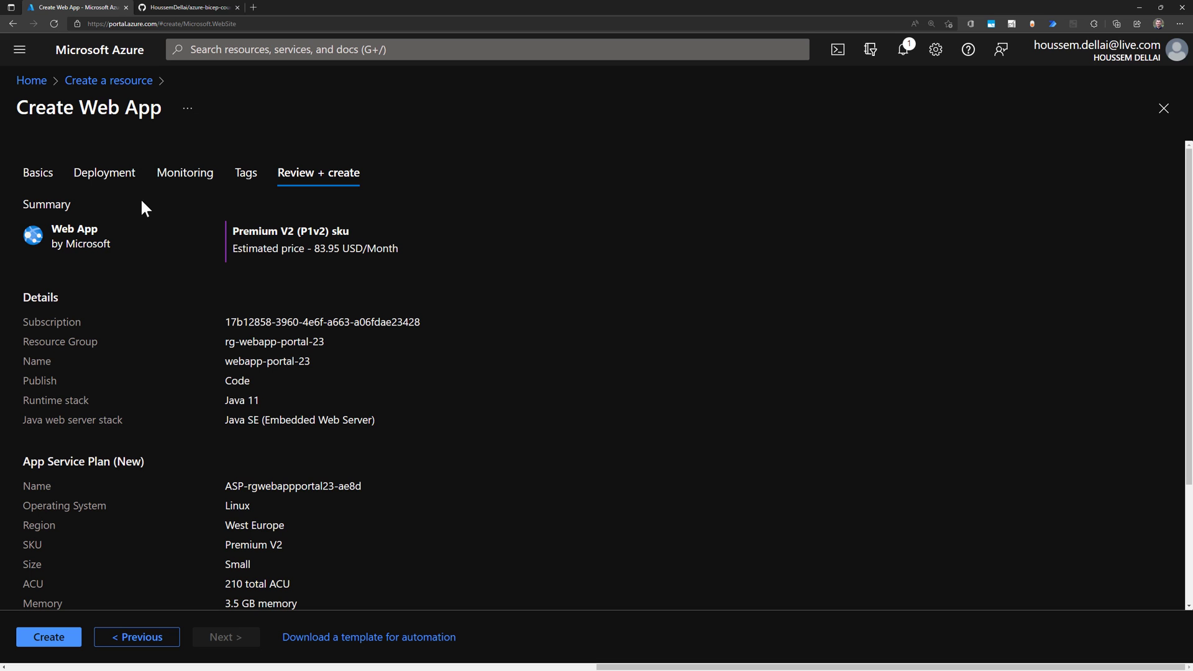
Create webapp-portal-23, starting its deployment to rg-webapp-portal-23
scroll(down, 3)
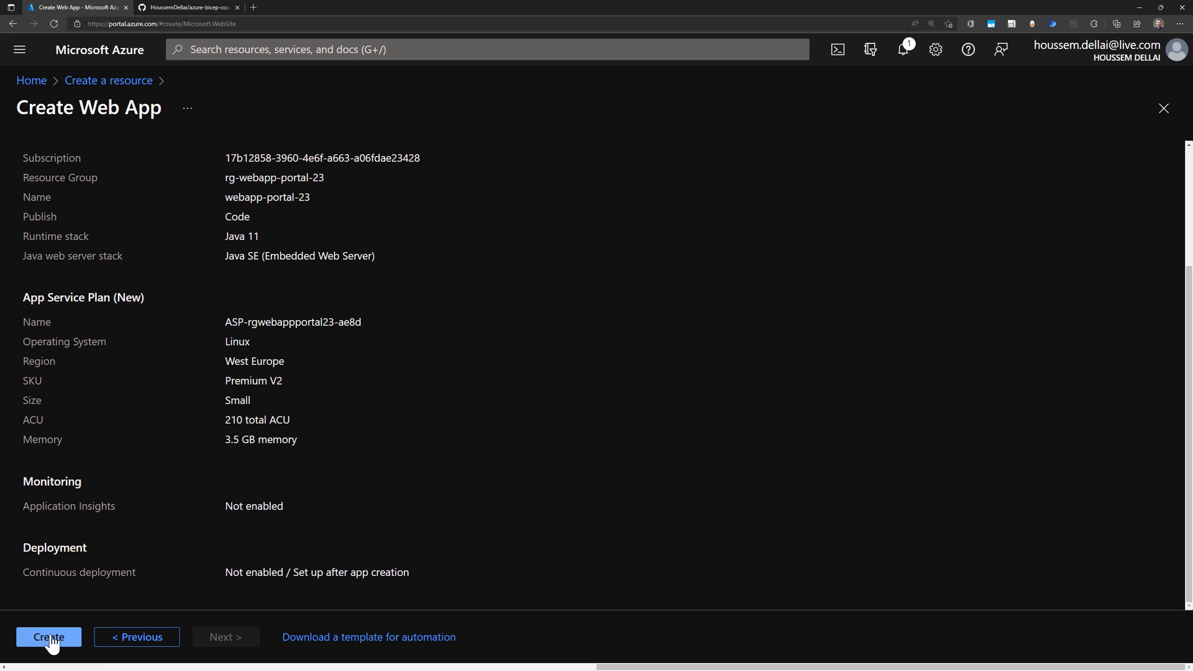
click(48, 637)
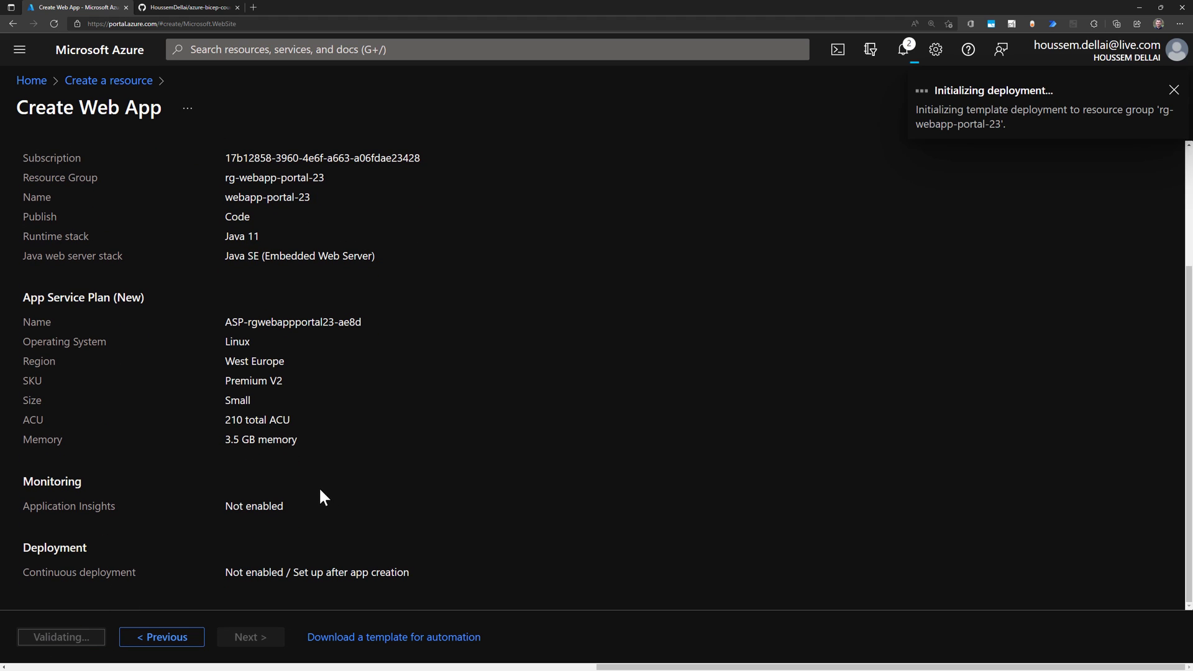
mouse_move(370, 426)
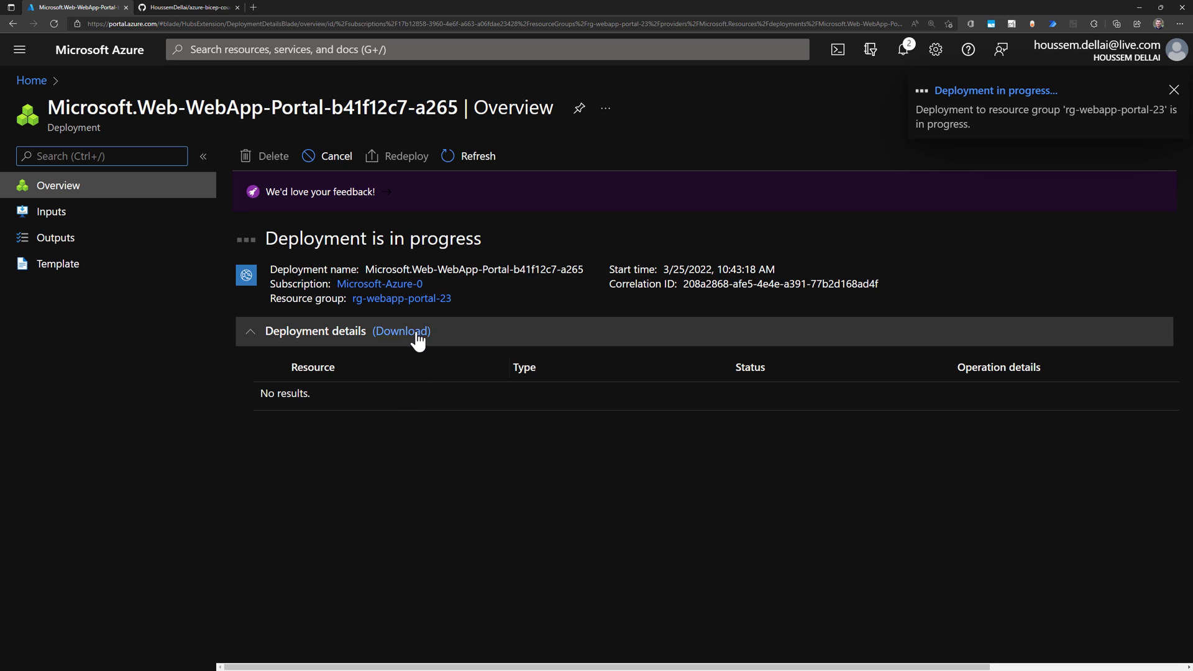
Dismiss the Deployment succeeded notification once the deployment completes
click(1175, 89)
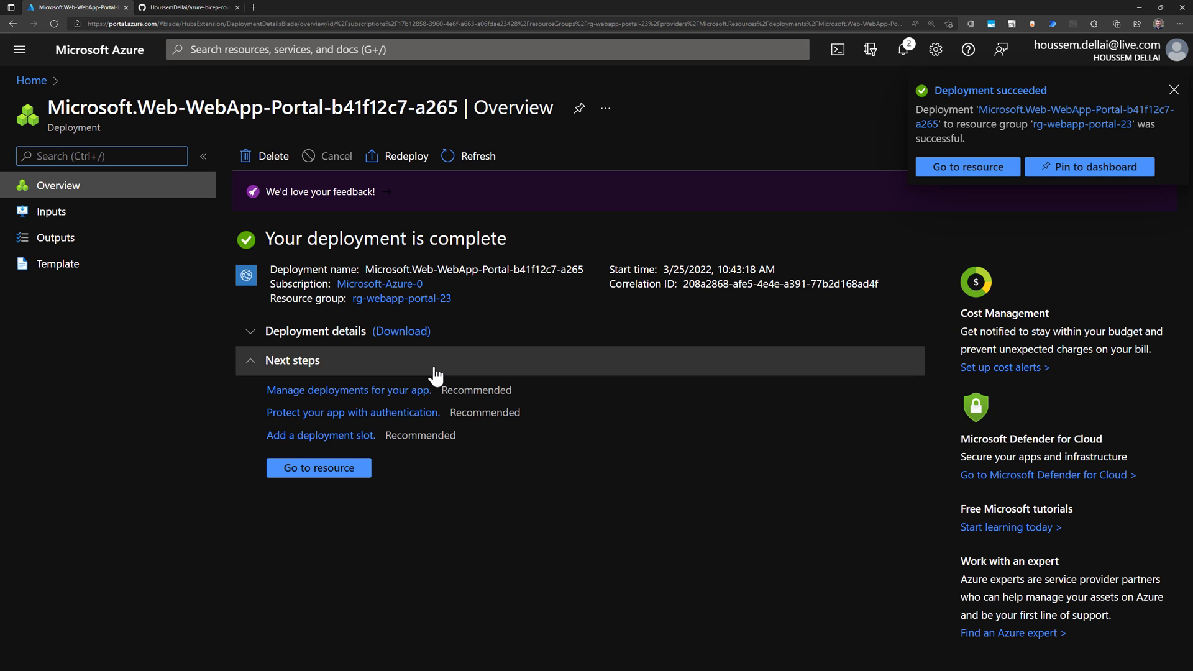
click(1175, 90)
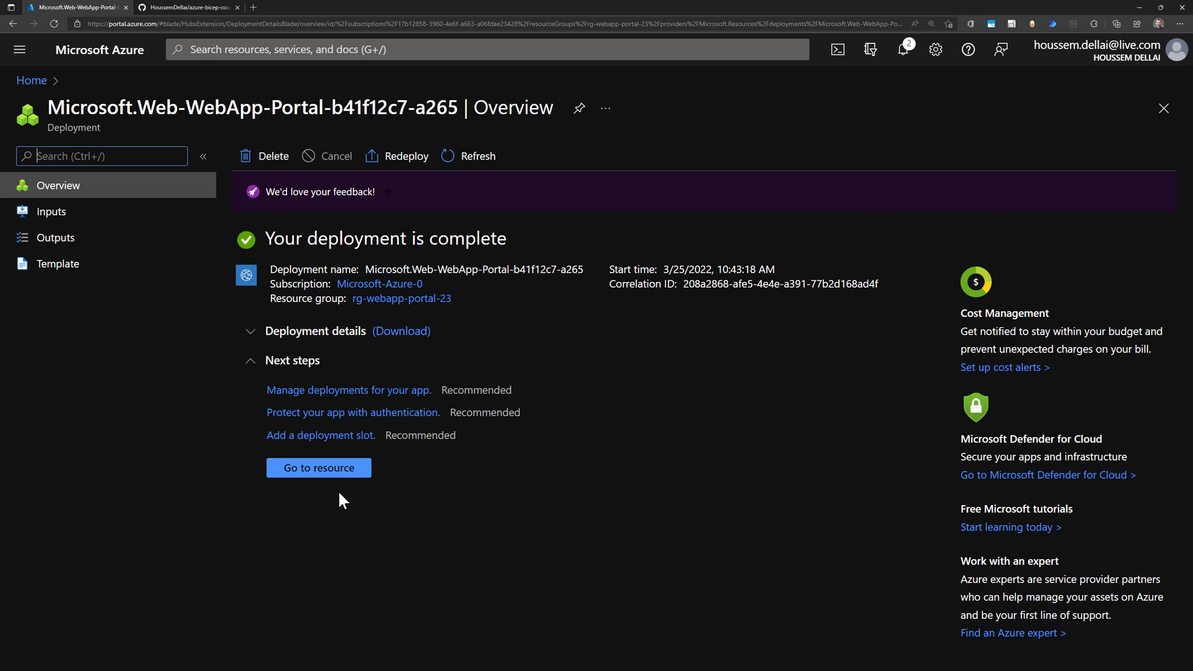
mouse_move(319, 467)
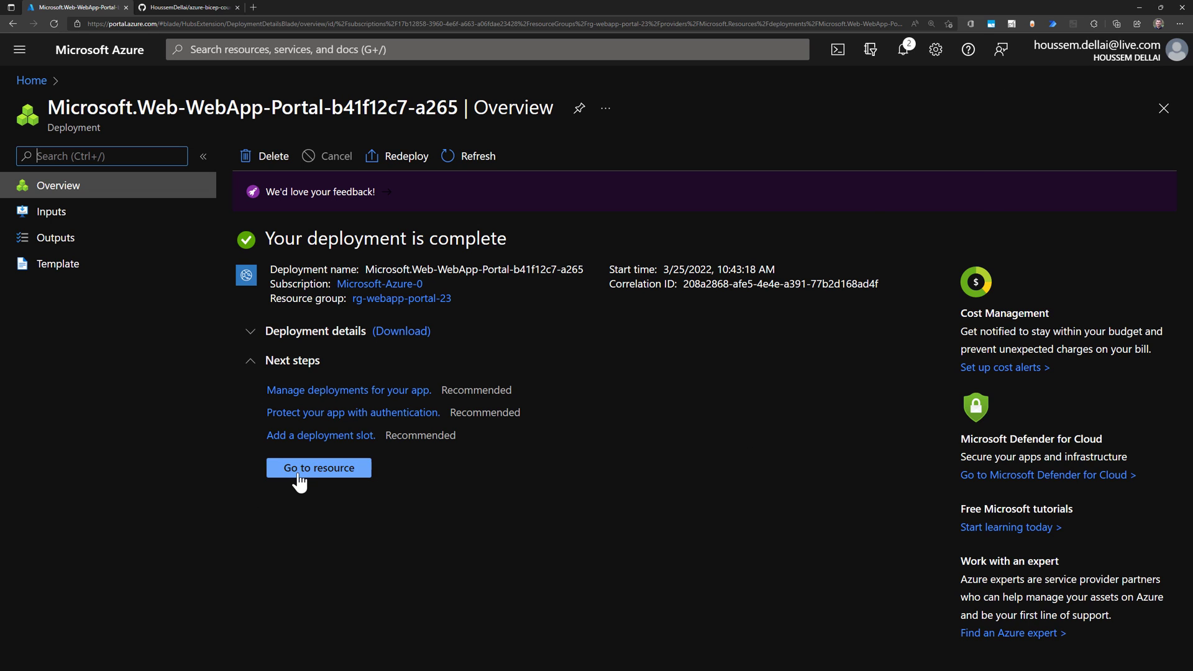
mouse_move(254, 414)
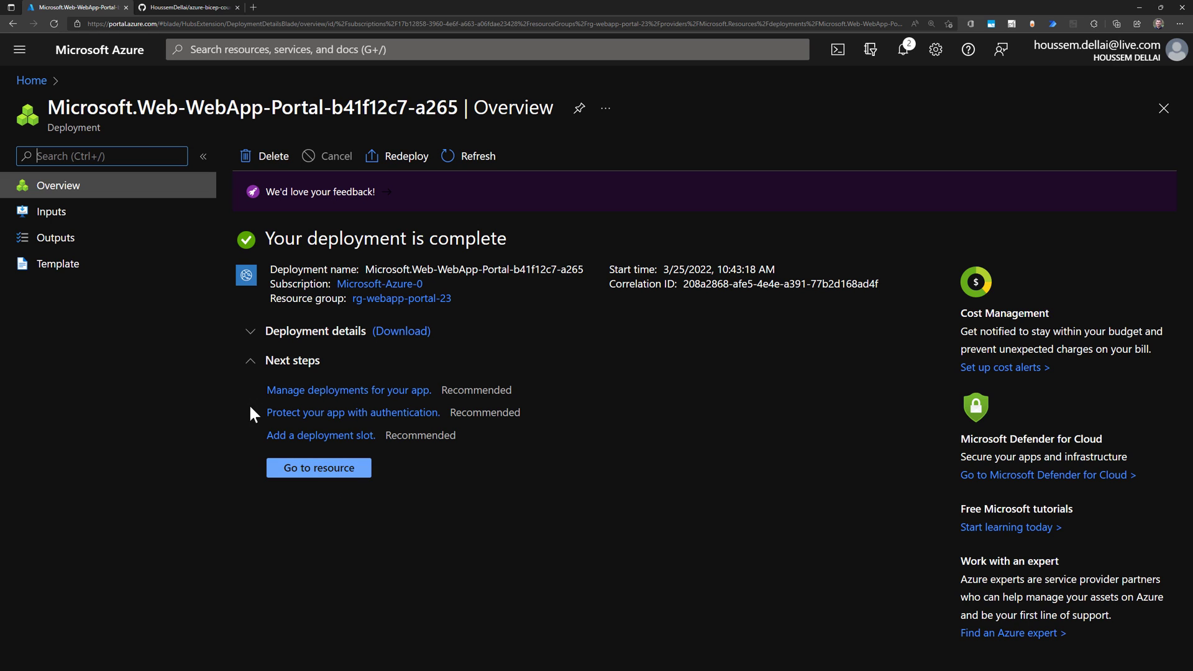
mouse_move(409, 430)
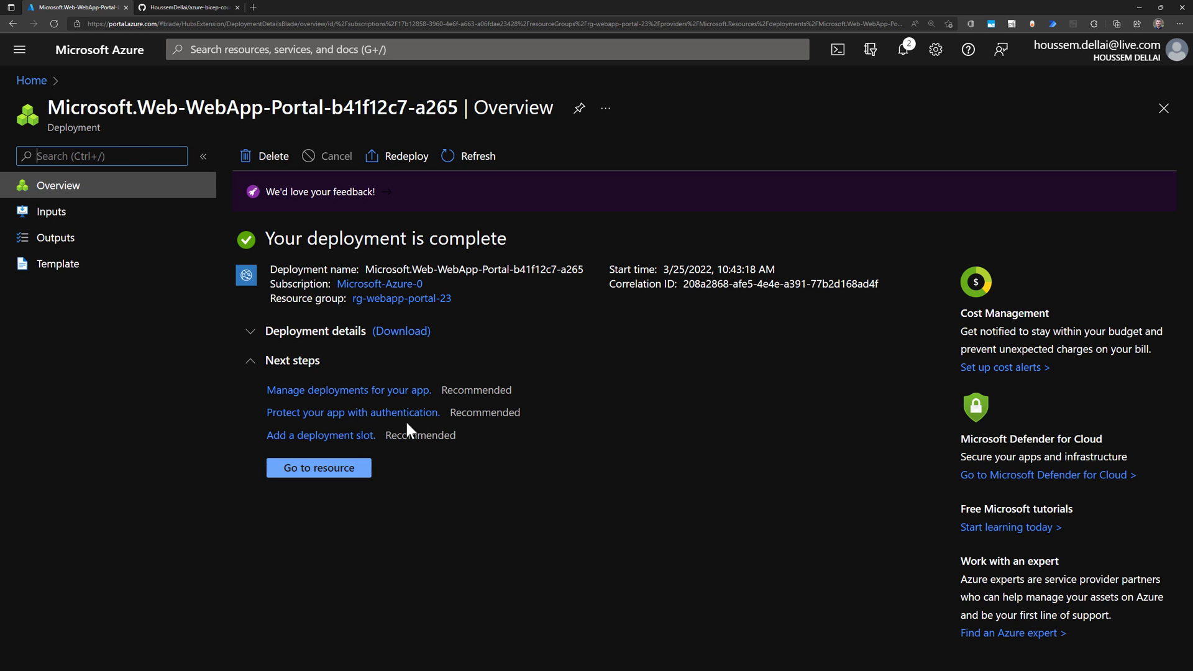
mouse_move(400, 298)
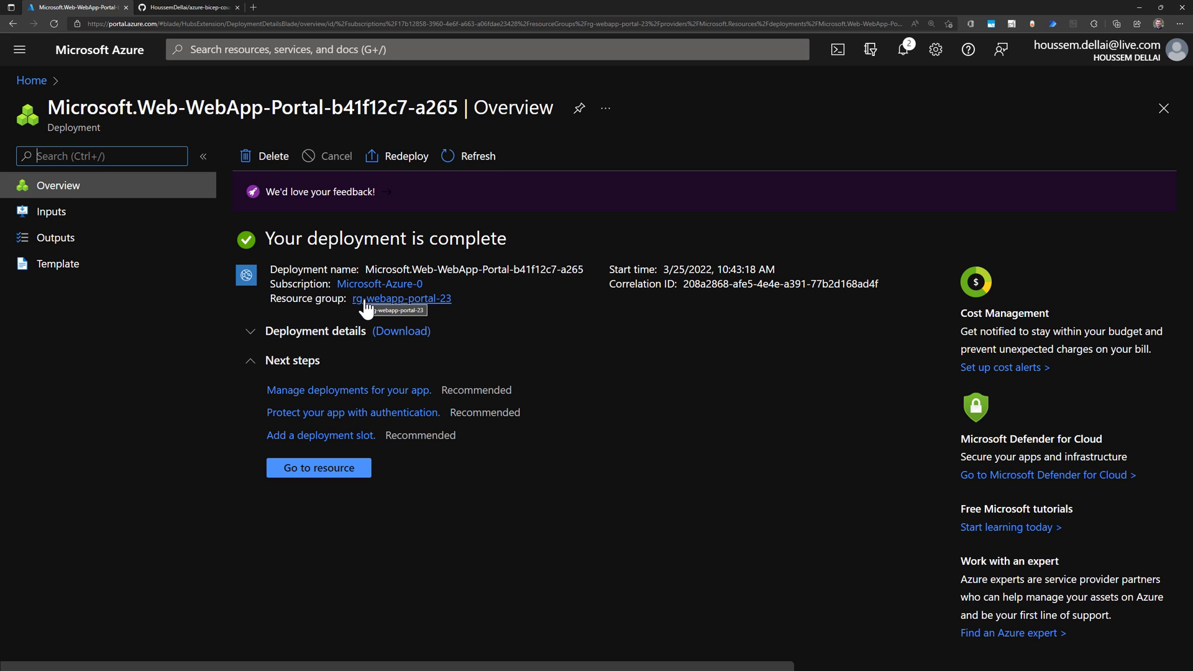
mouse_move(358, 311)
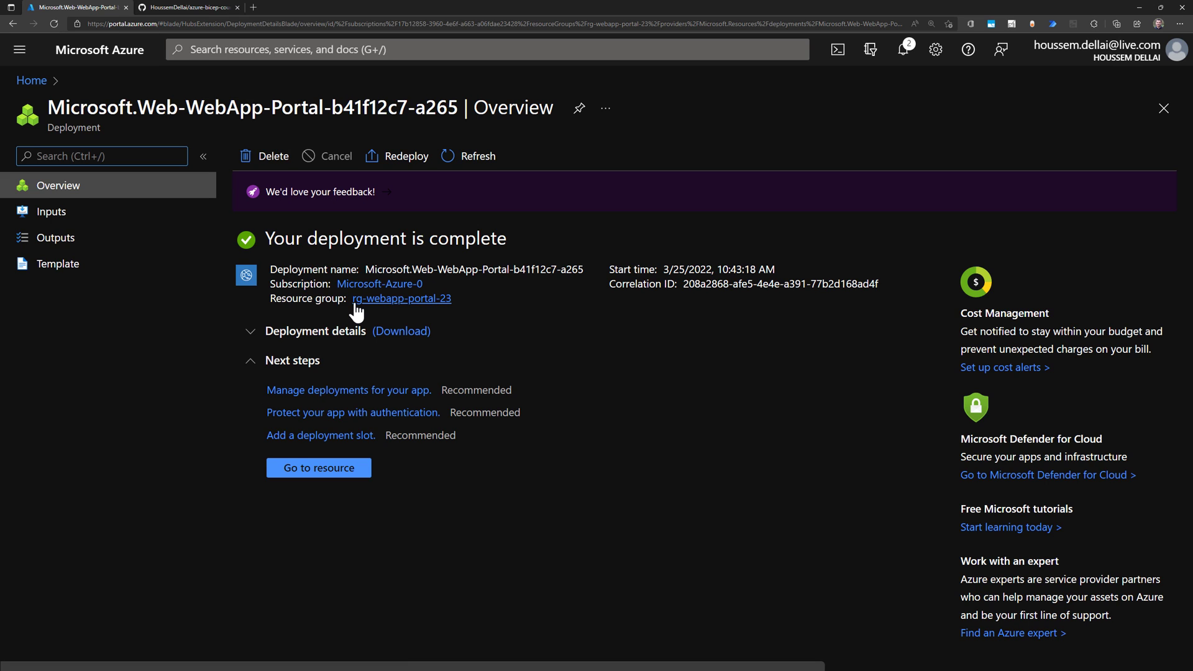
Refresh rg-webapp-portal-23 until webapp-portal-23 appears, then open that web app
click(401, 298)
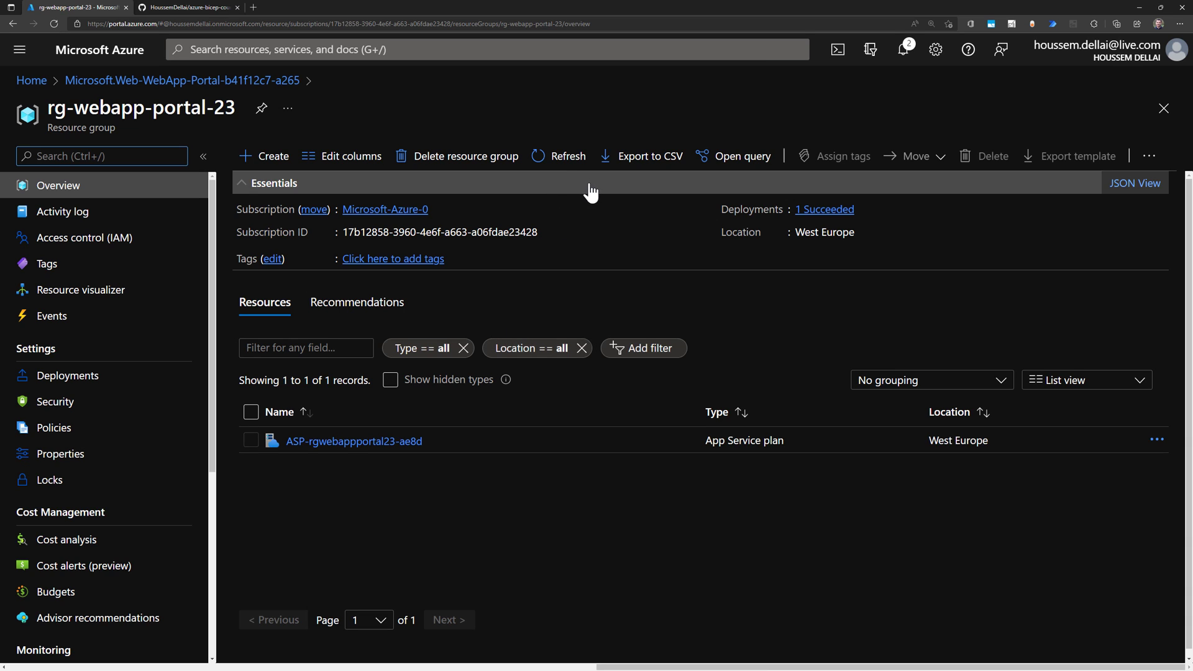
click(559, 157)
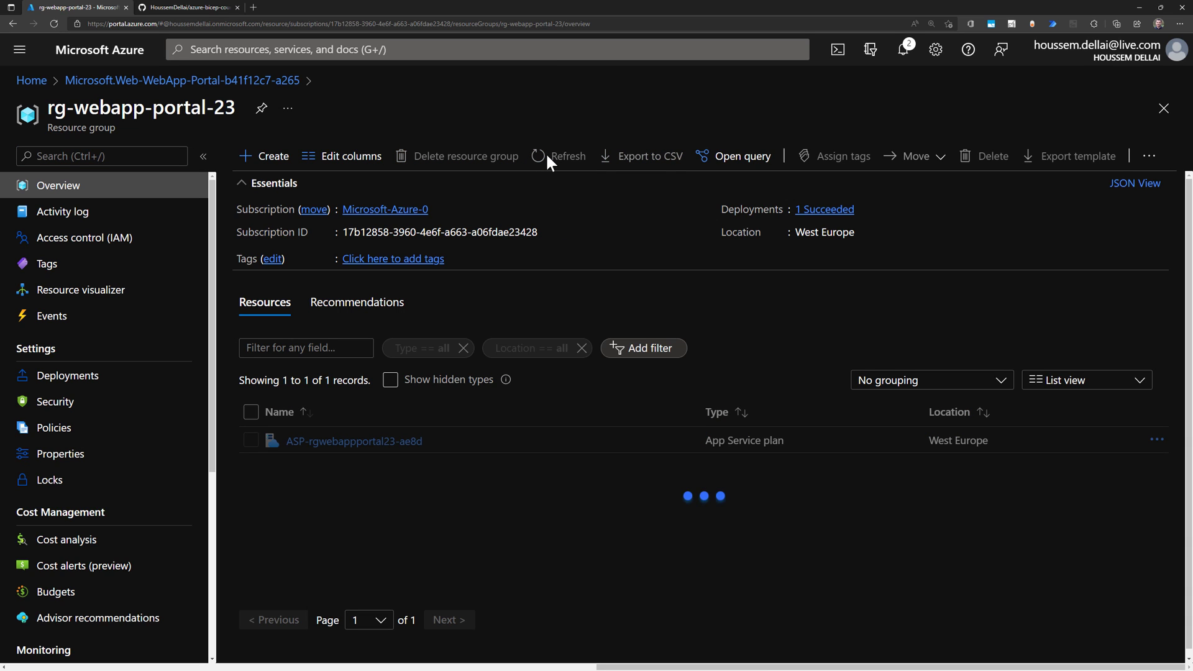
click(558, 157)
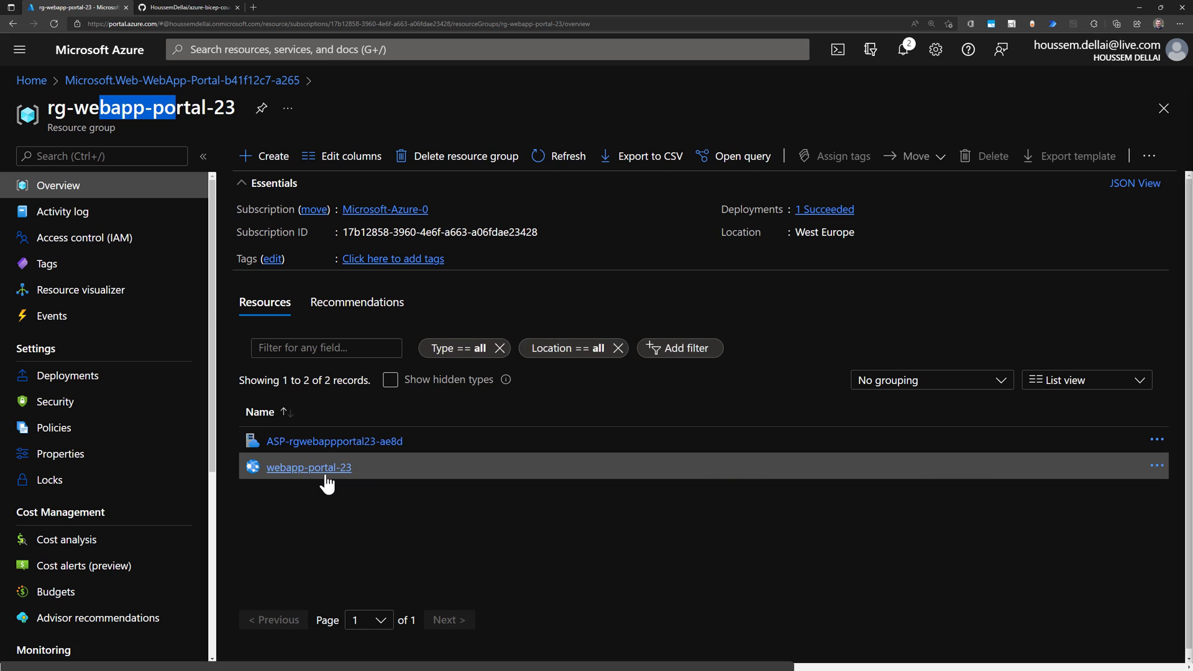
click(308, 466)
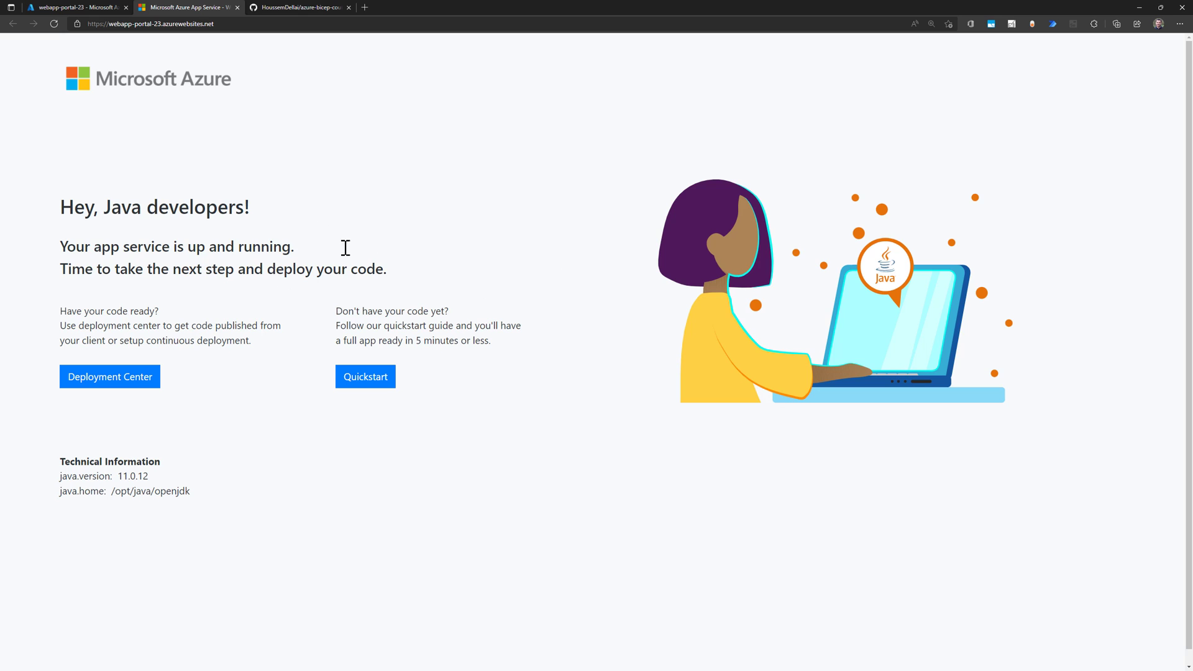
mouse_move(358, 242)
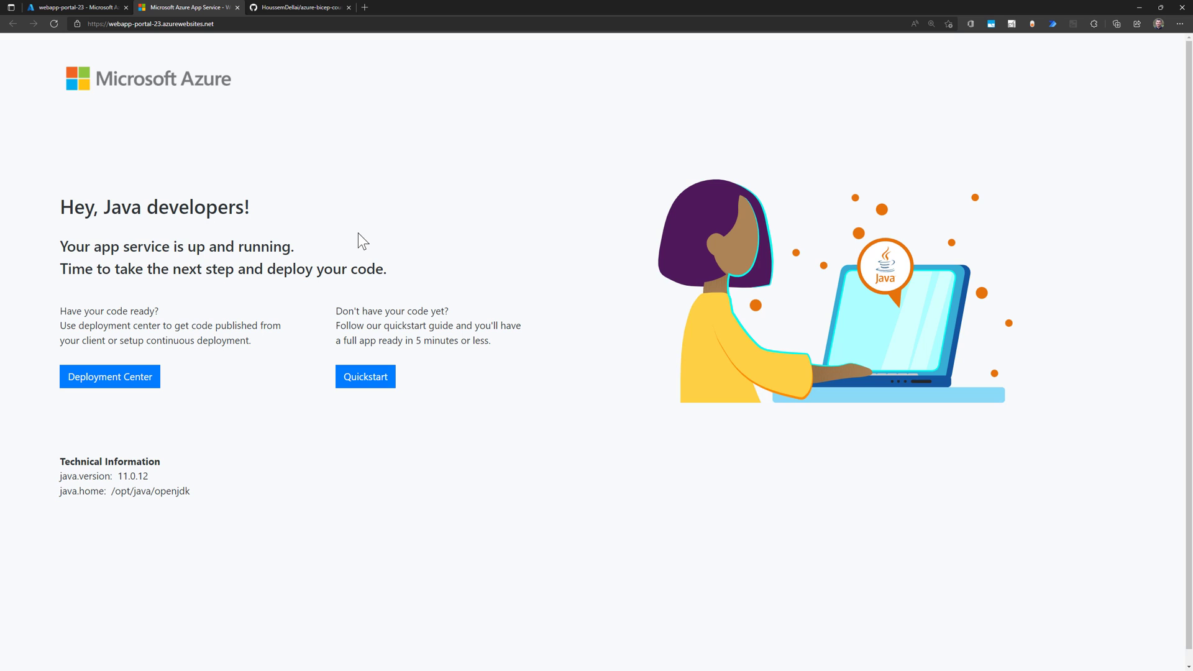
mouse_move(299, 207)
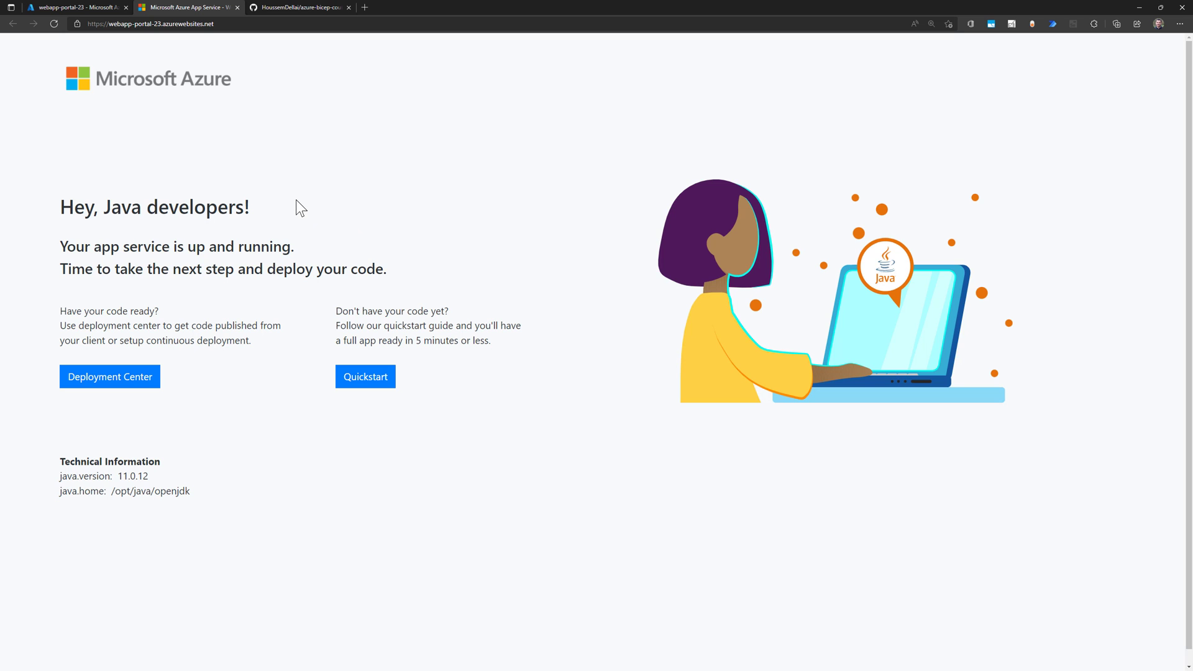
Return to the HoussemDellai/azure-bicep-course GitHub repository tab
click(297, 7)
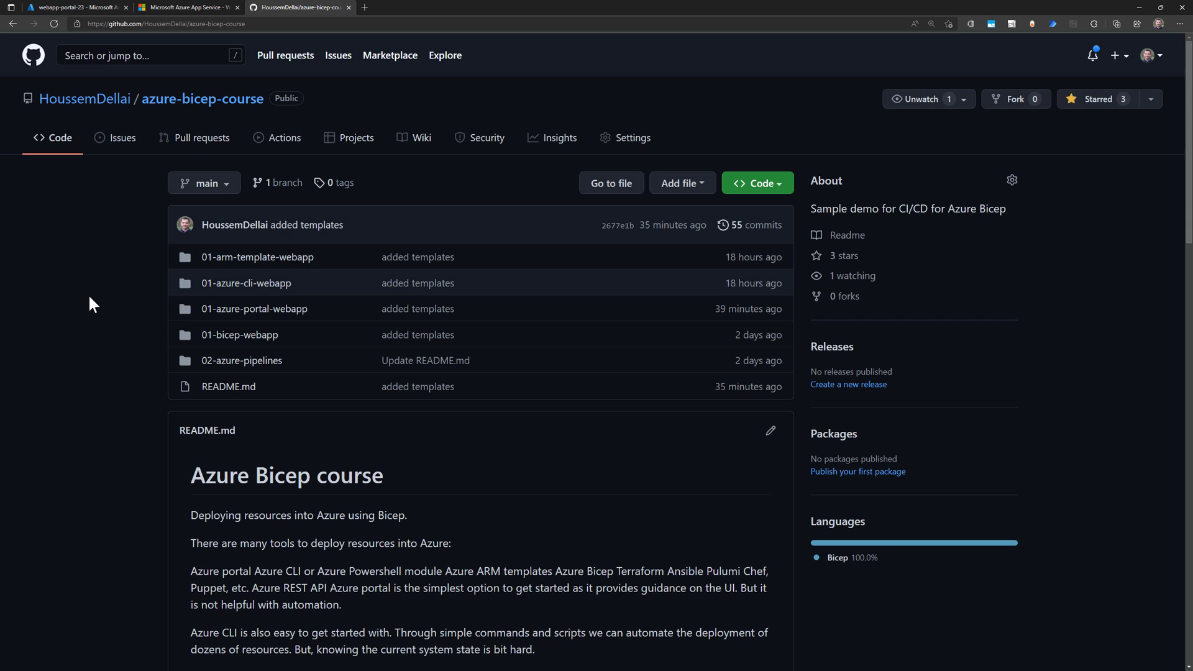
mouse_move(125, 292)
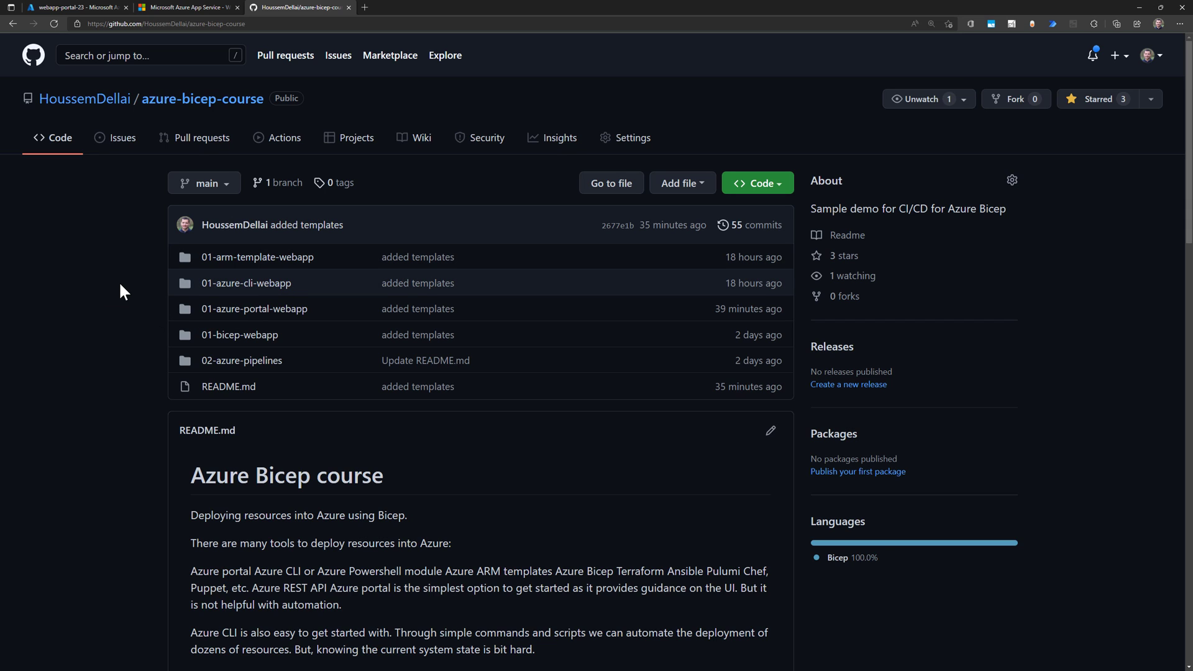
mouse_move(144, 299)
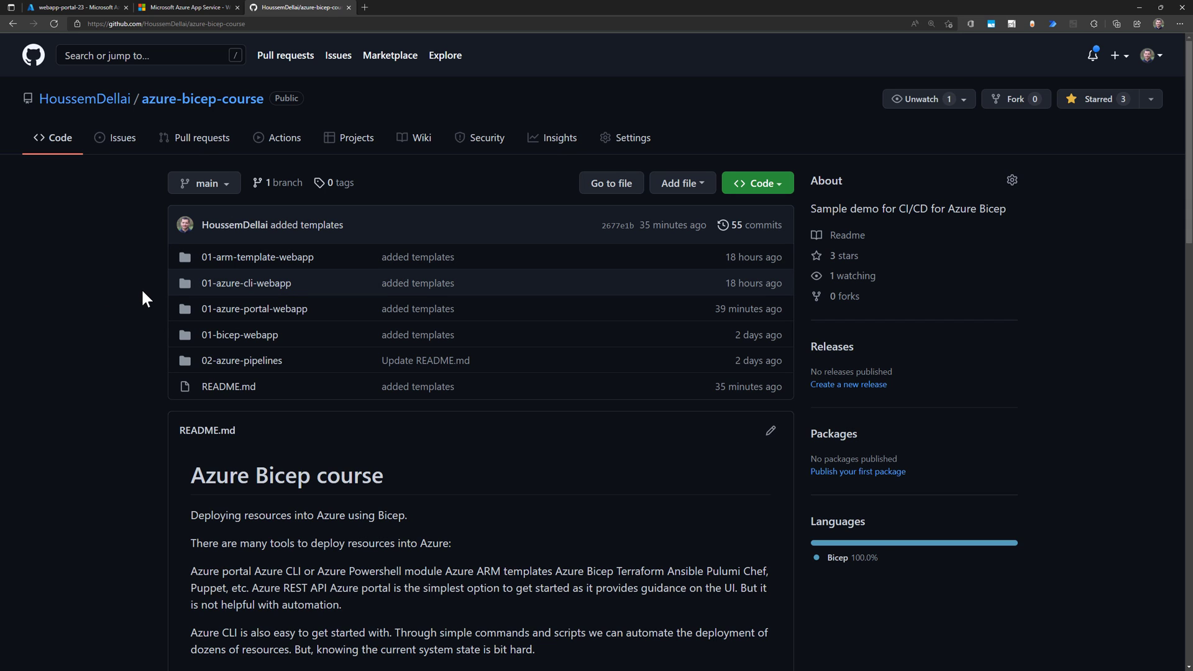
click(254, 308)
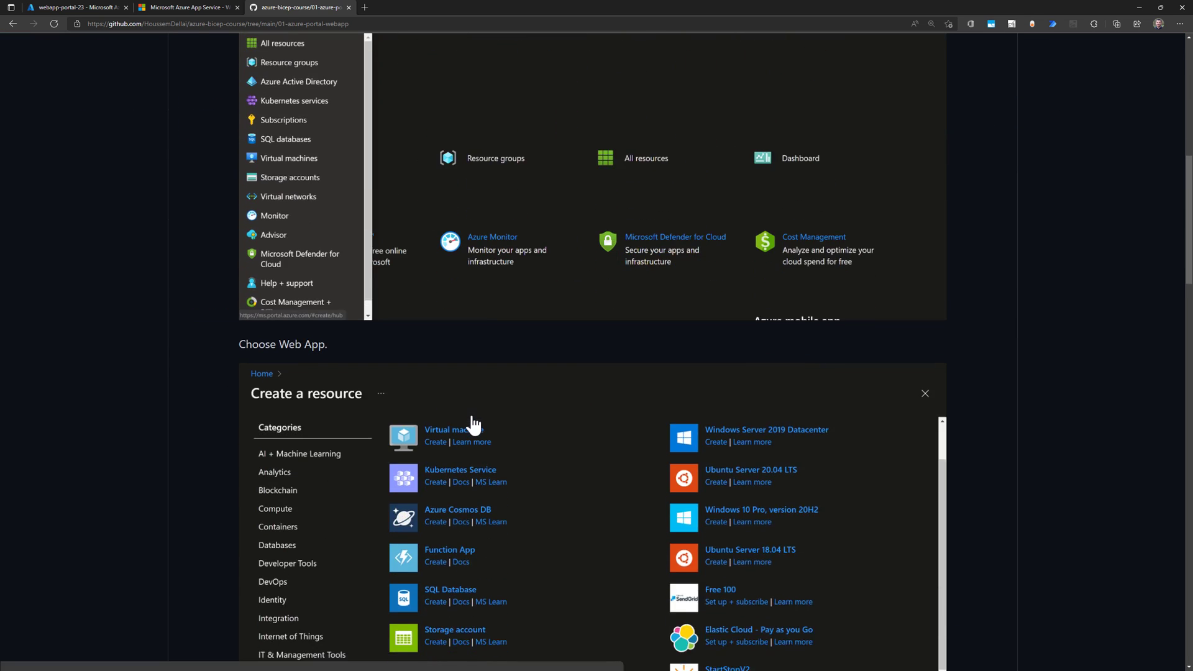
scroll(down, 3)
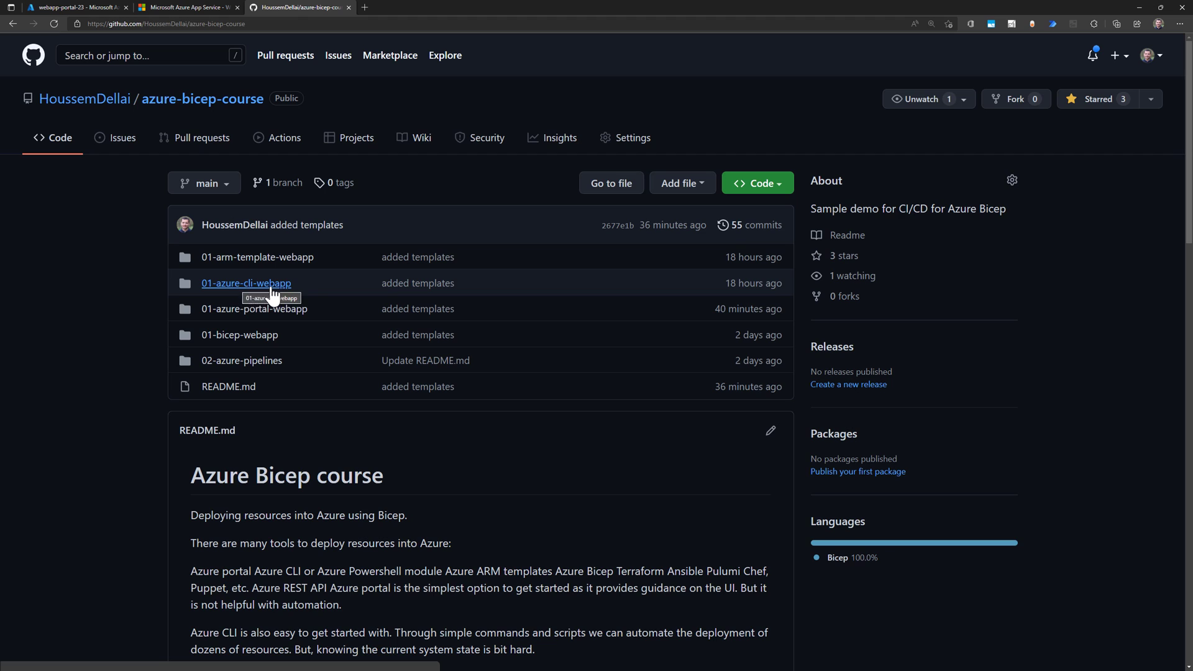
mouse_move(257, 276)
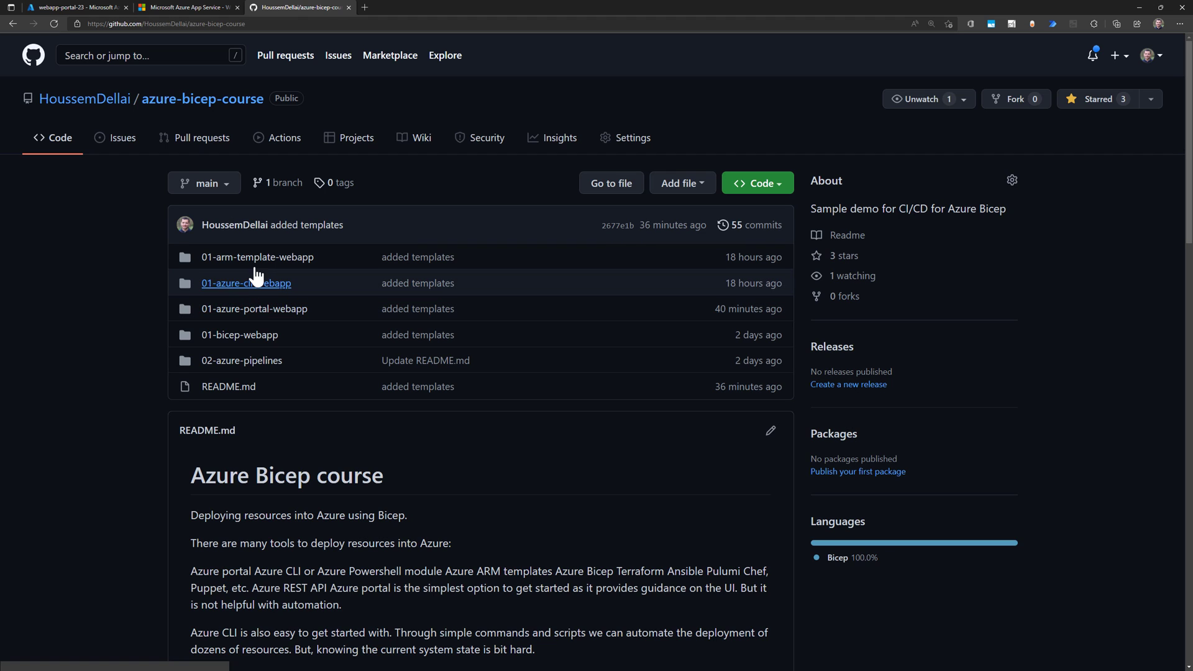
mouse_move(238, 334)
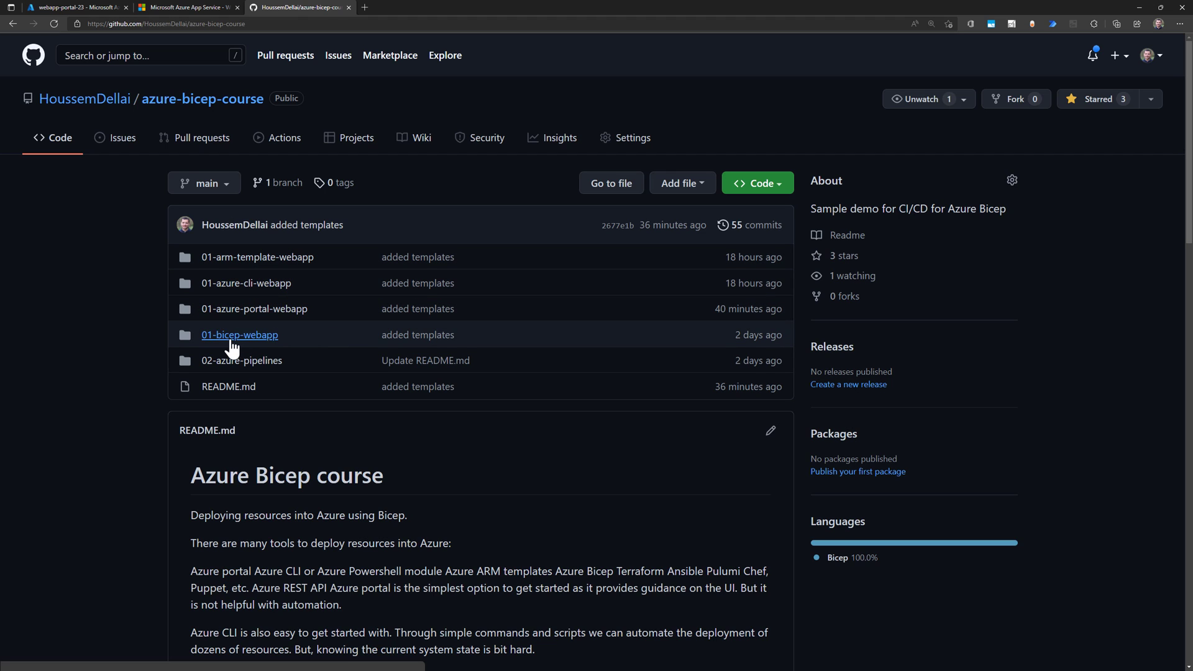